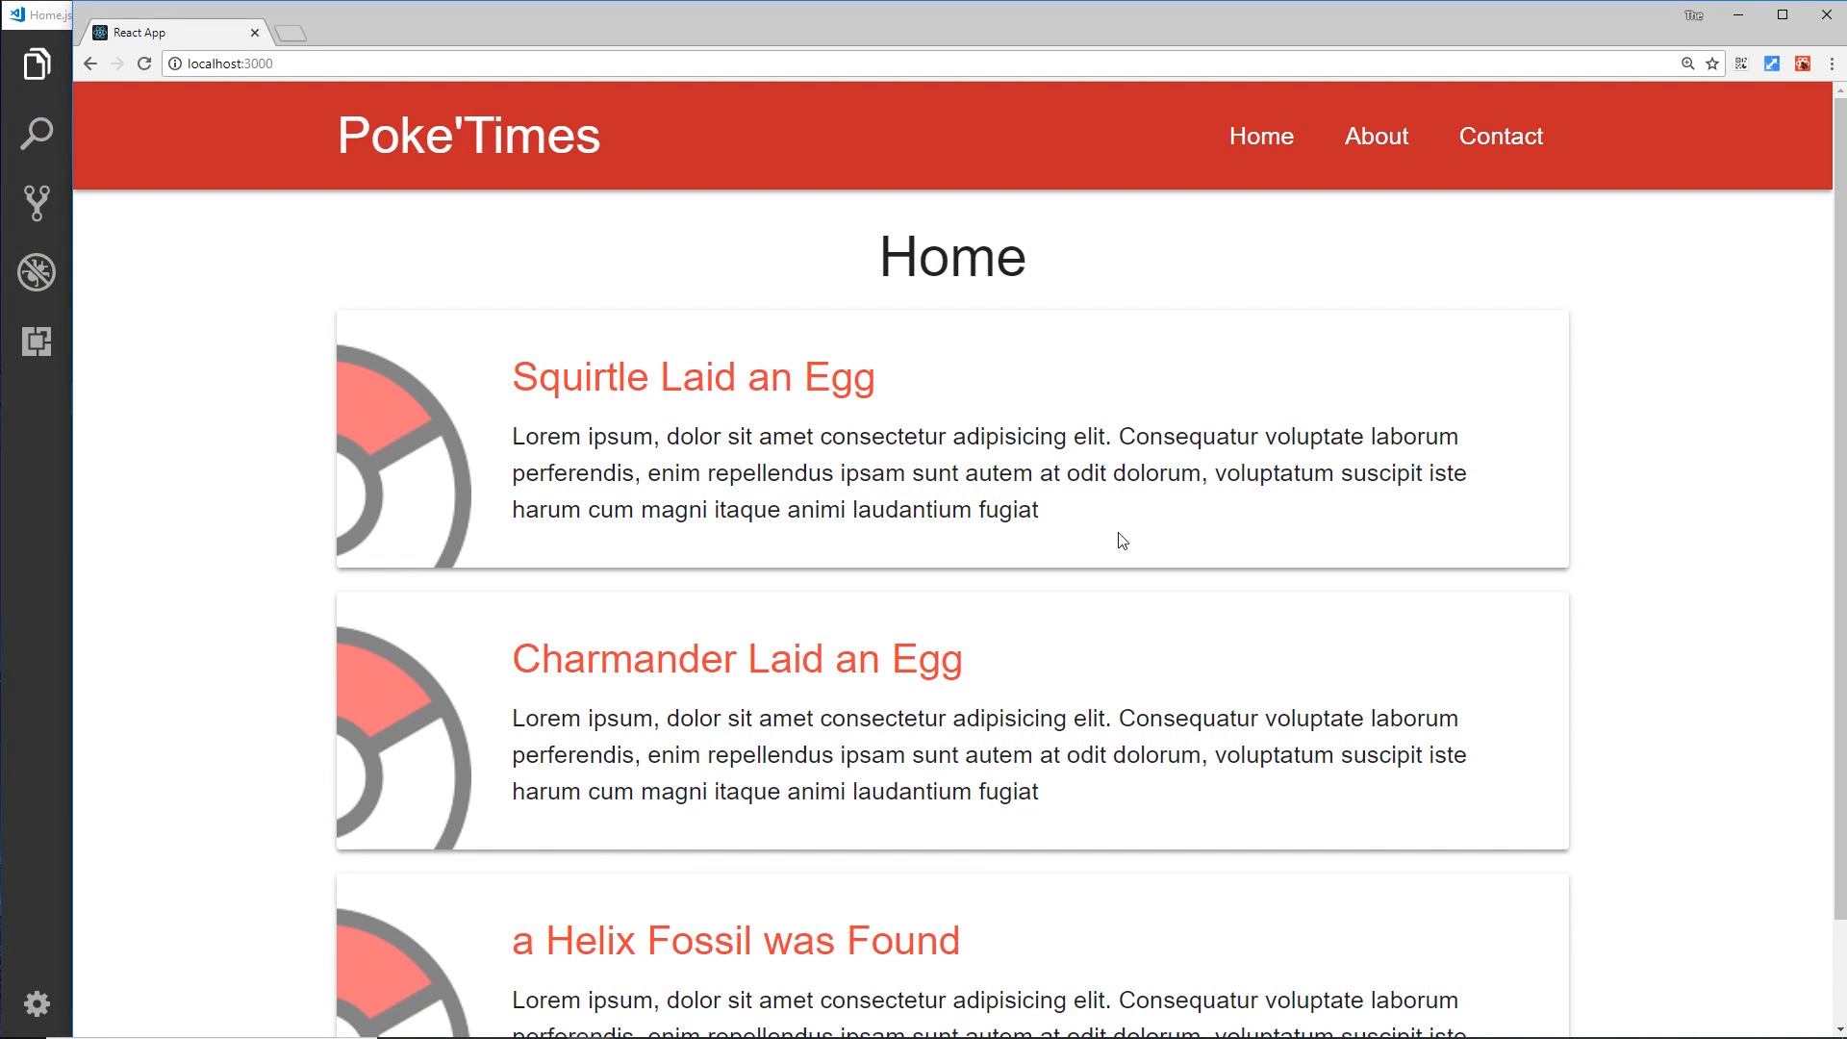
Scroll the Poke'Times home page and view the post 1 page with its fetched title and body
scroll("down", 3)
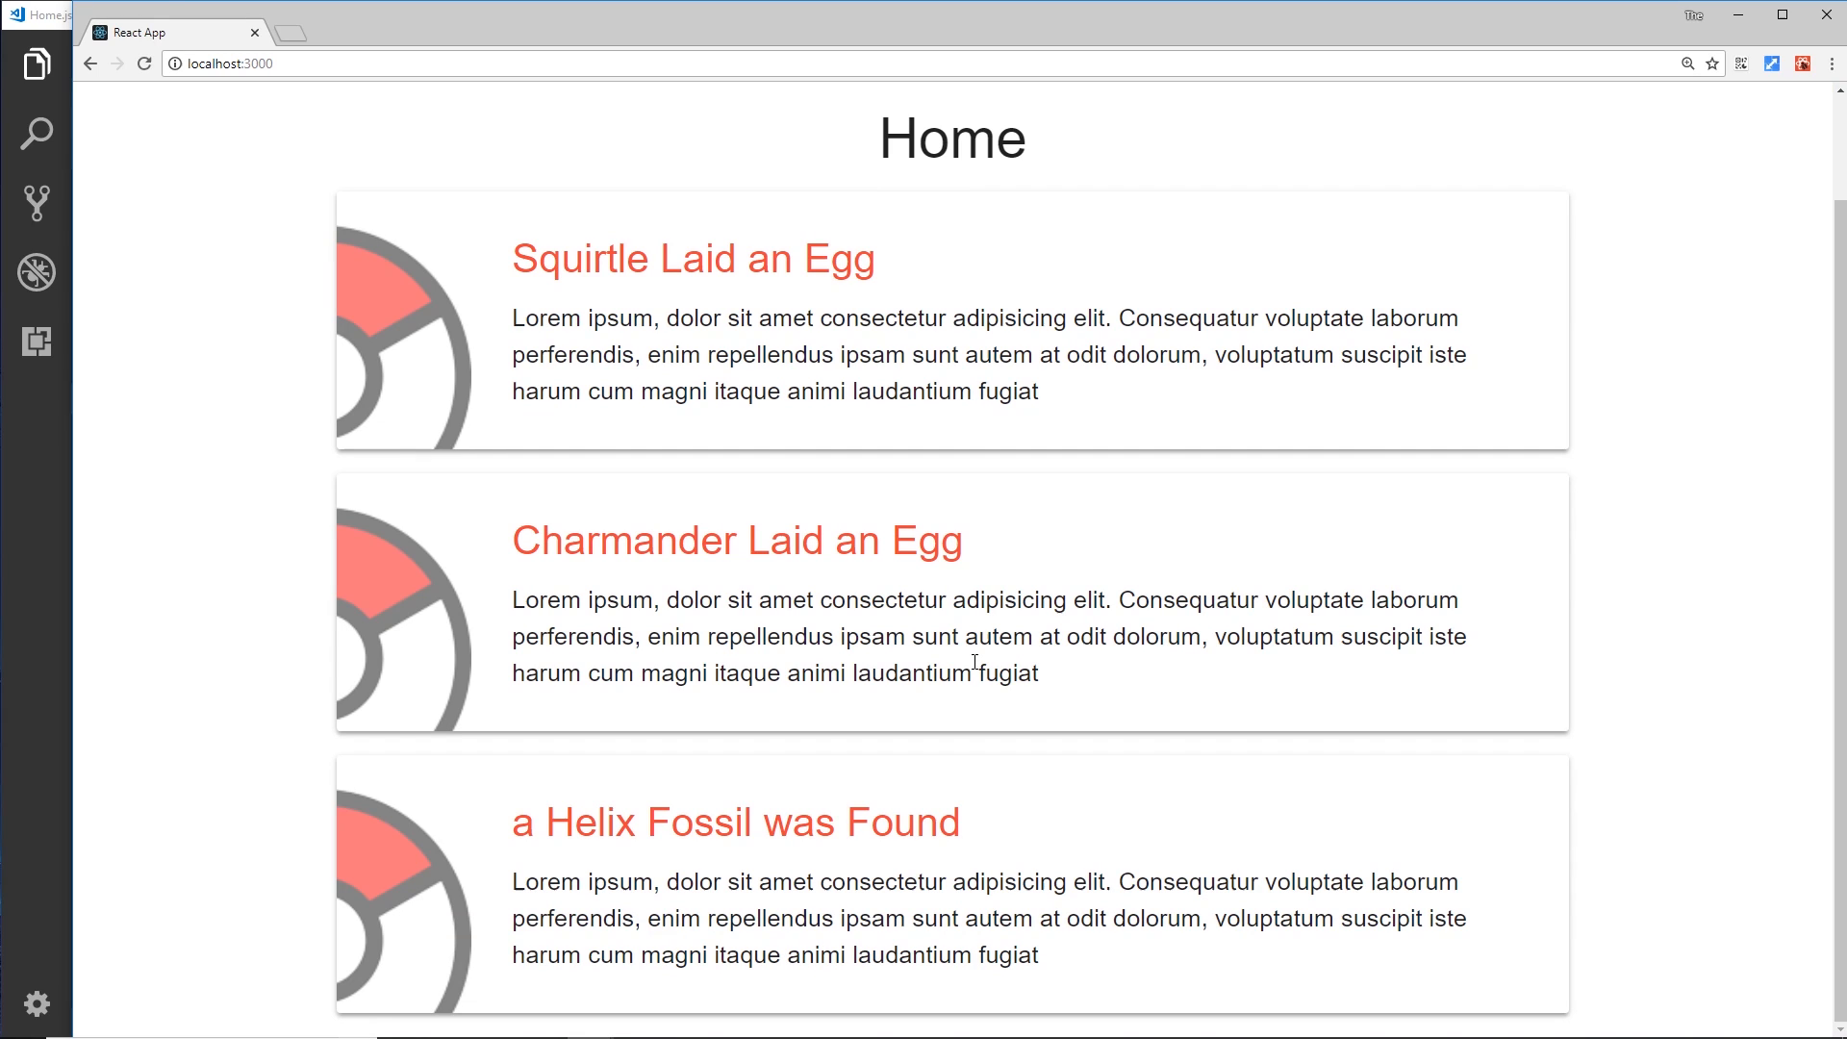
mouse_move(818, 260)
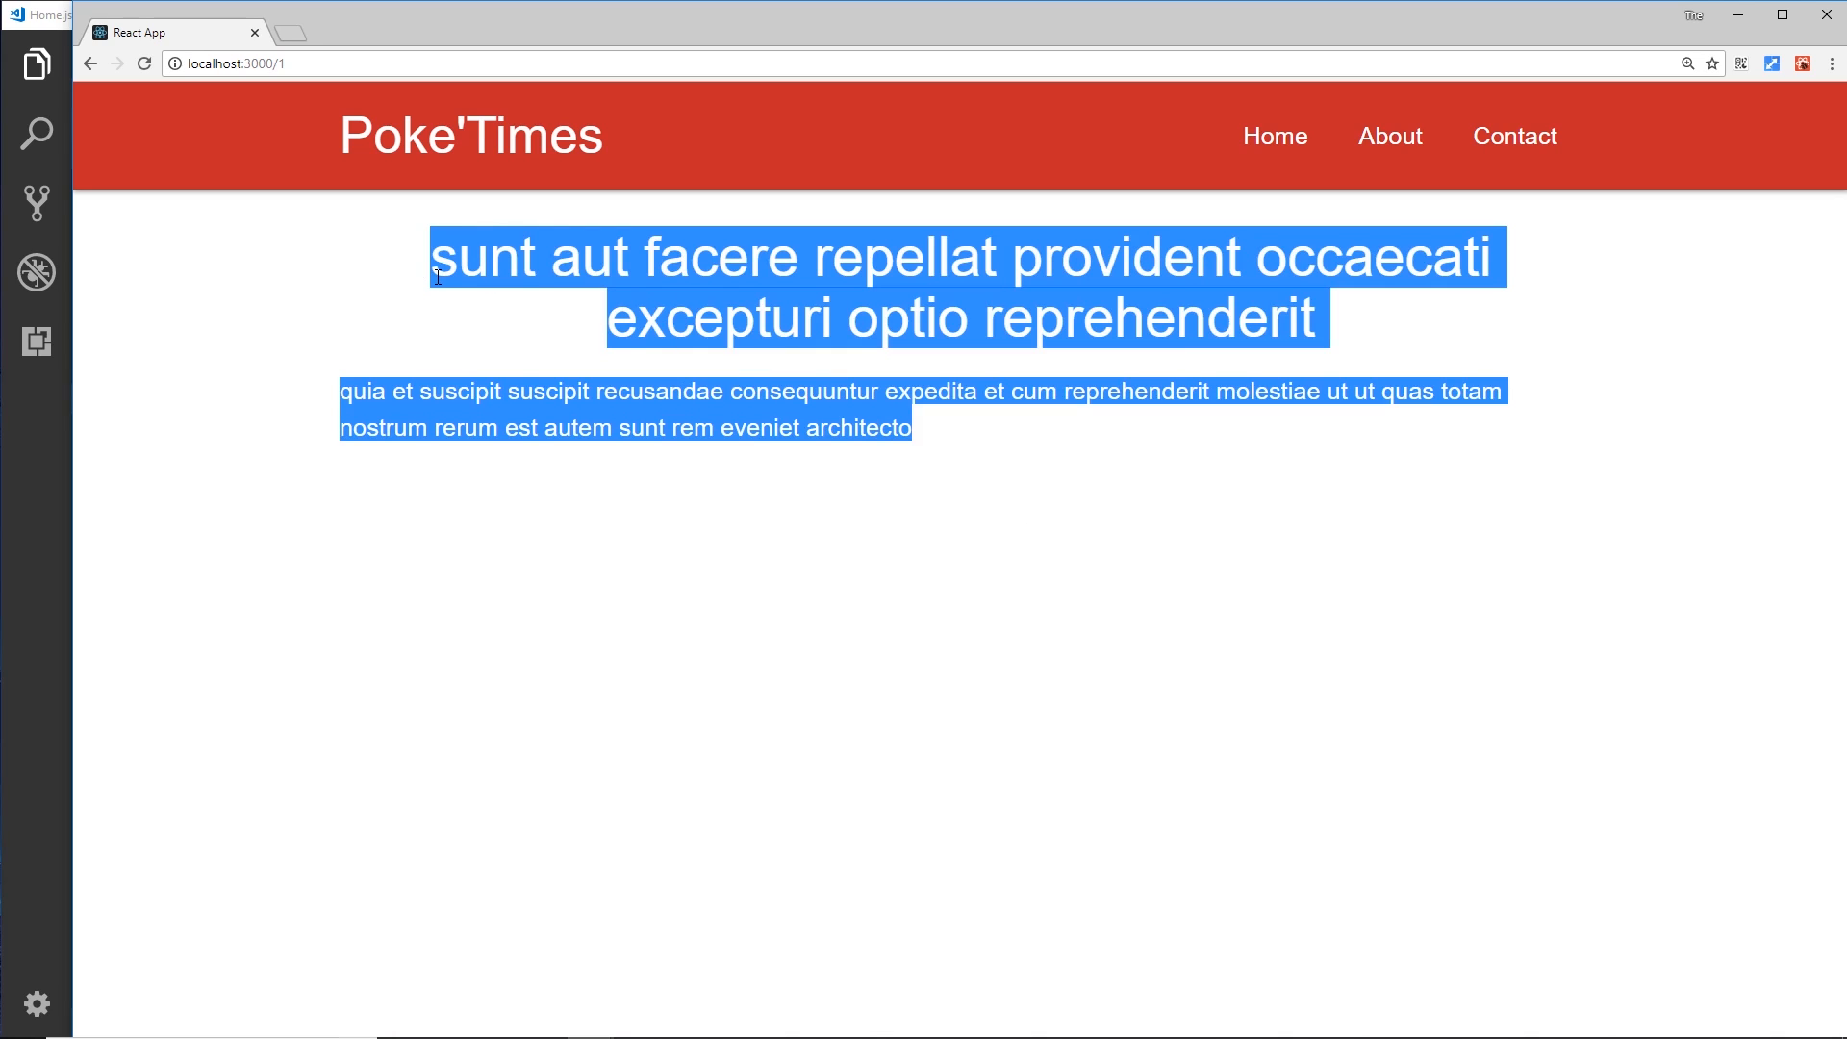
left_click(283, 642)
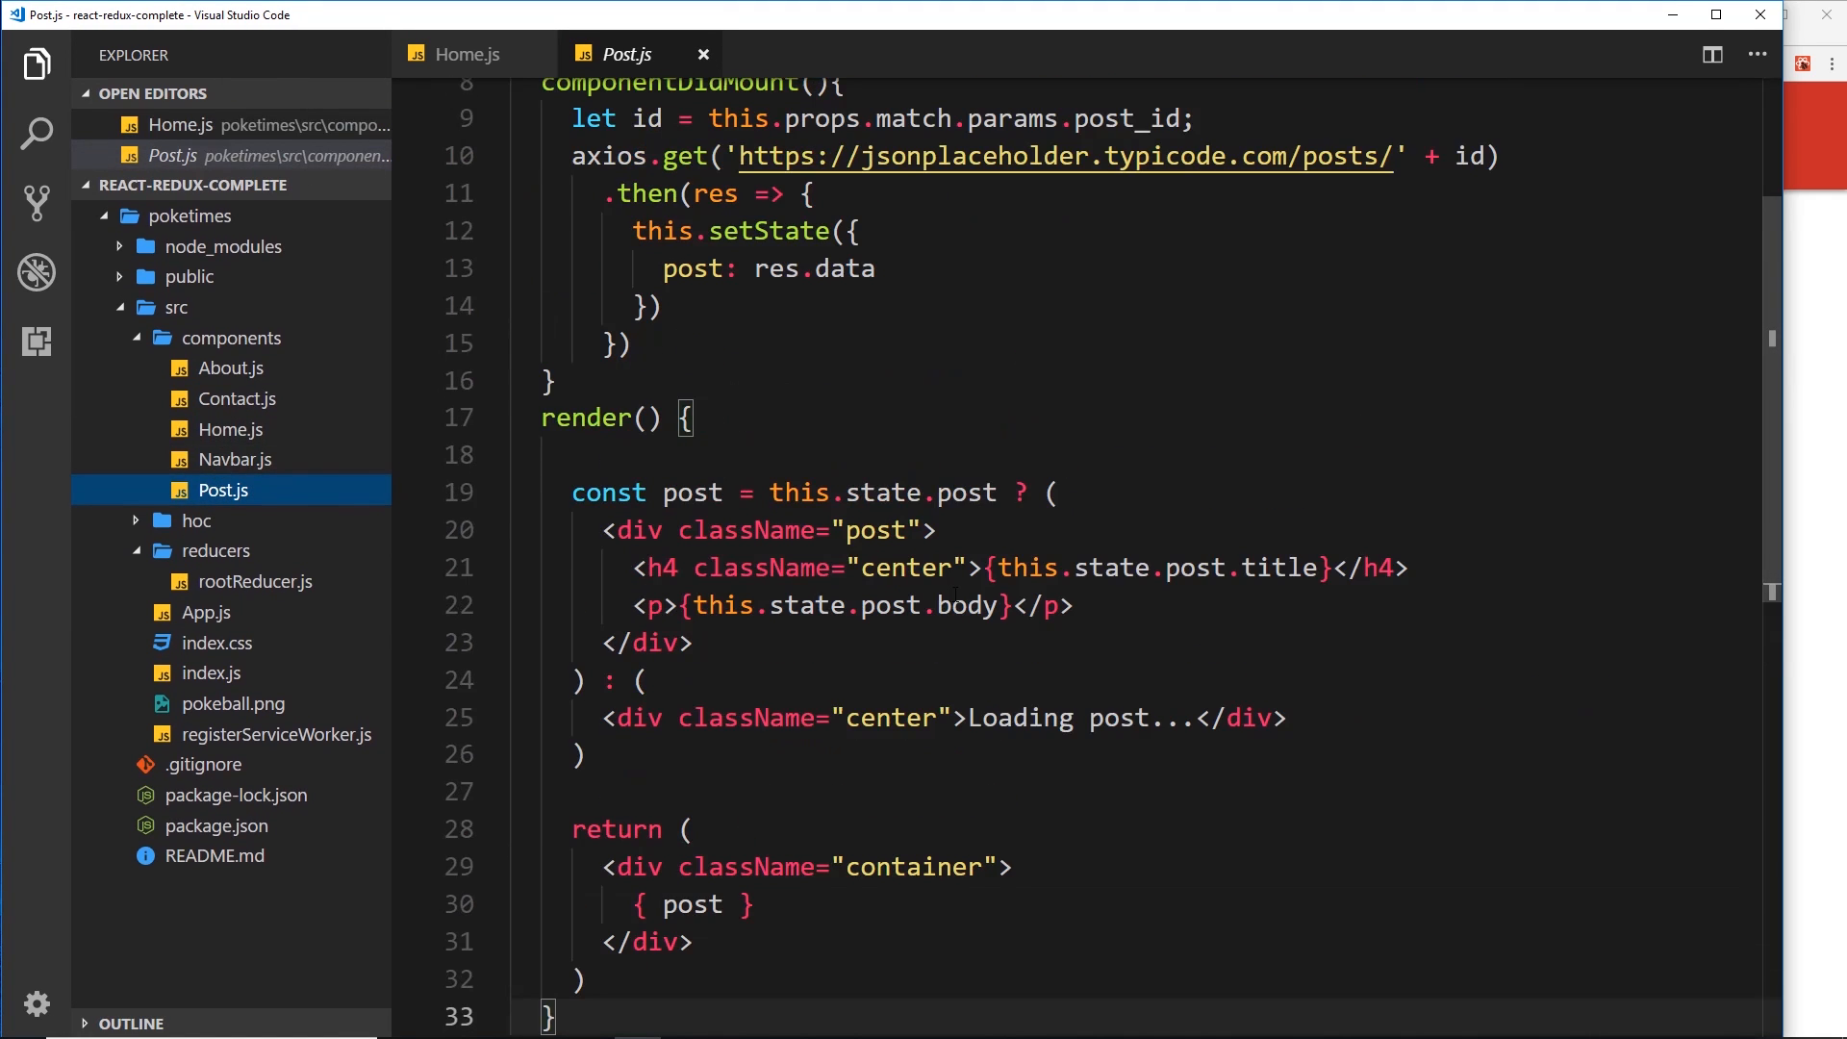
Scroll up through Post.js to review the componentDidMount fetch and render code
scroll("up", 3)
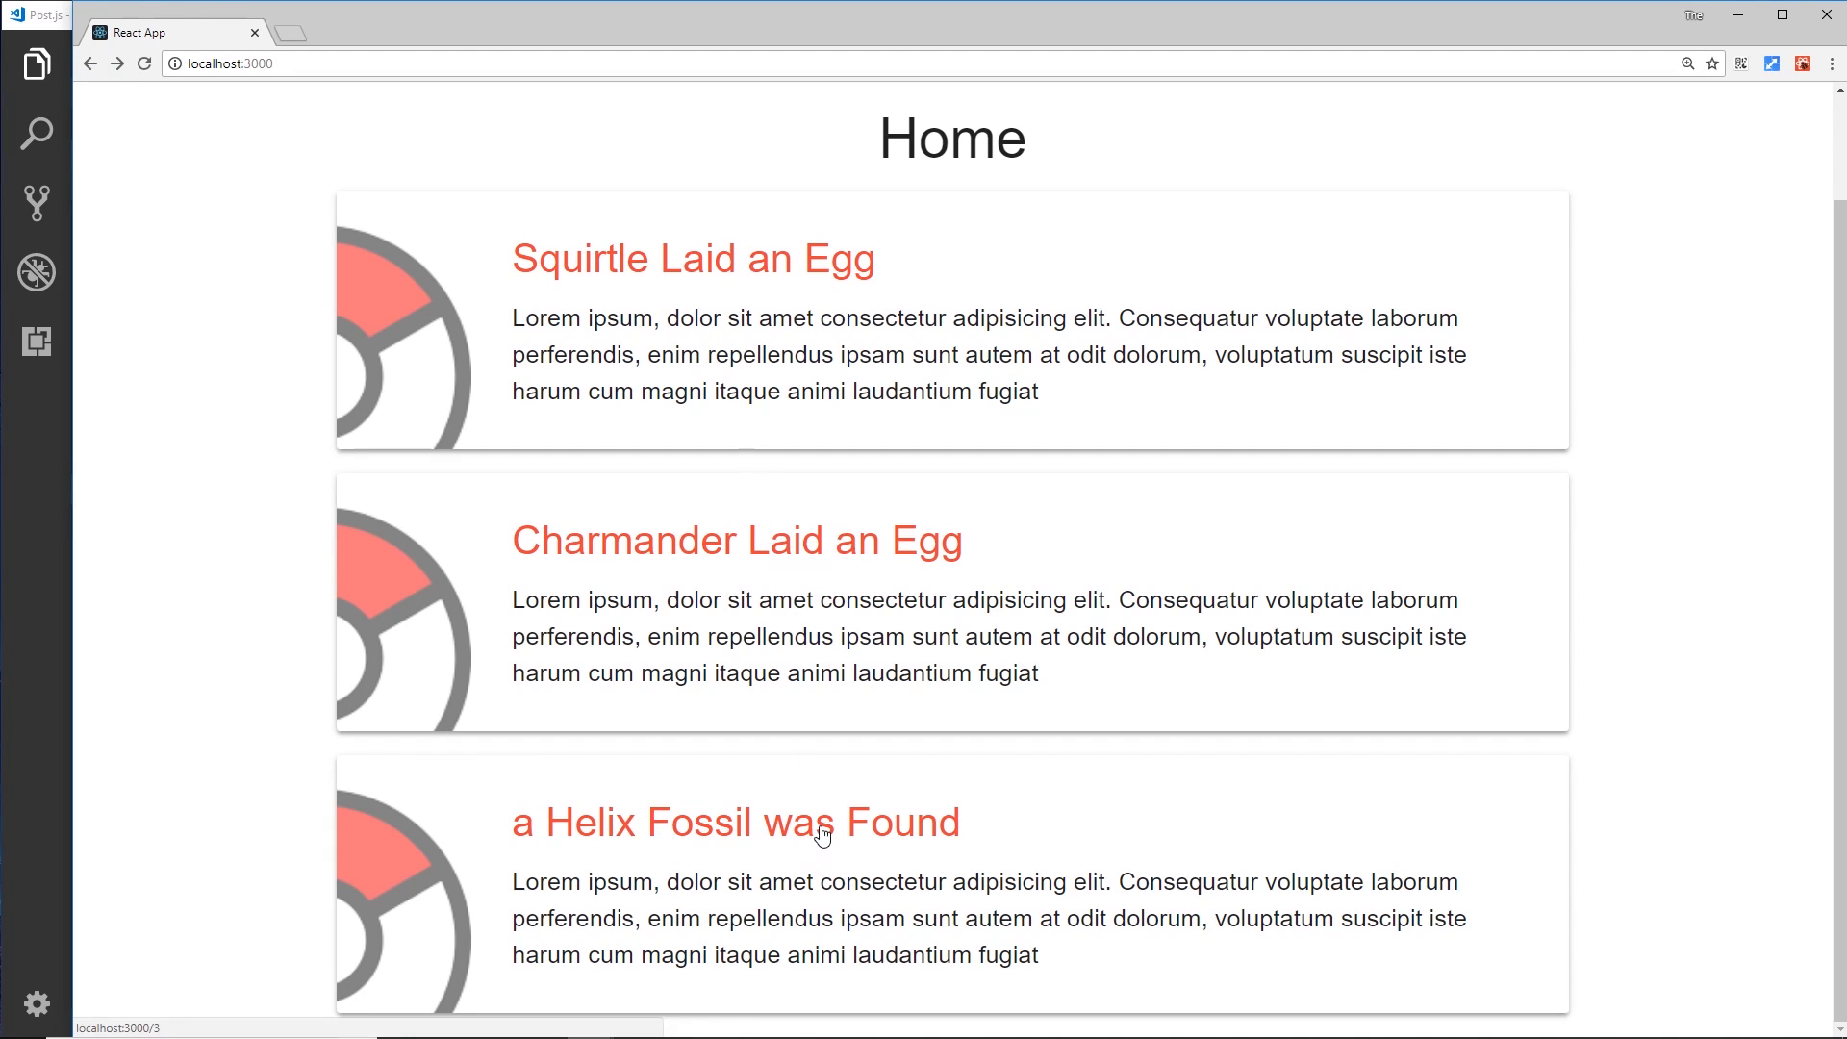
Open the 'a Helix Fossil was Found' post from the home page
left_click(735, 822)
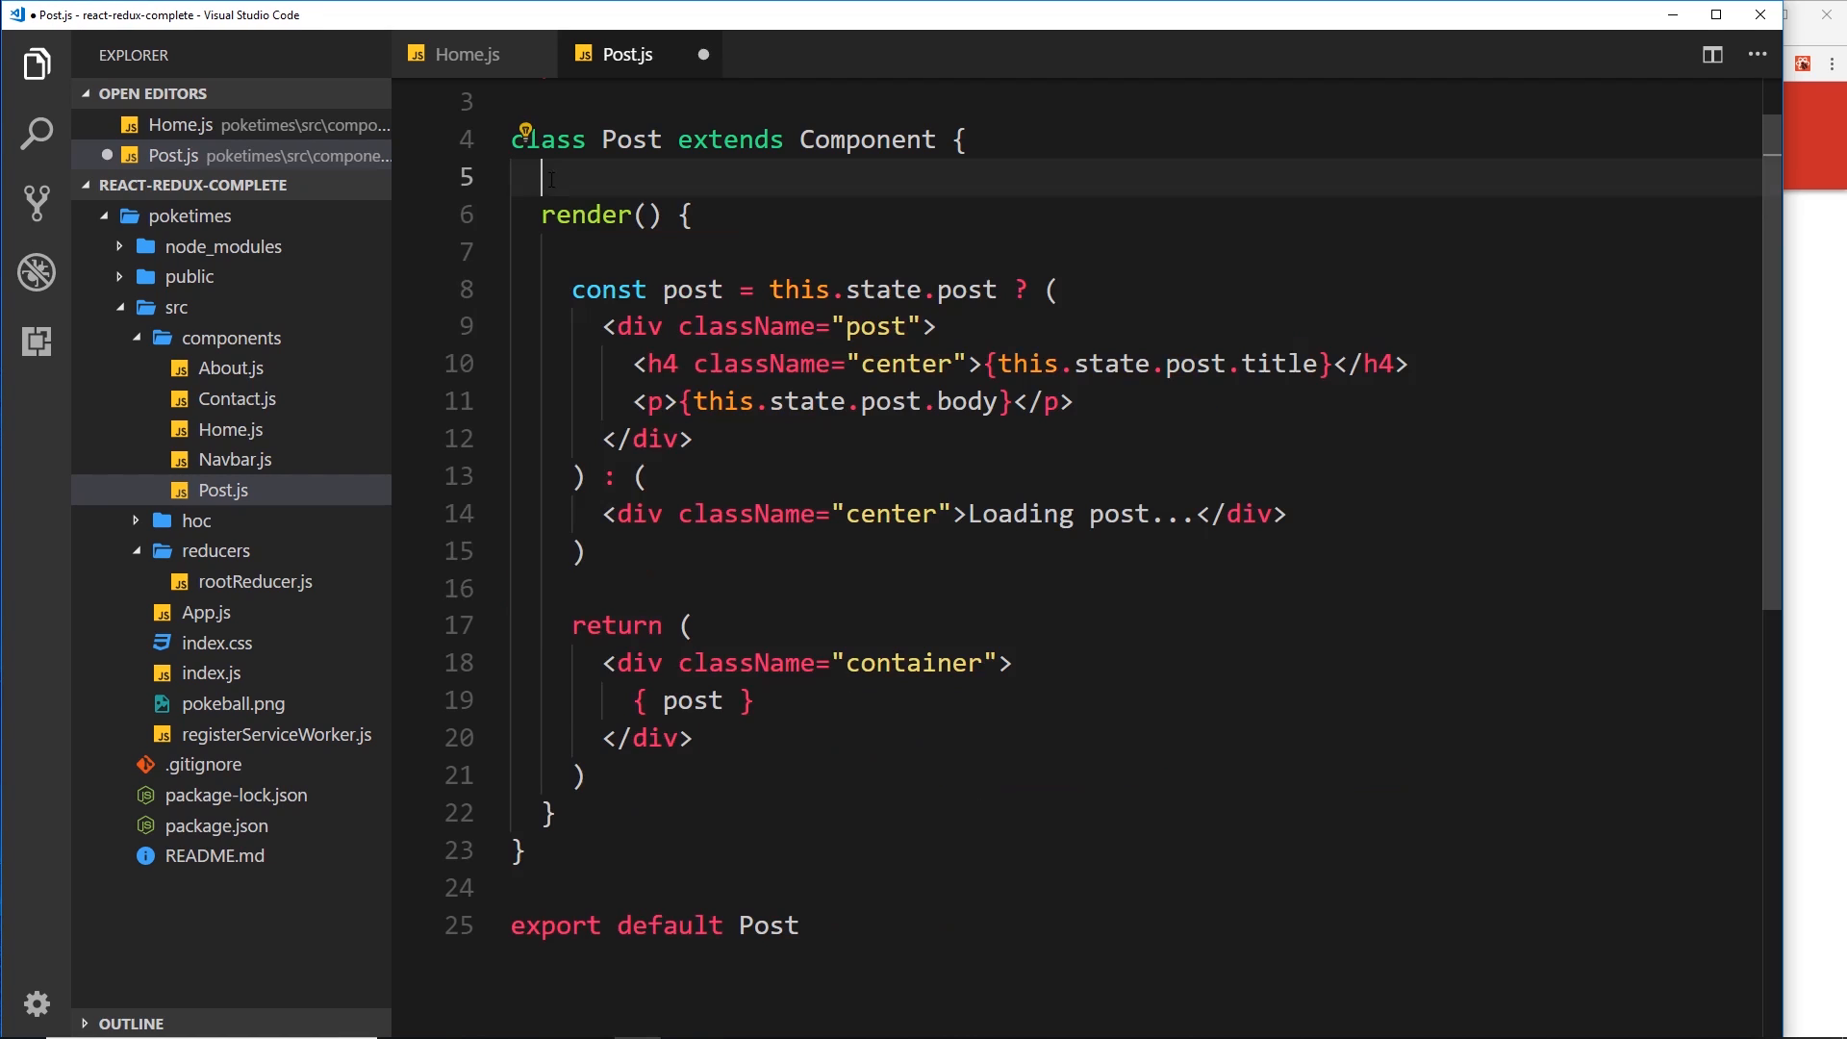
Remove componentDidMount and import { connect } from 'react-redux' in place of axios
key("Backspace")
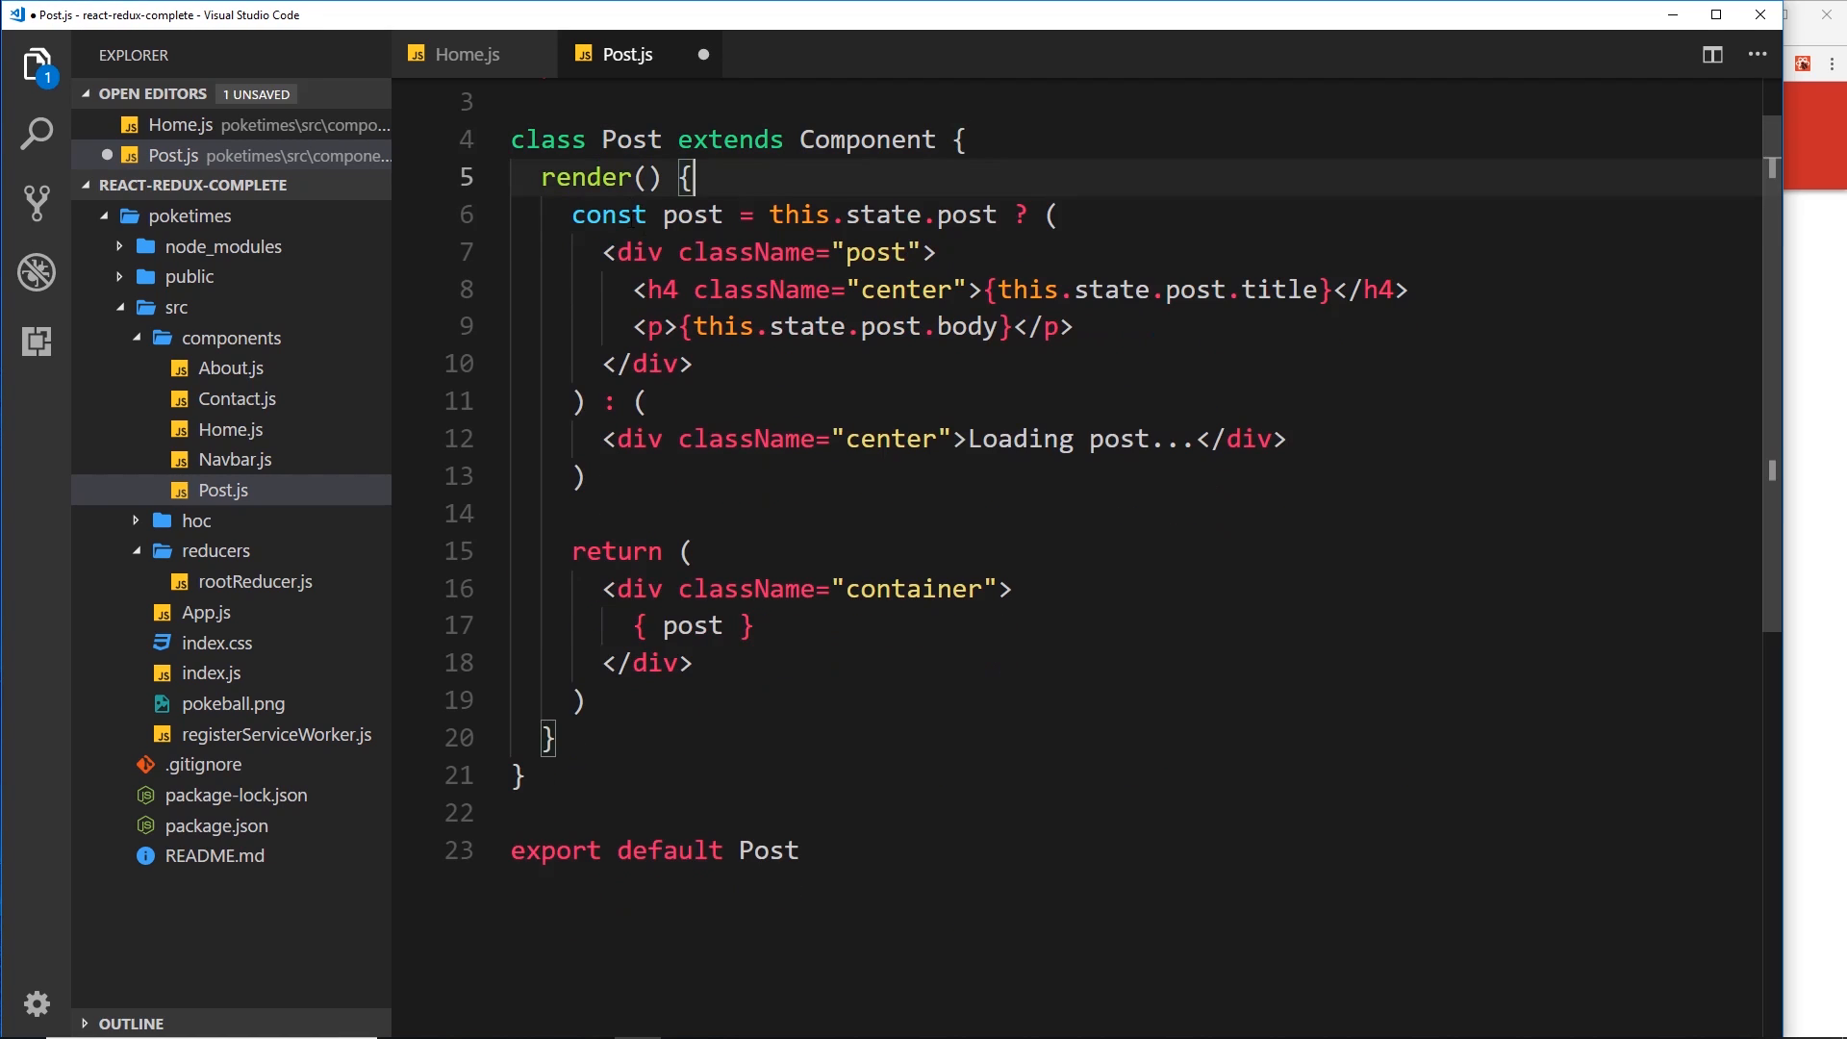
scroll("up", 3)
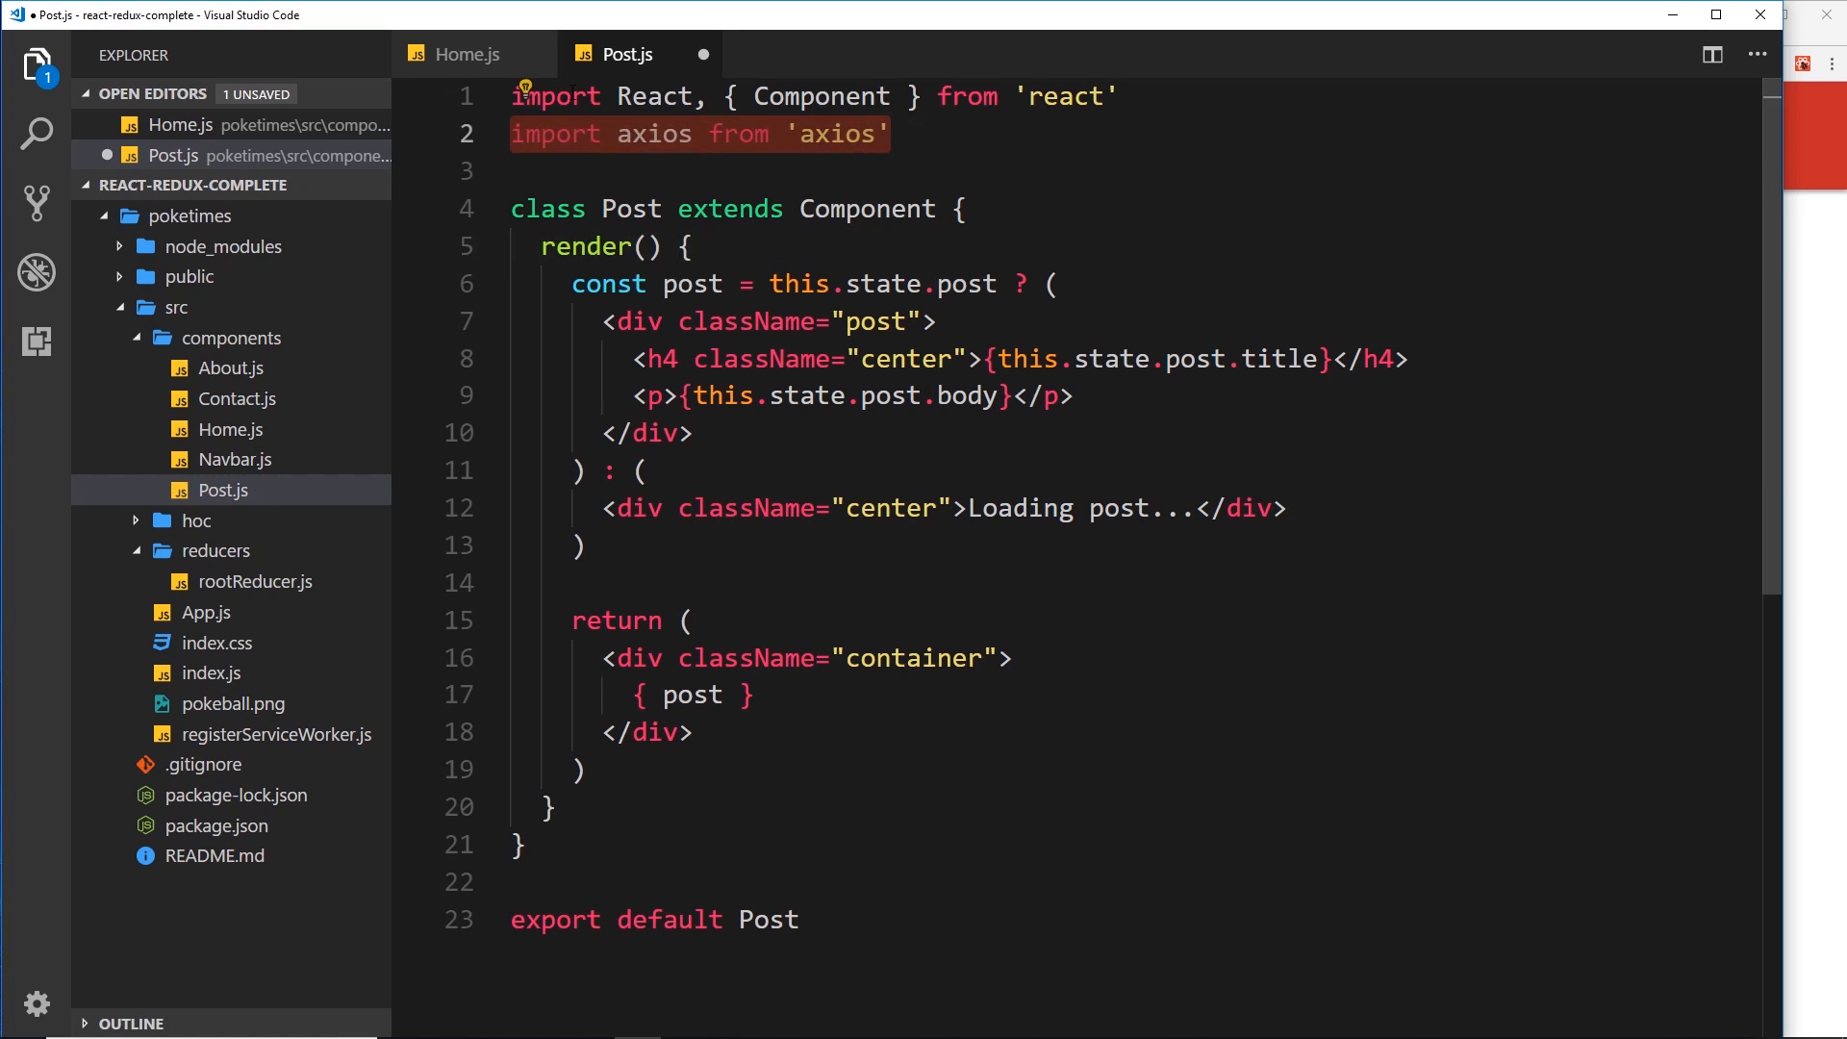
type("i")
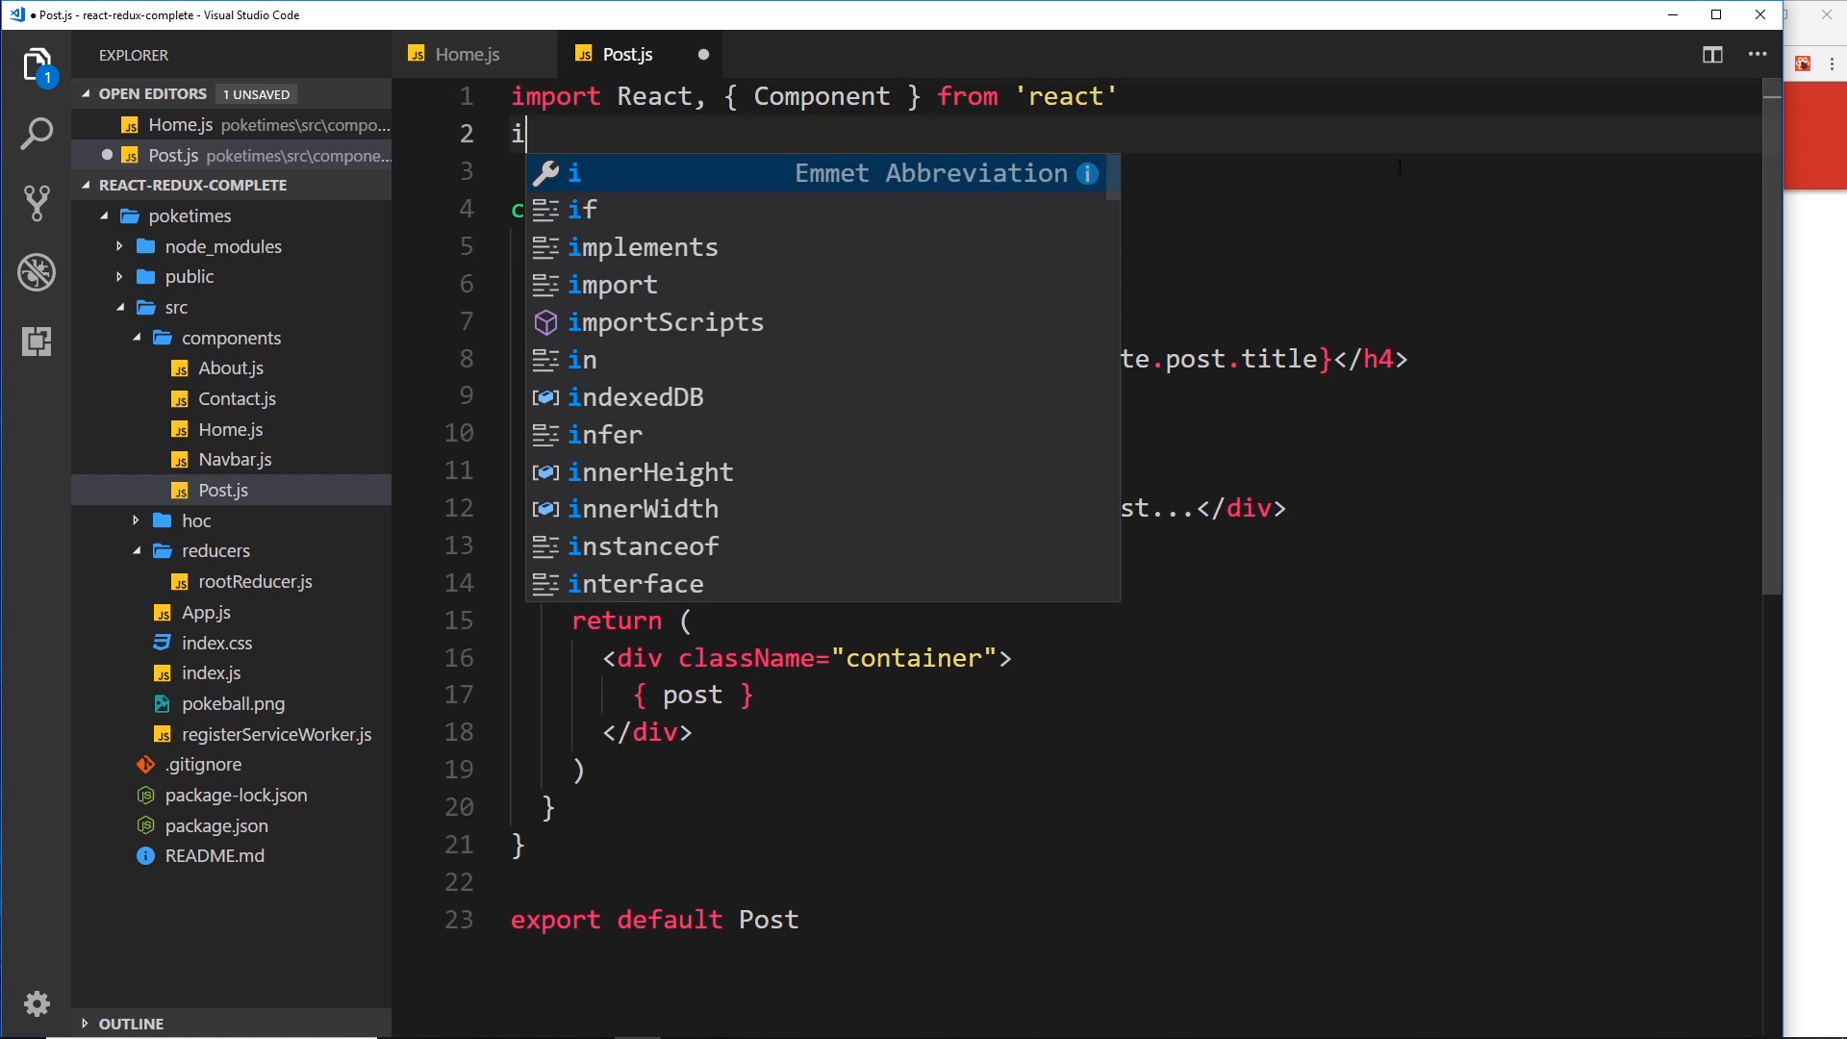
type("mport { conne")
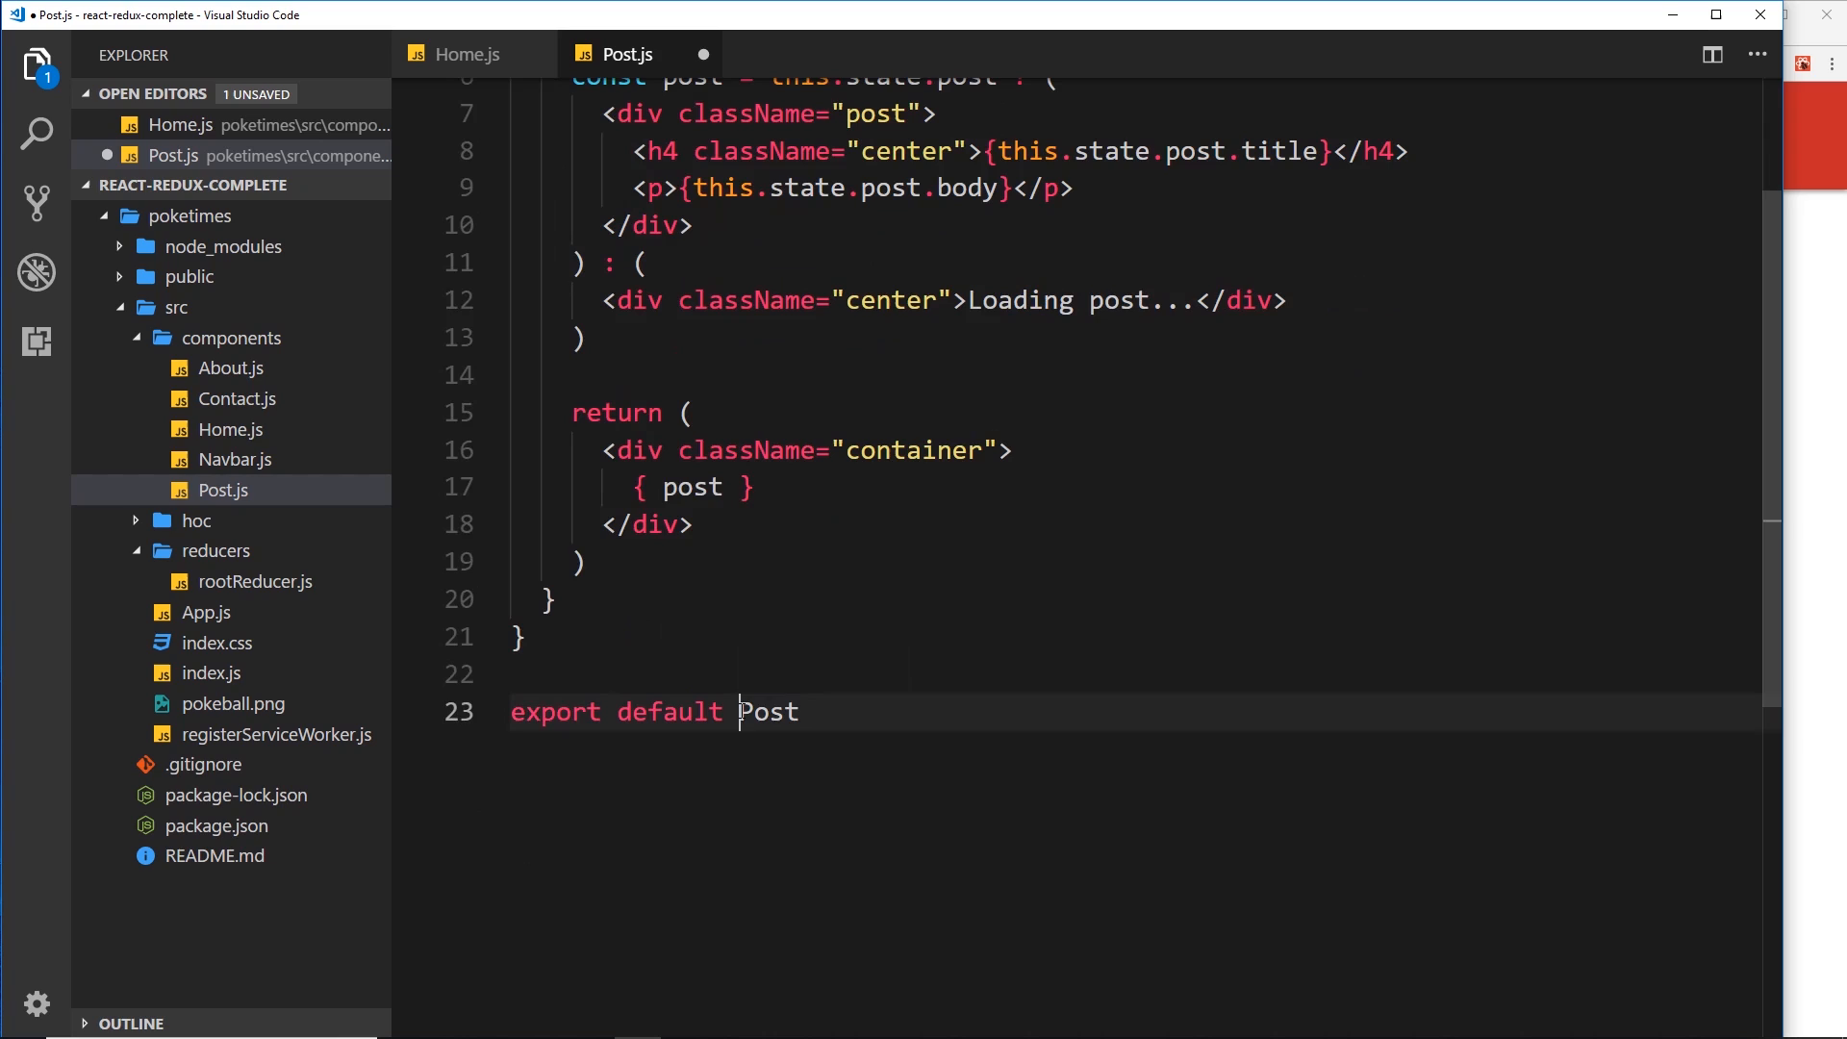
Export the component as connect()(Post) and leave a blank line above the export
type("connect(")
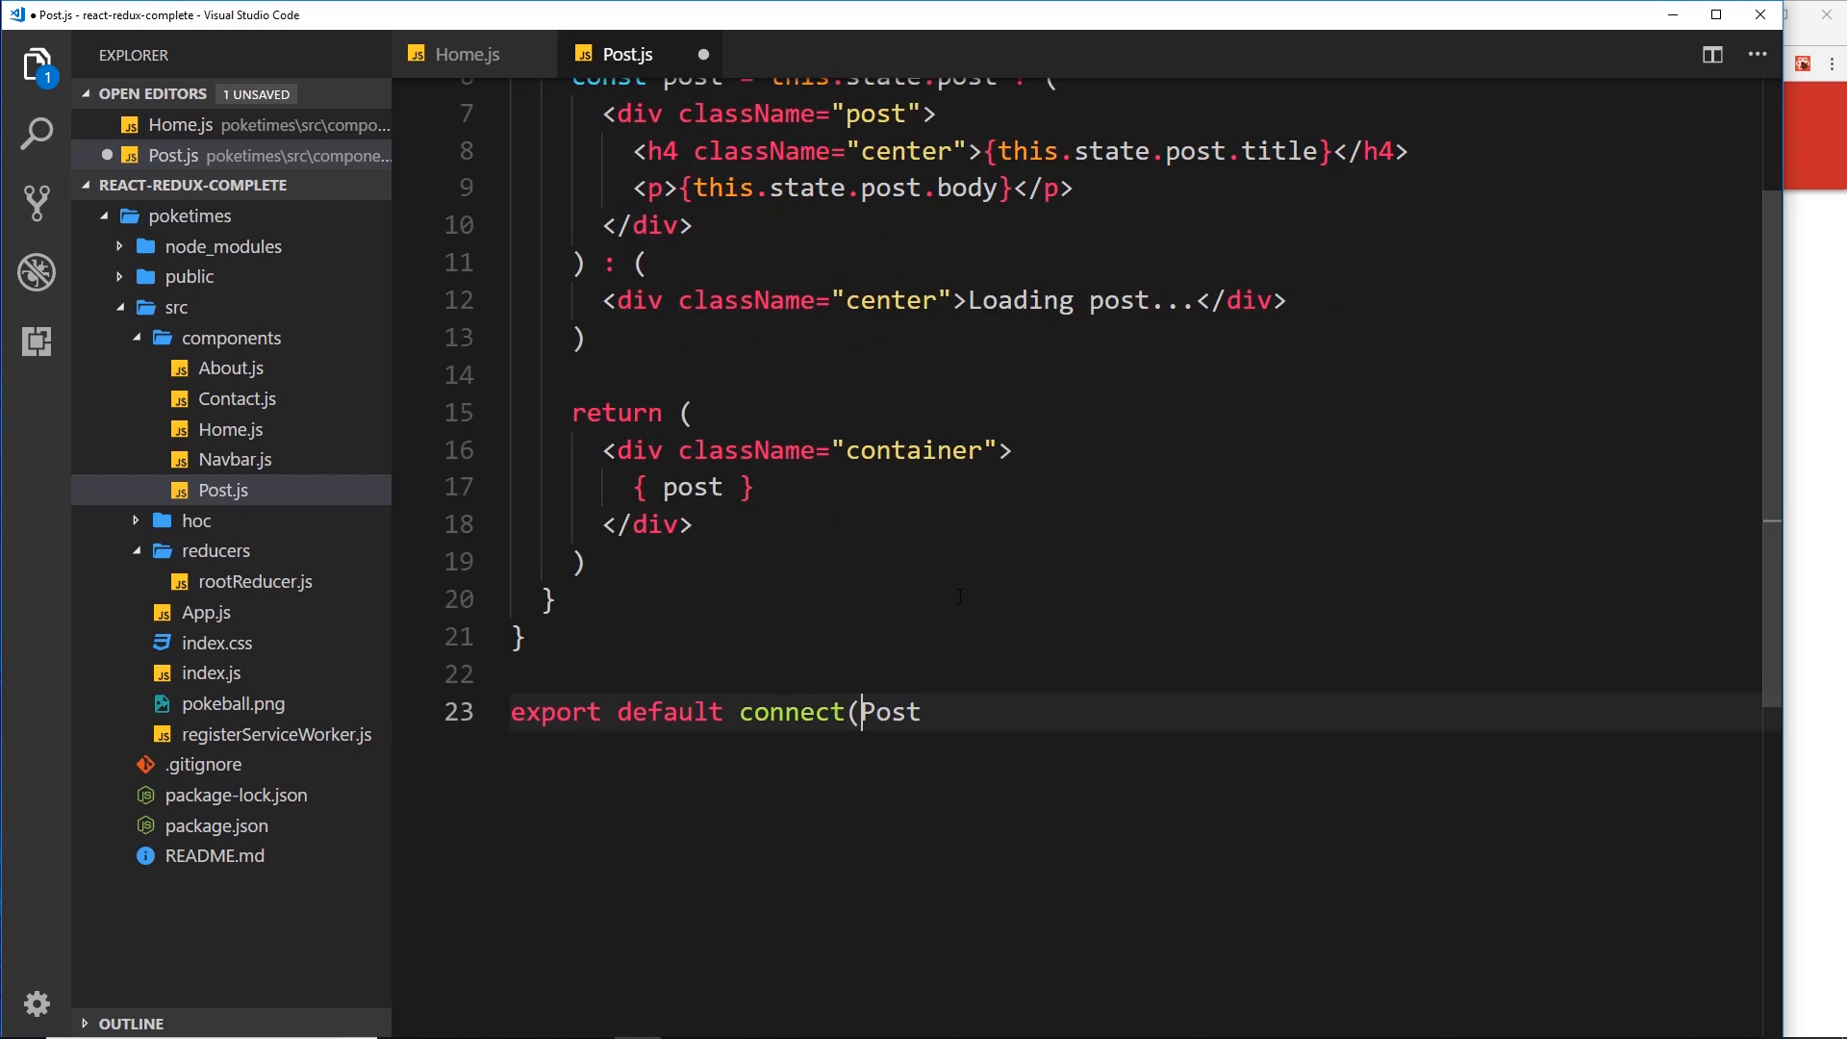
type("()(")
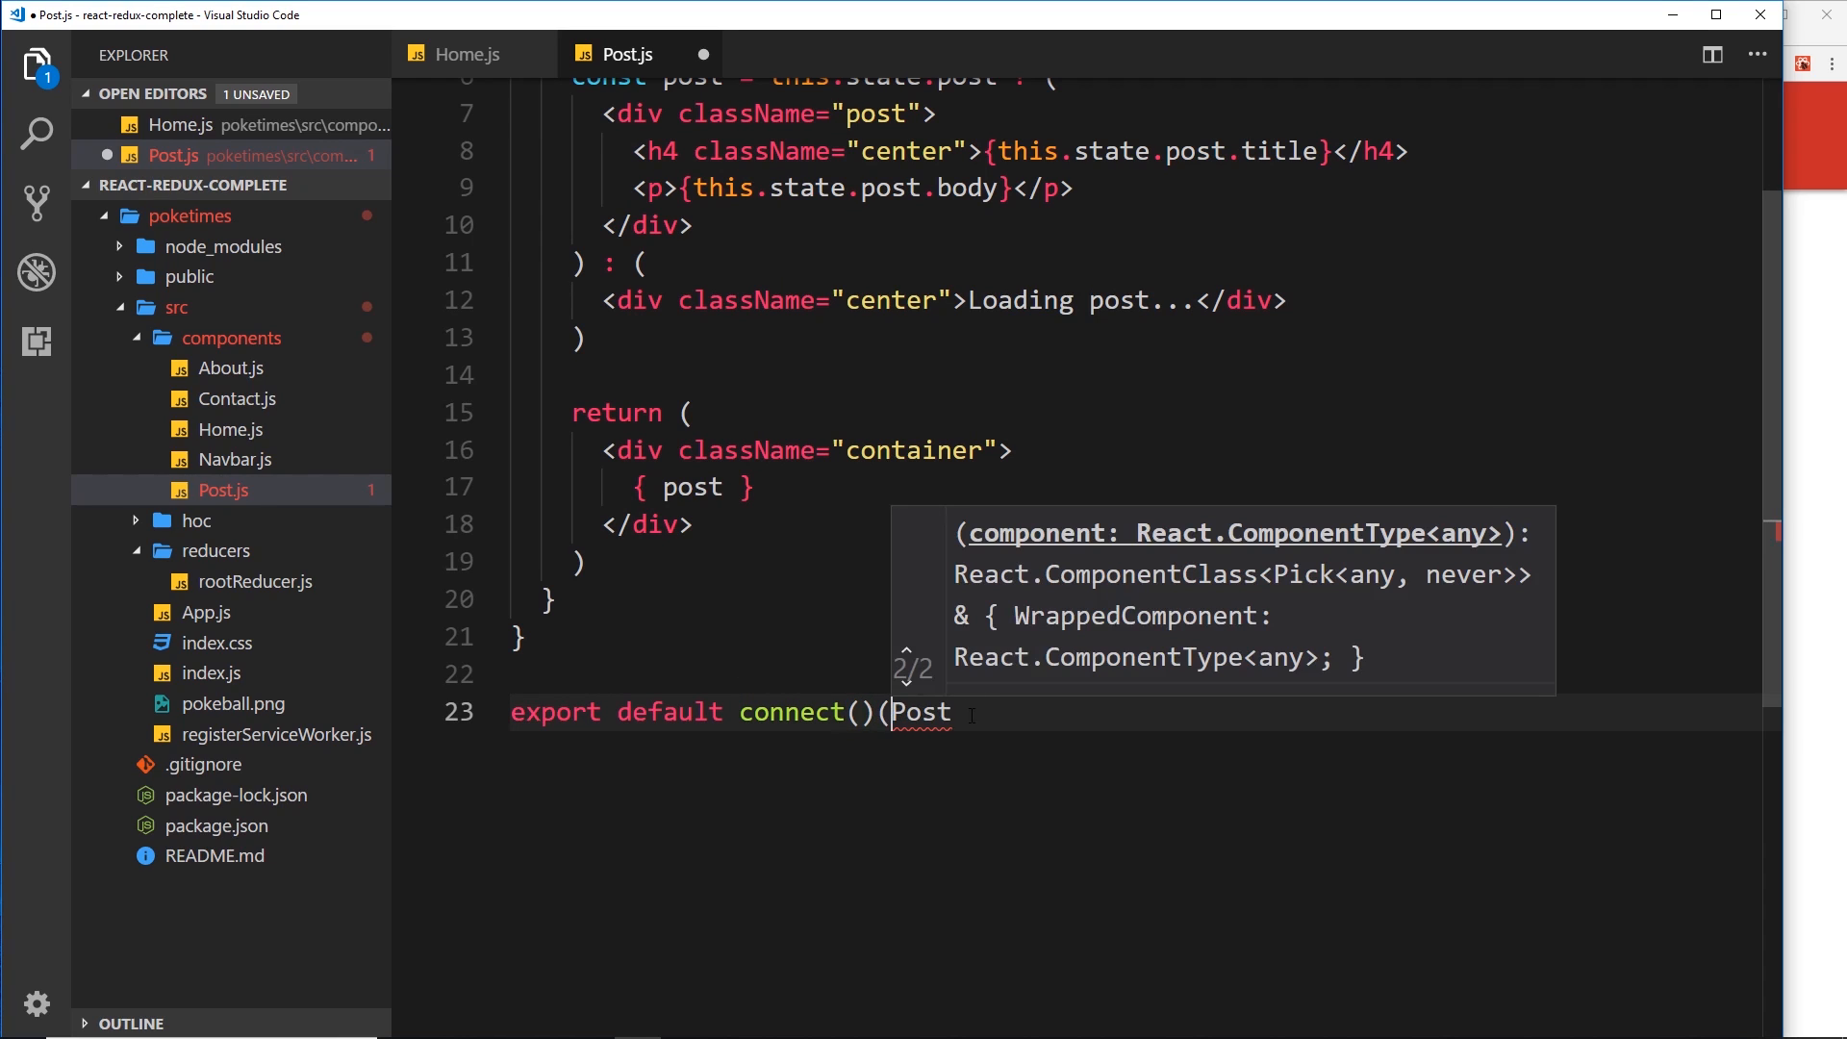
type(")")
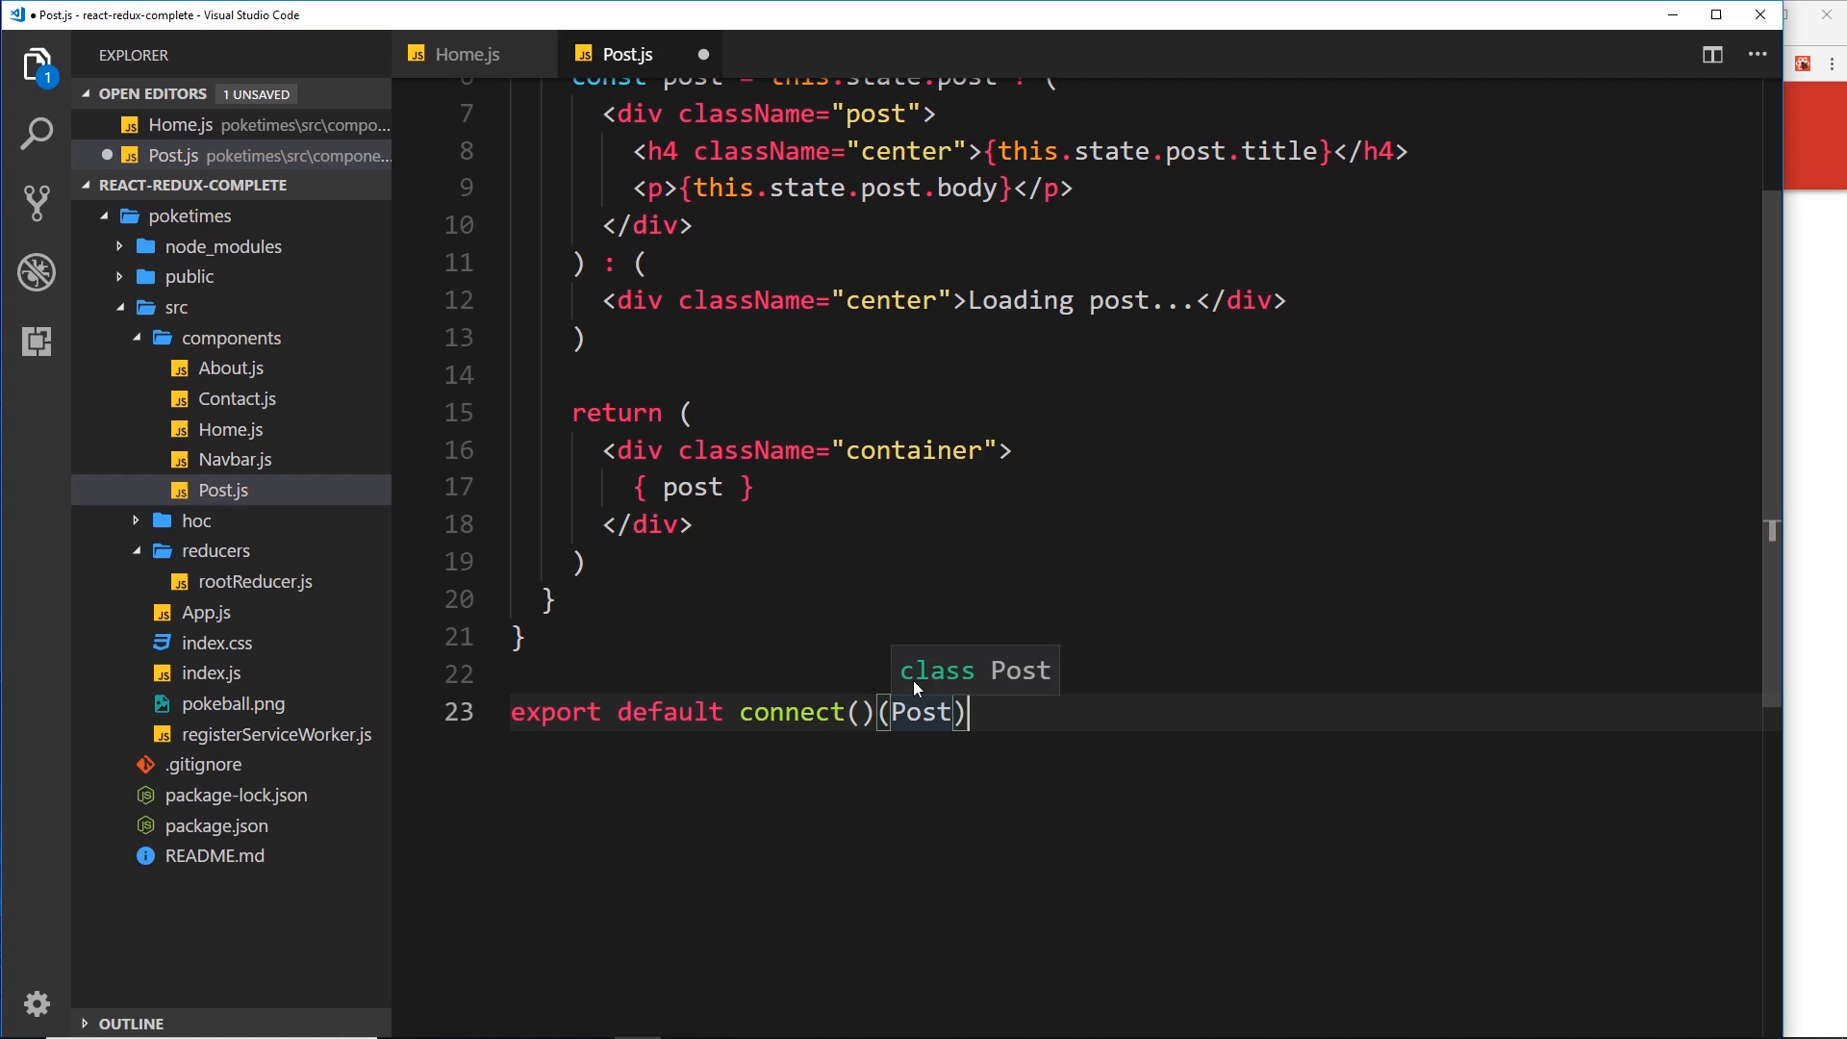
left_click(595, 637)
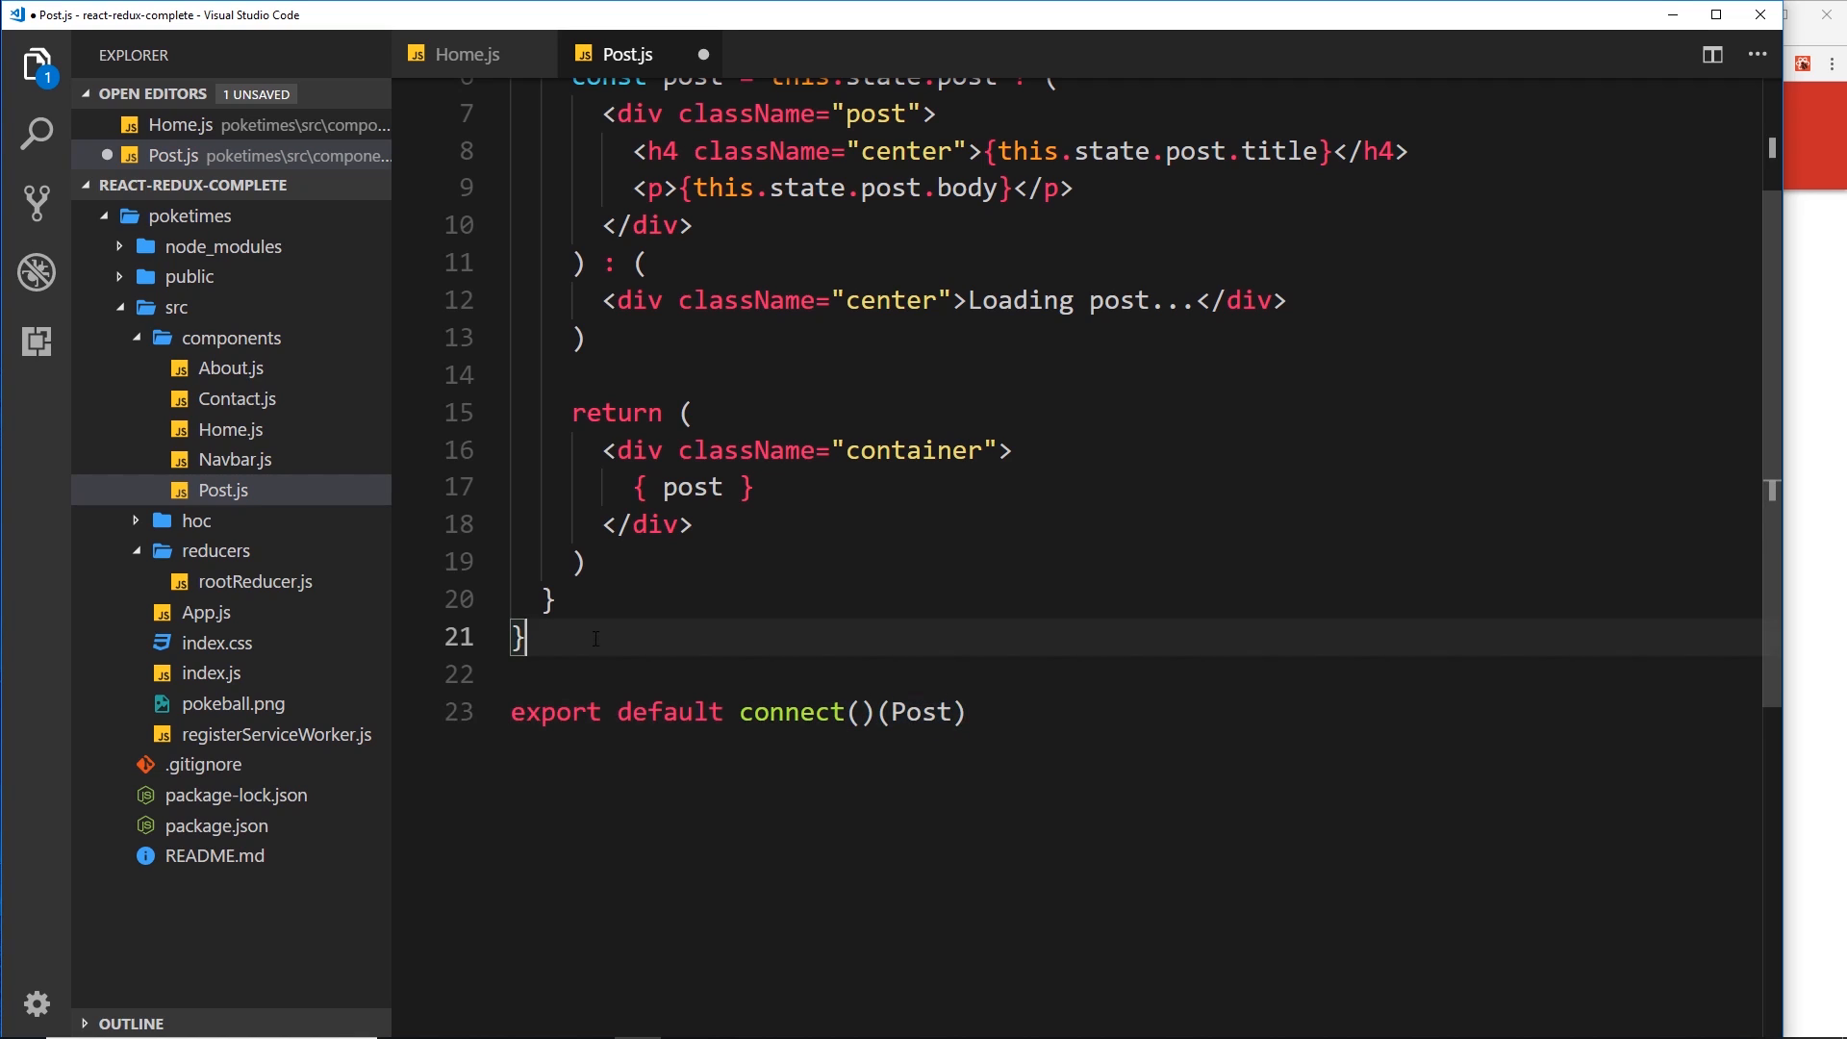
key("Enter")
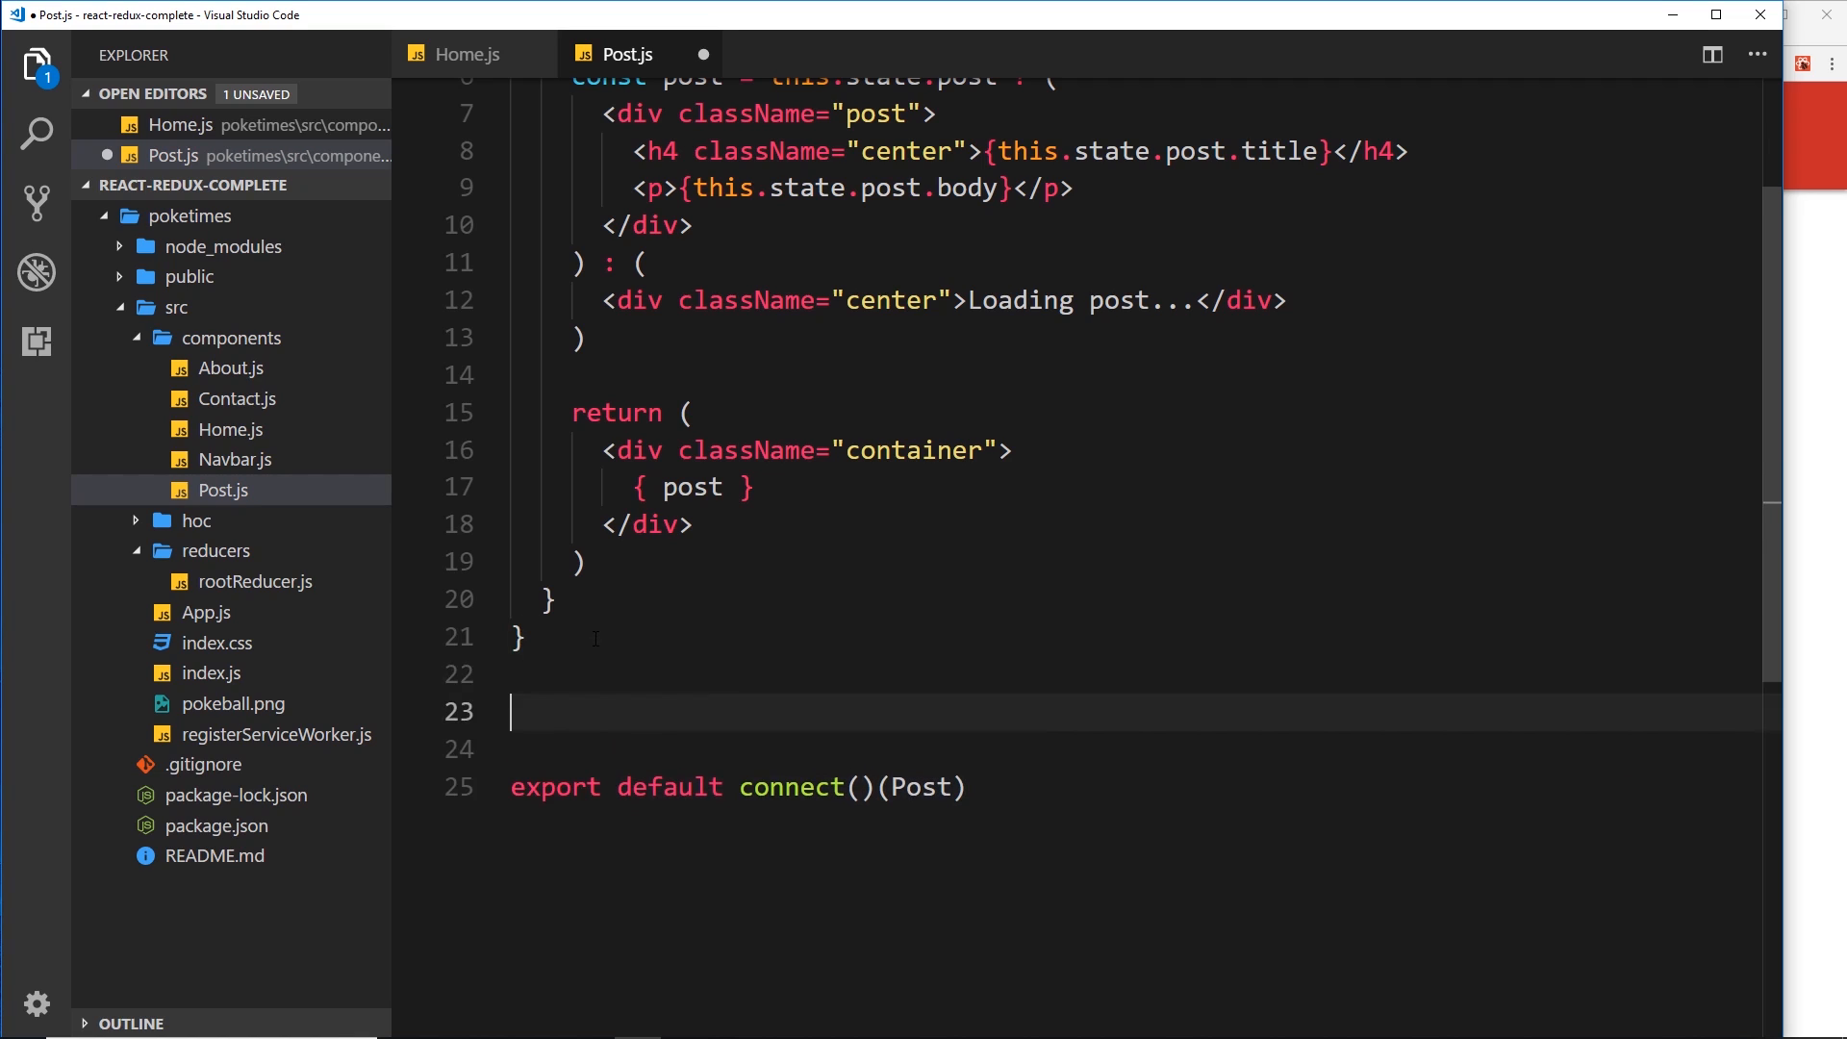
Write an empty const mapStateToProps = (state, ownProps) => { } above the export
type("const")
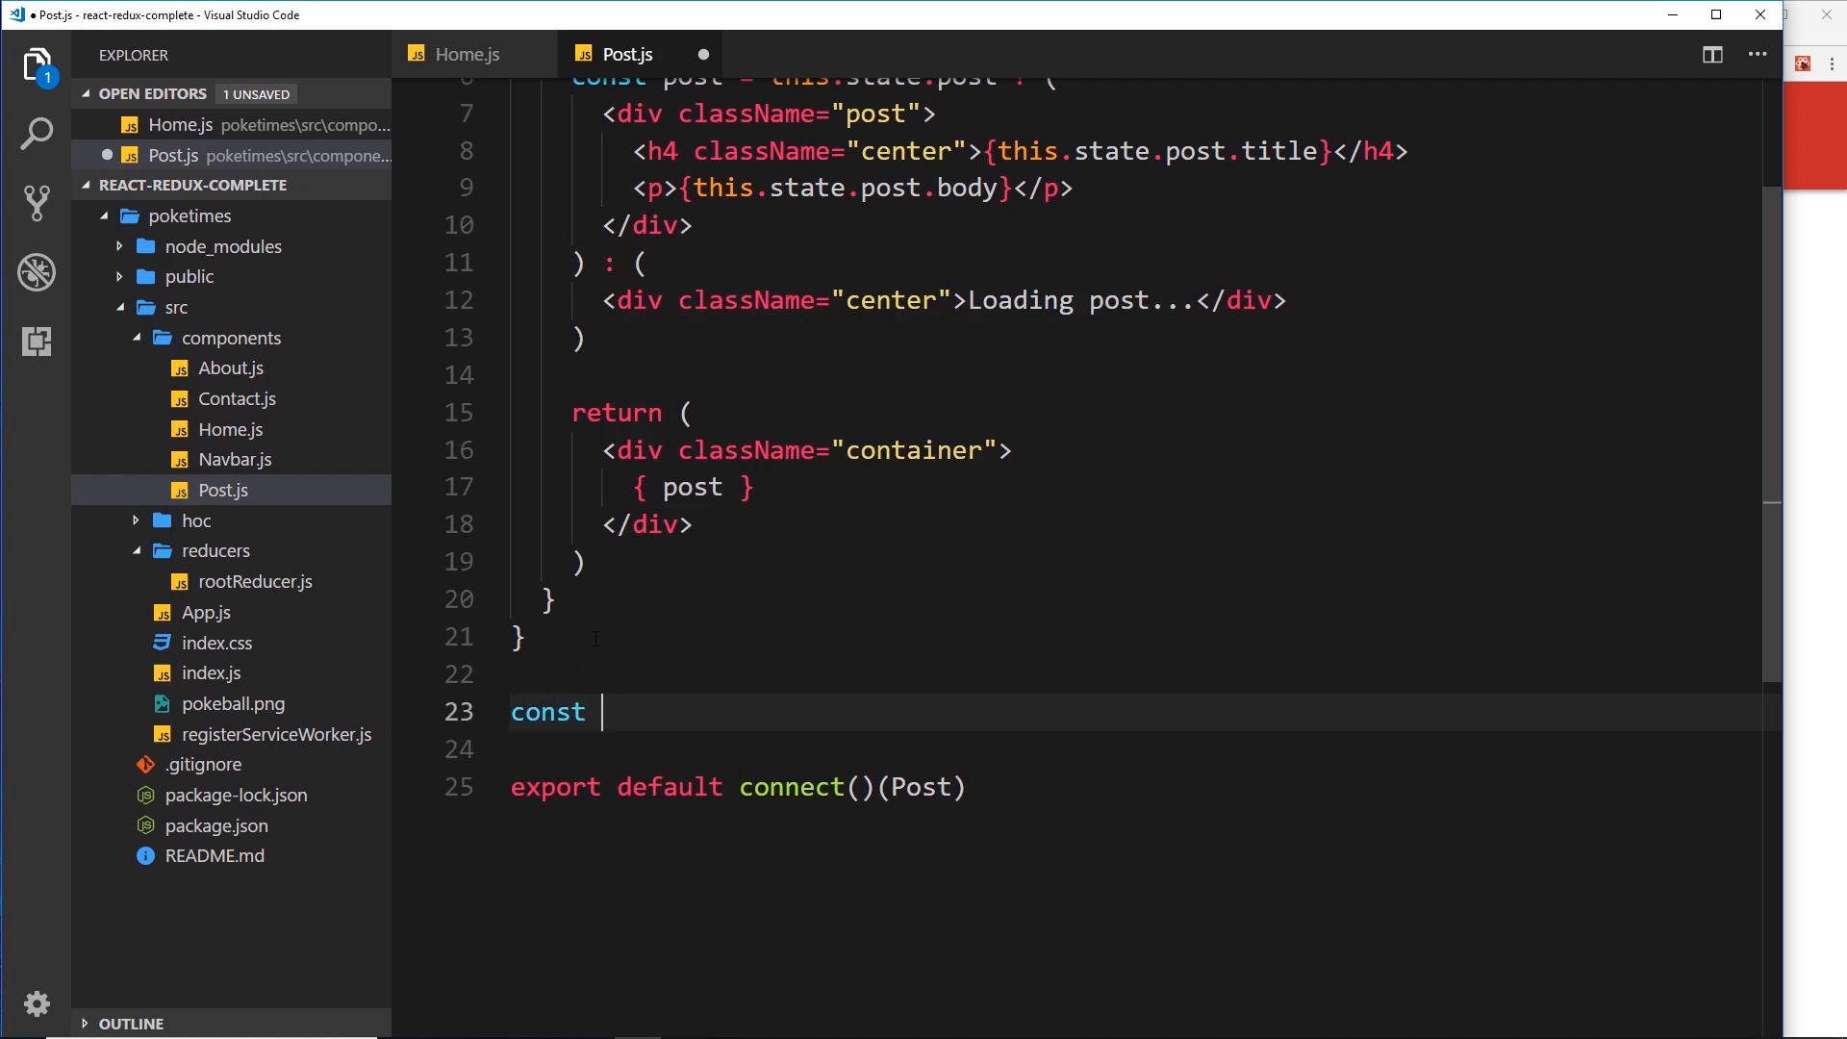
type("mapState")
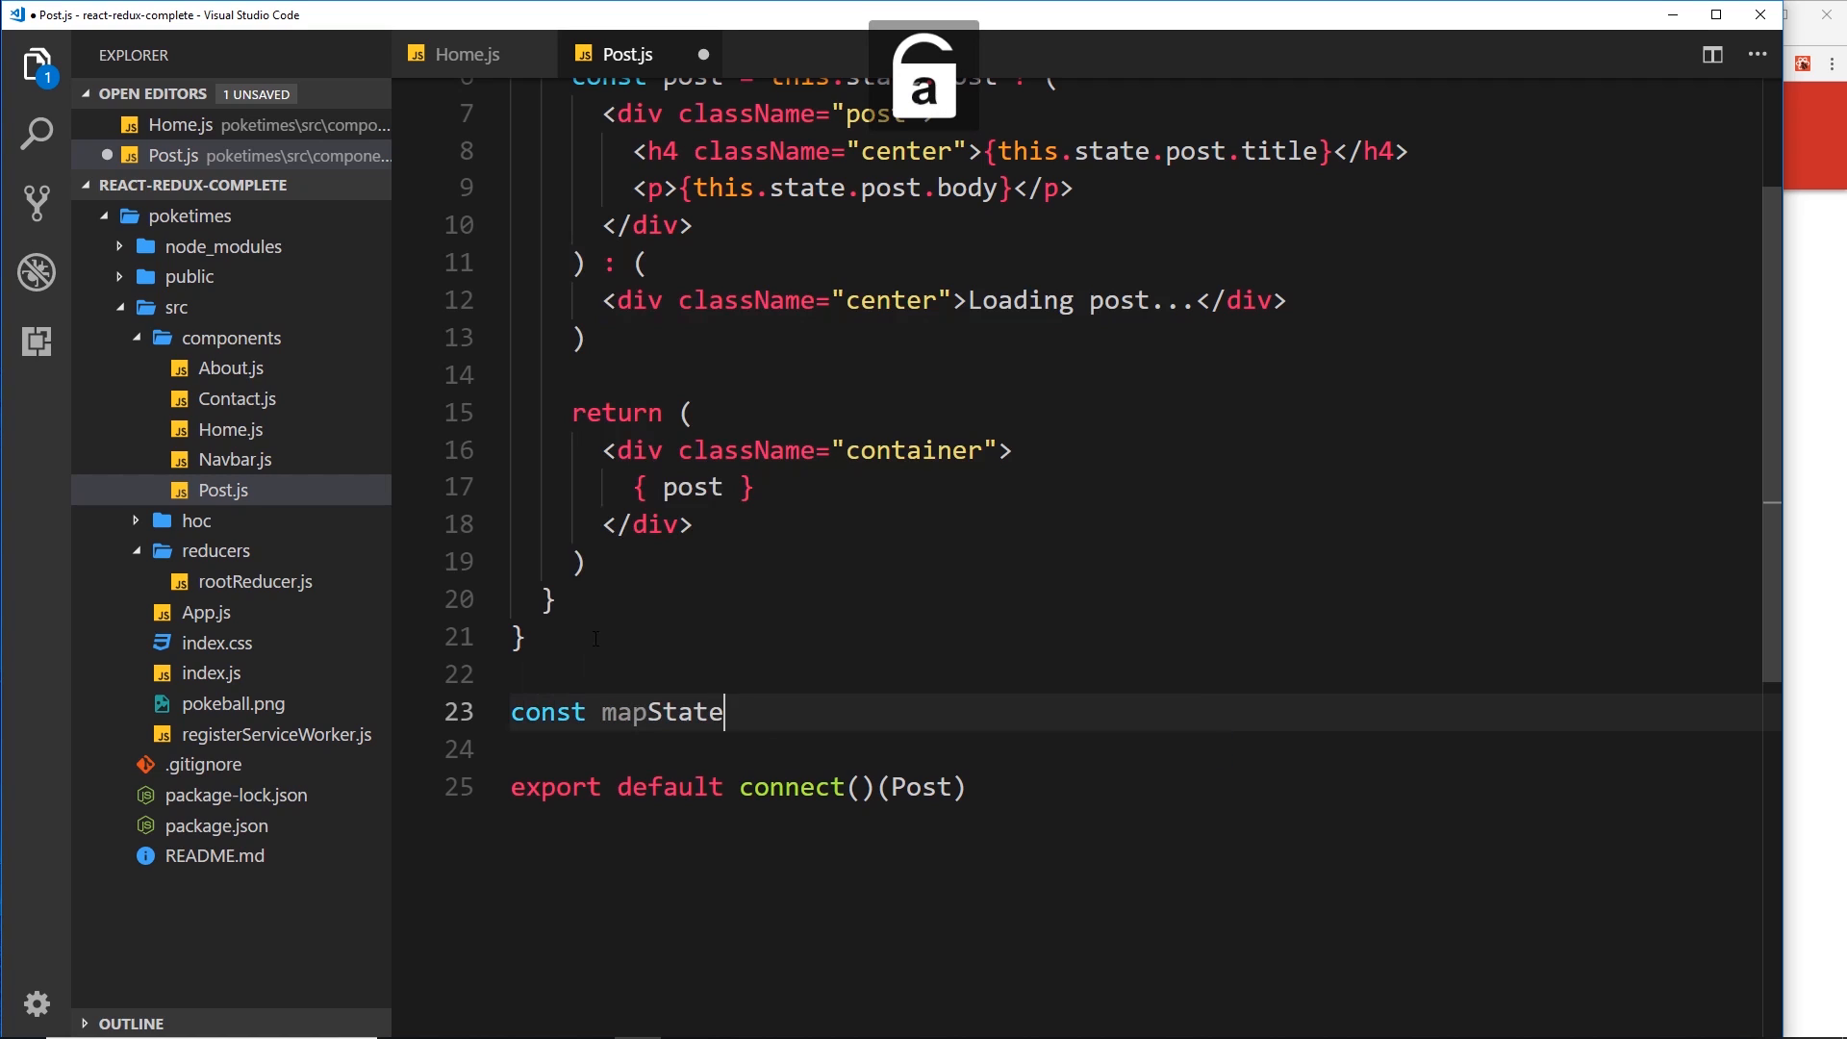
type("ToProps")
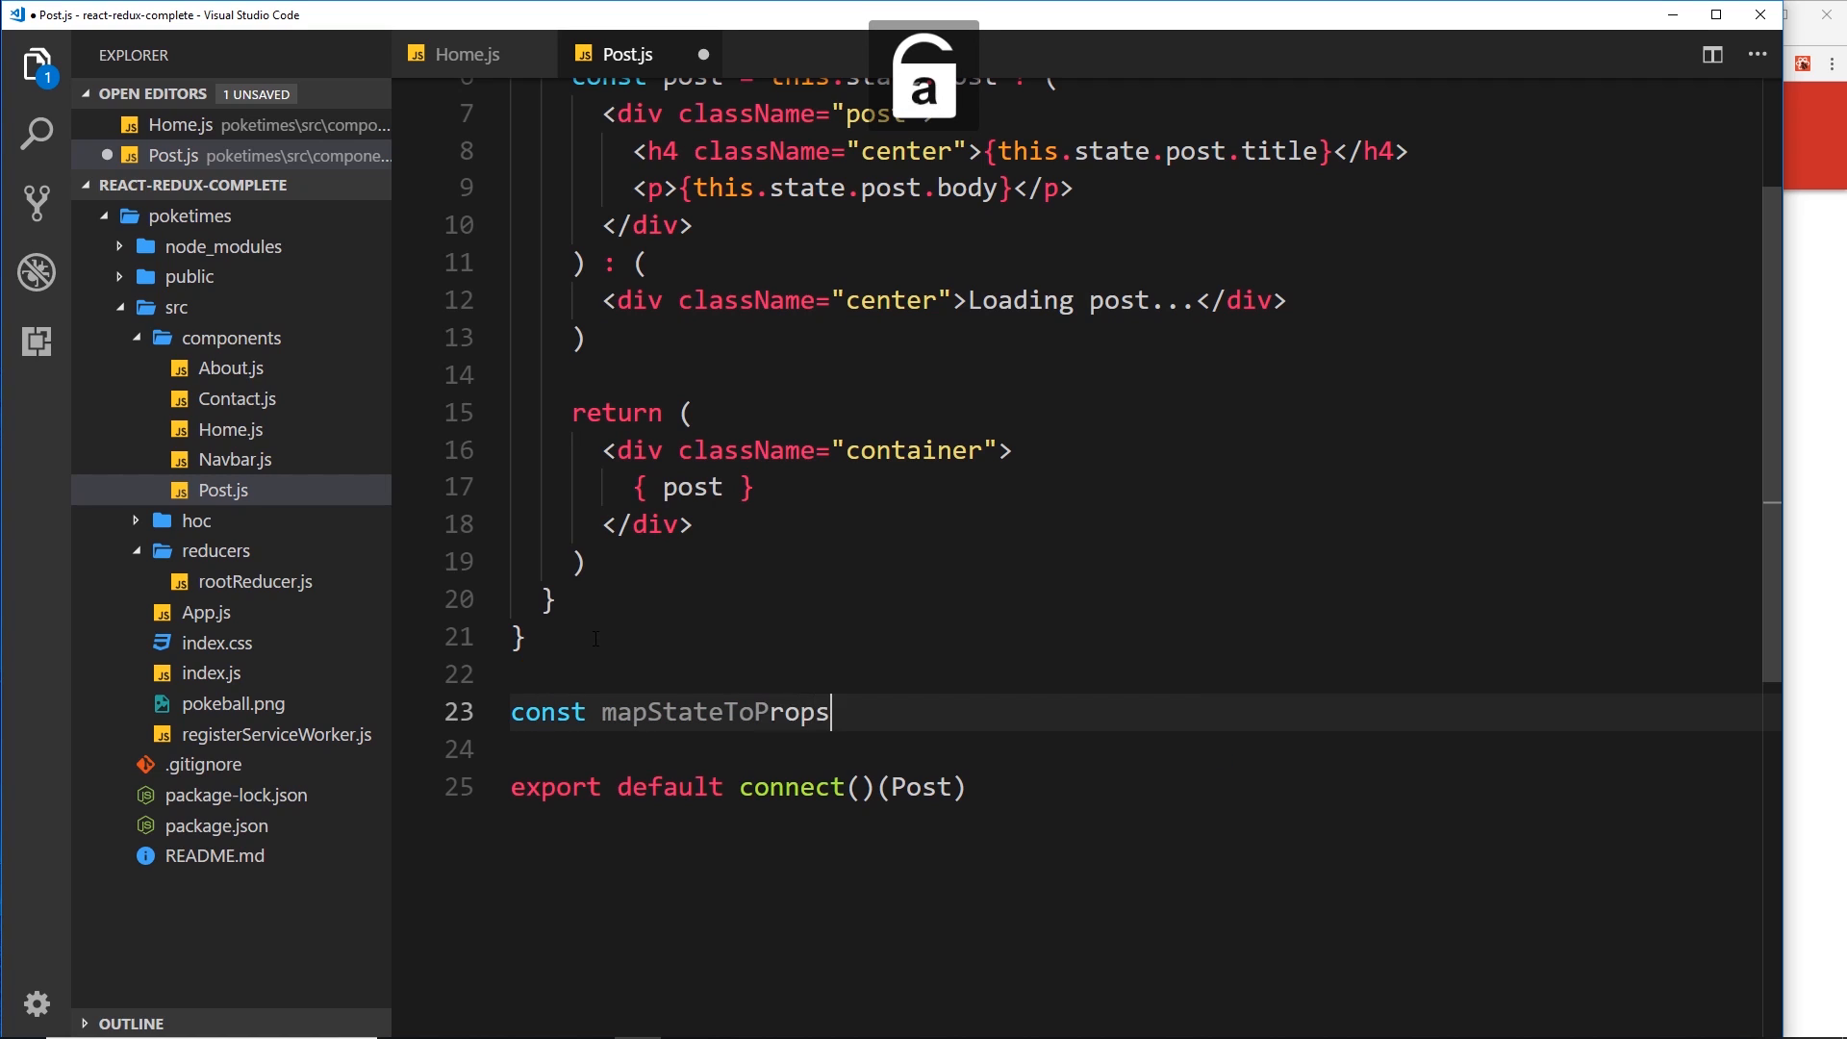
type("= (state) => {")
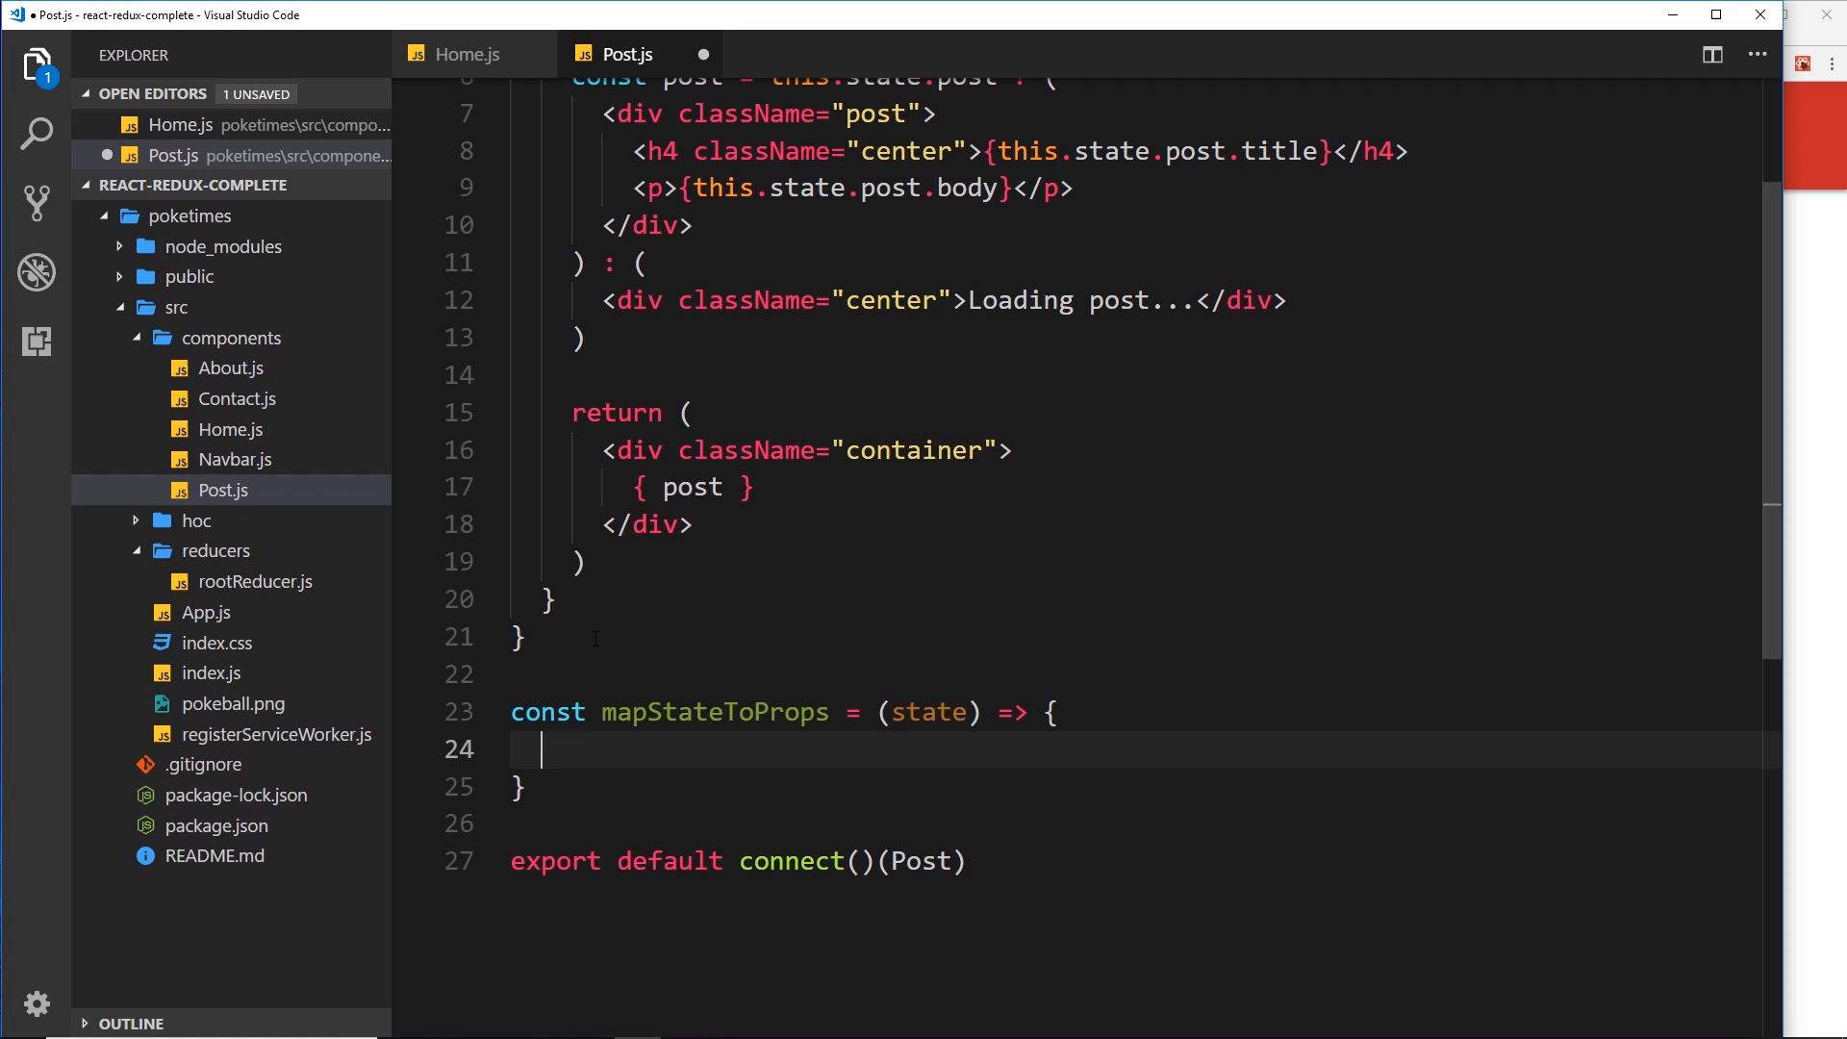
type(",")
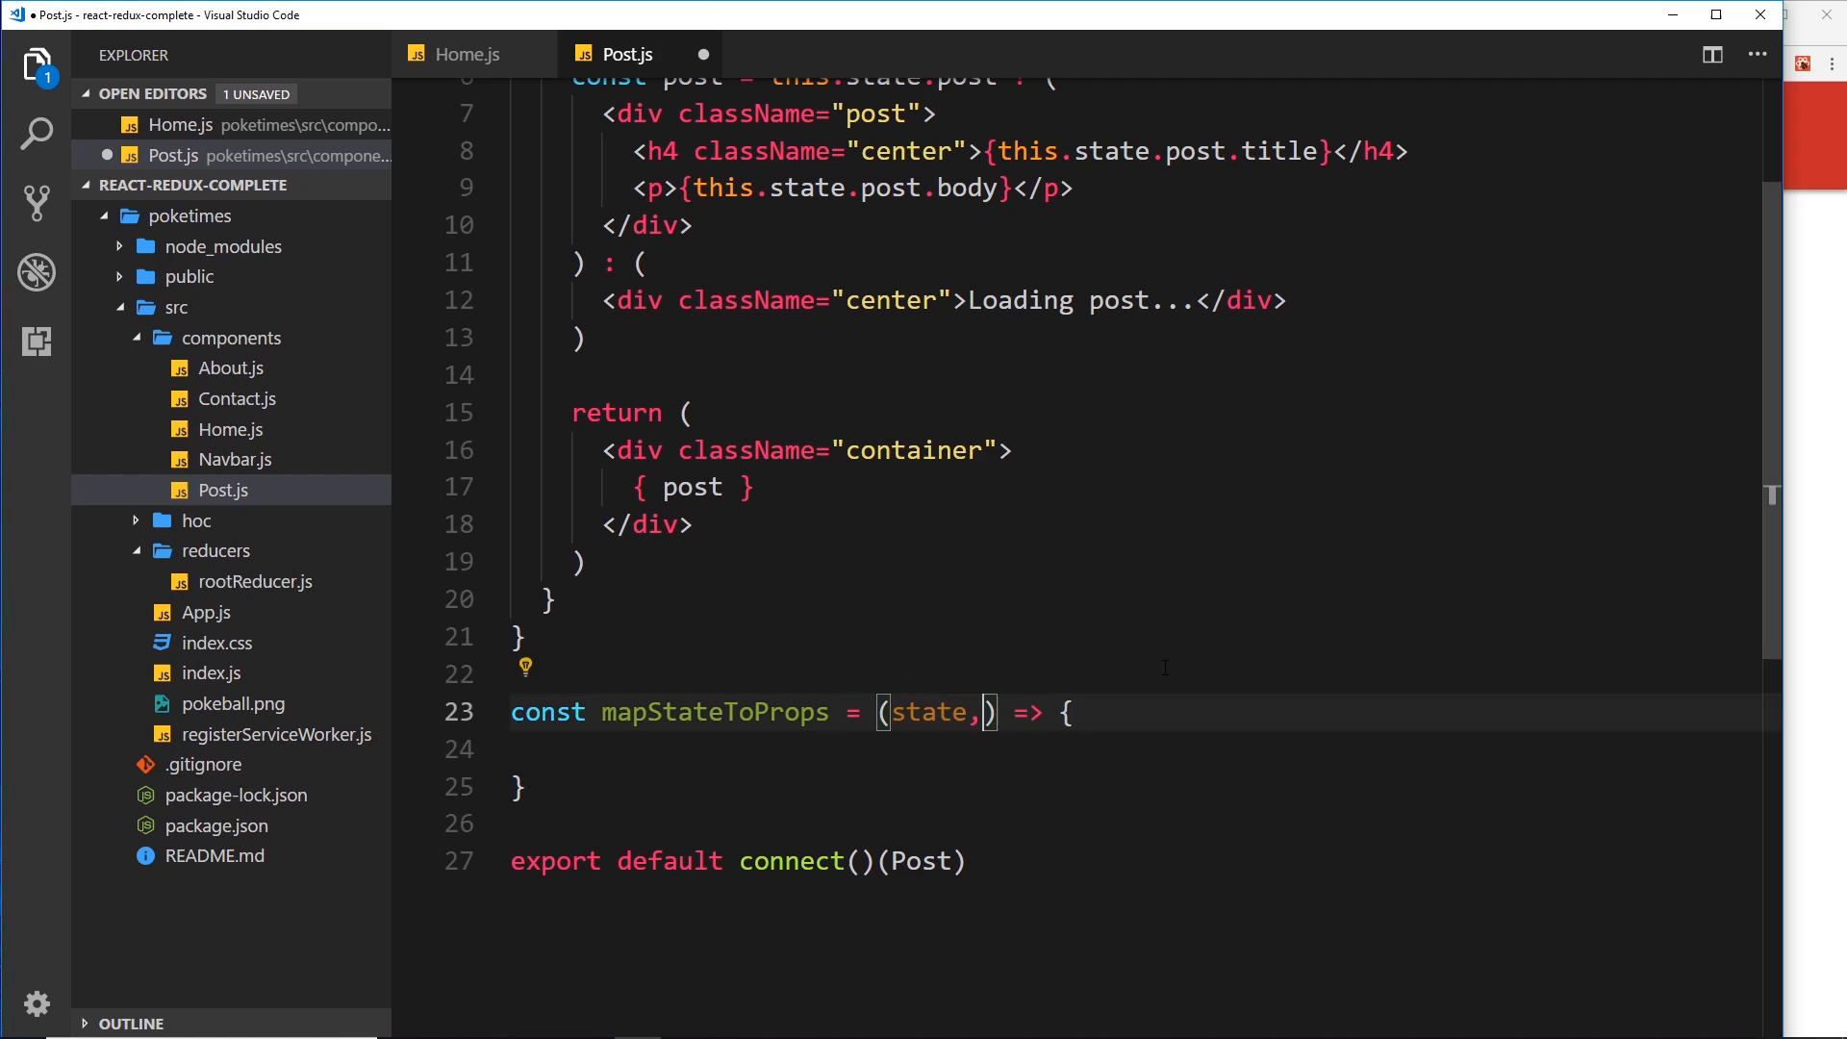
type("ownProps")
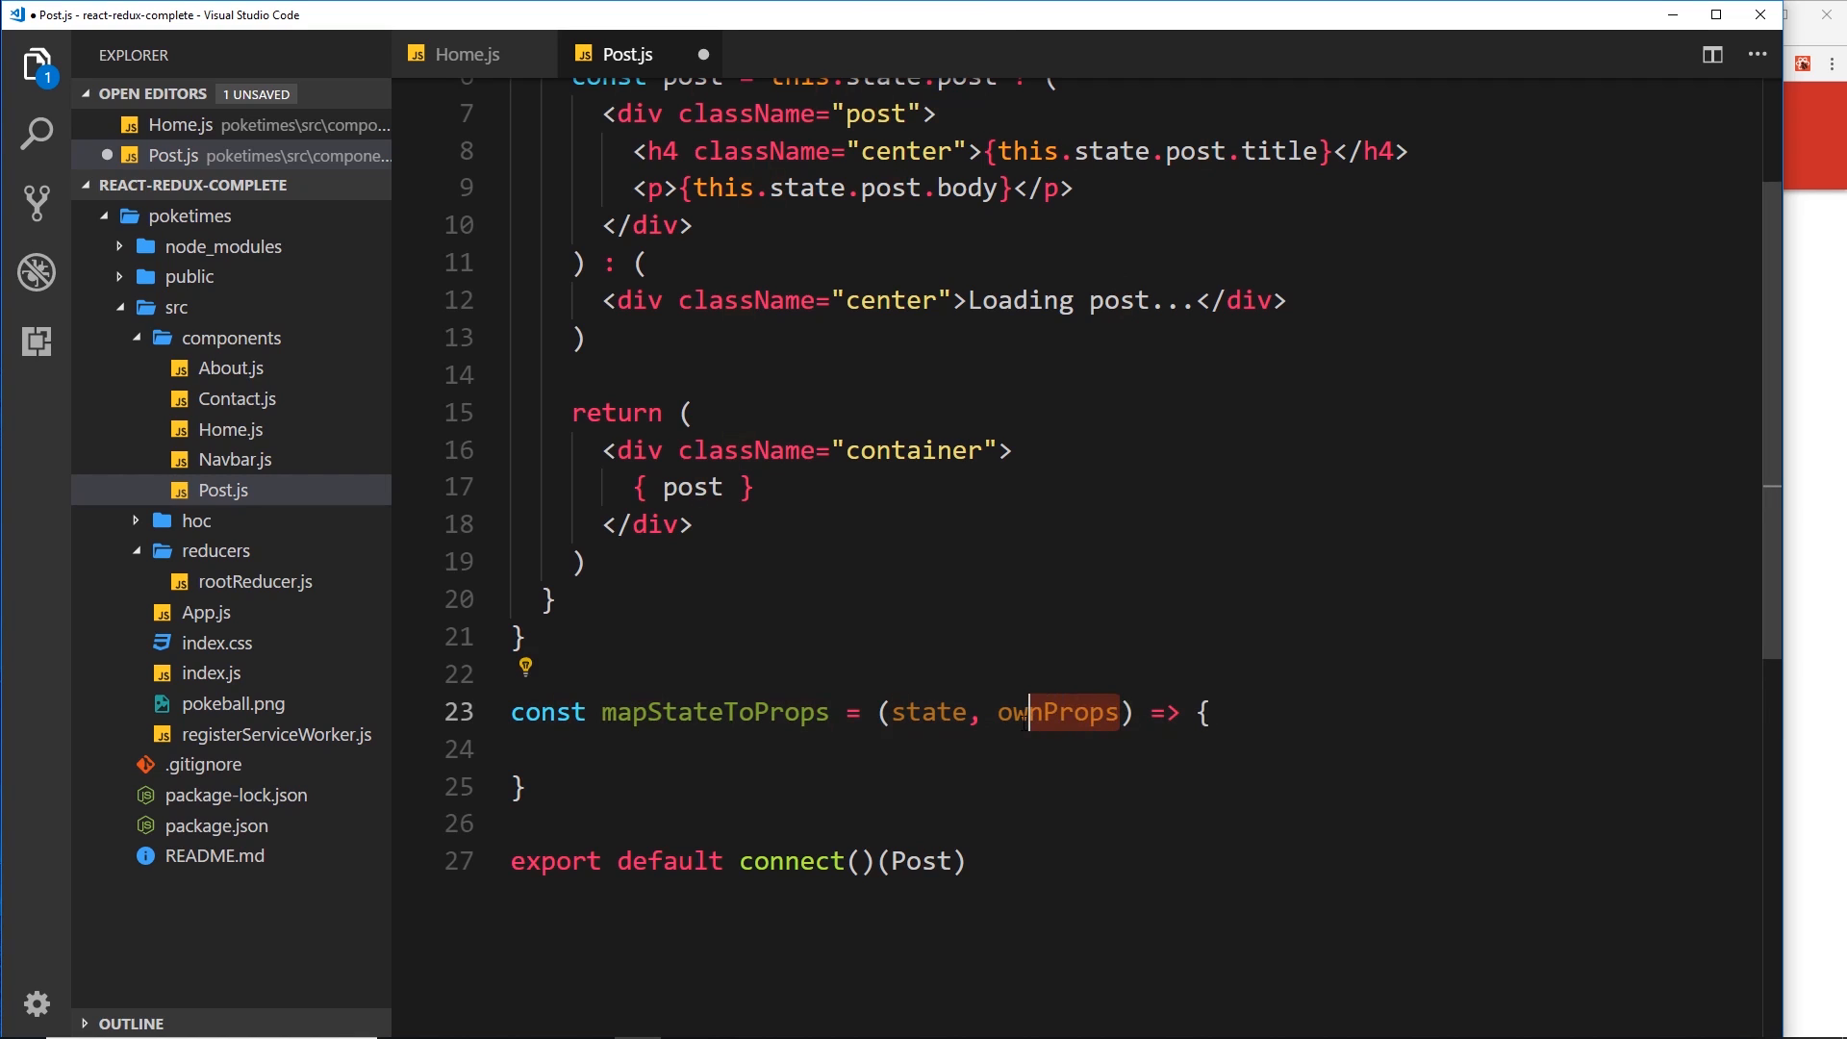
scroll("up", 3)
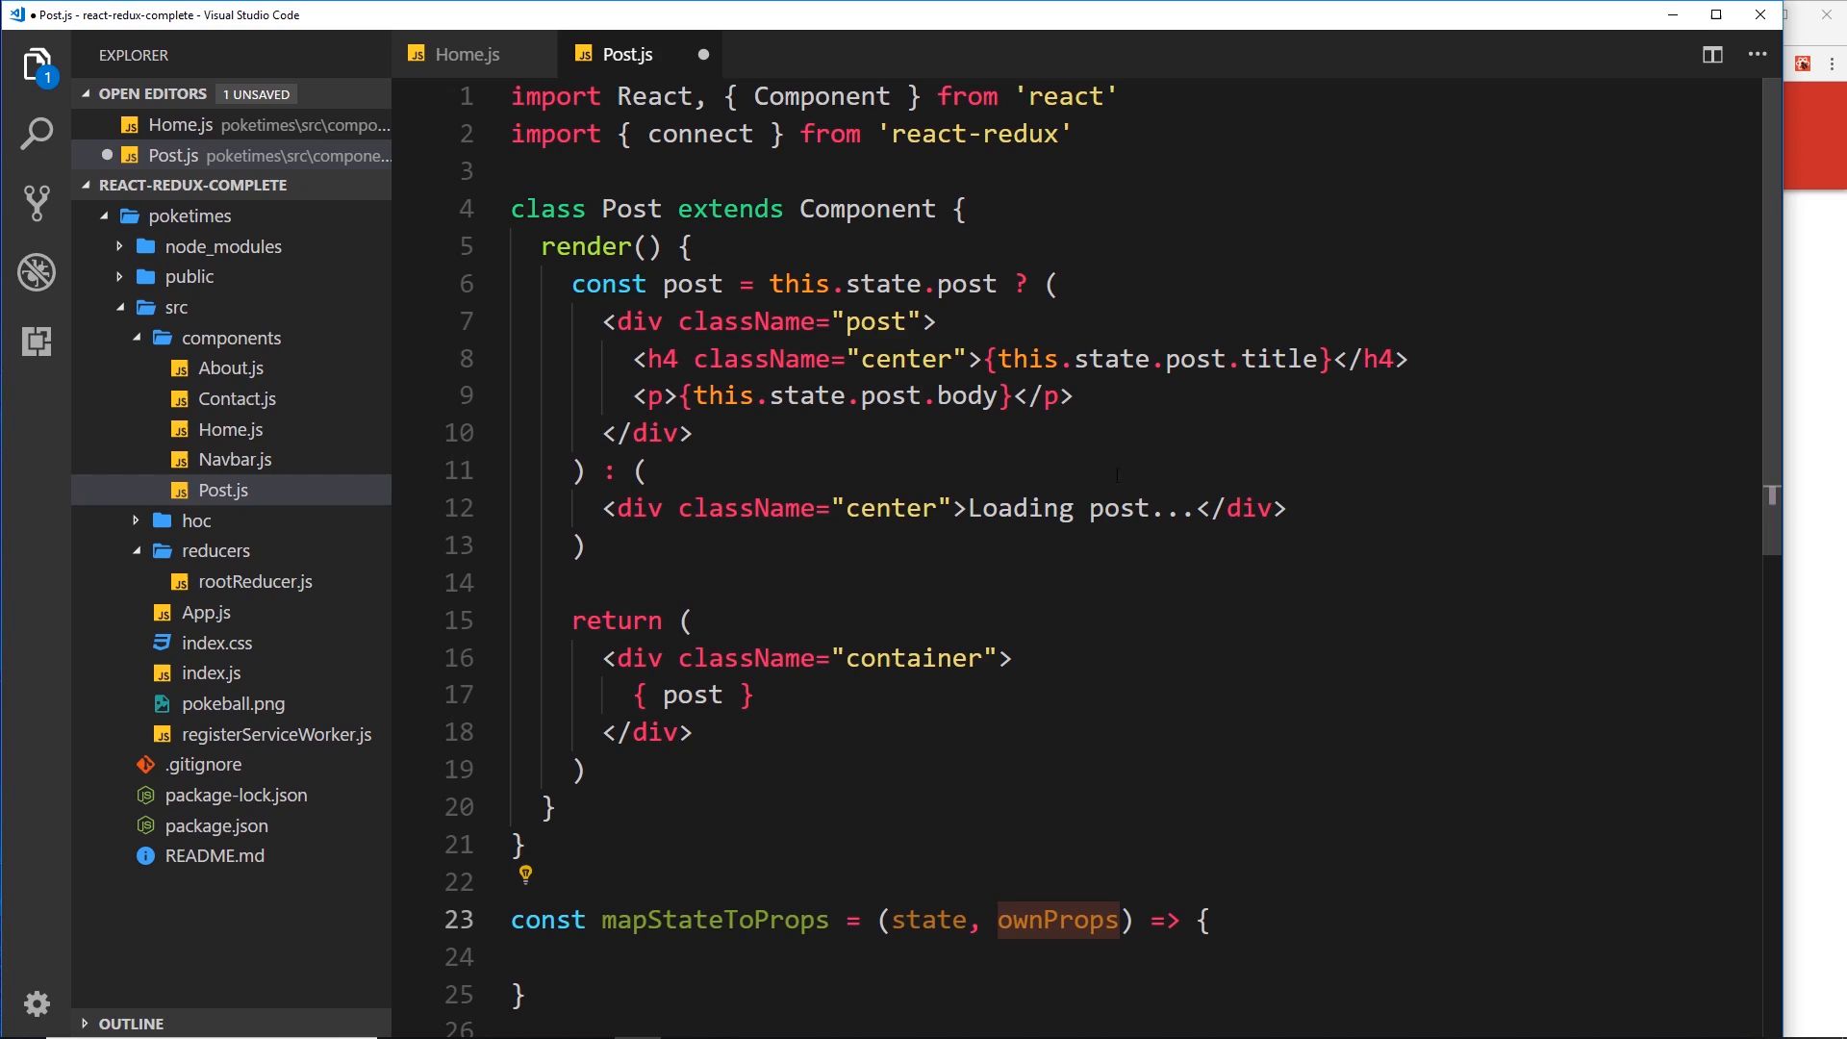
scroll("down", 3)
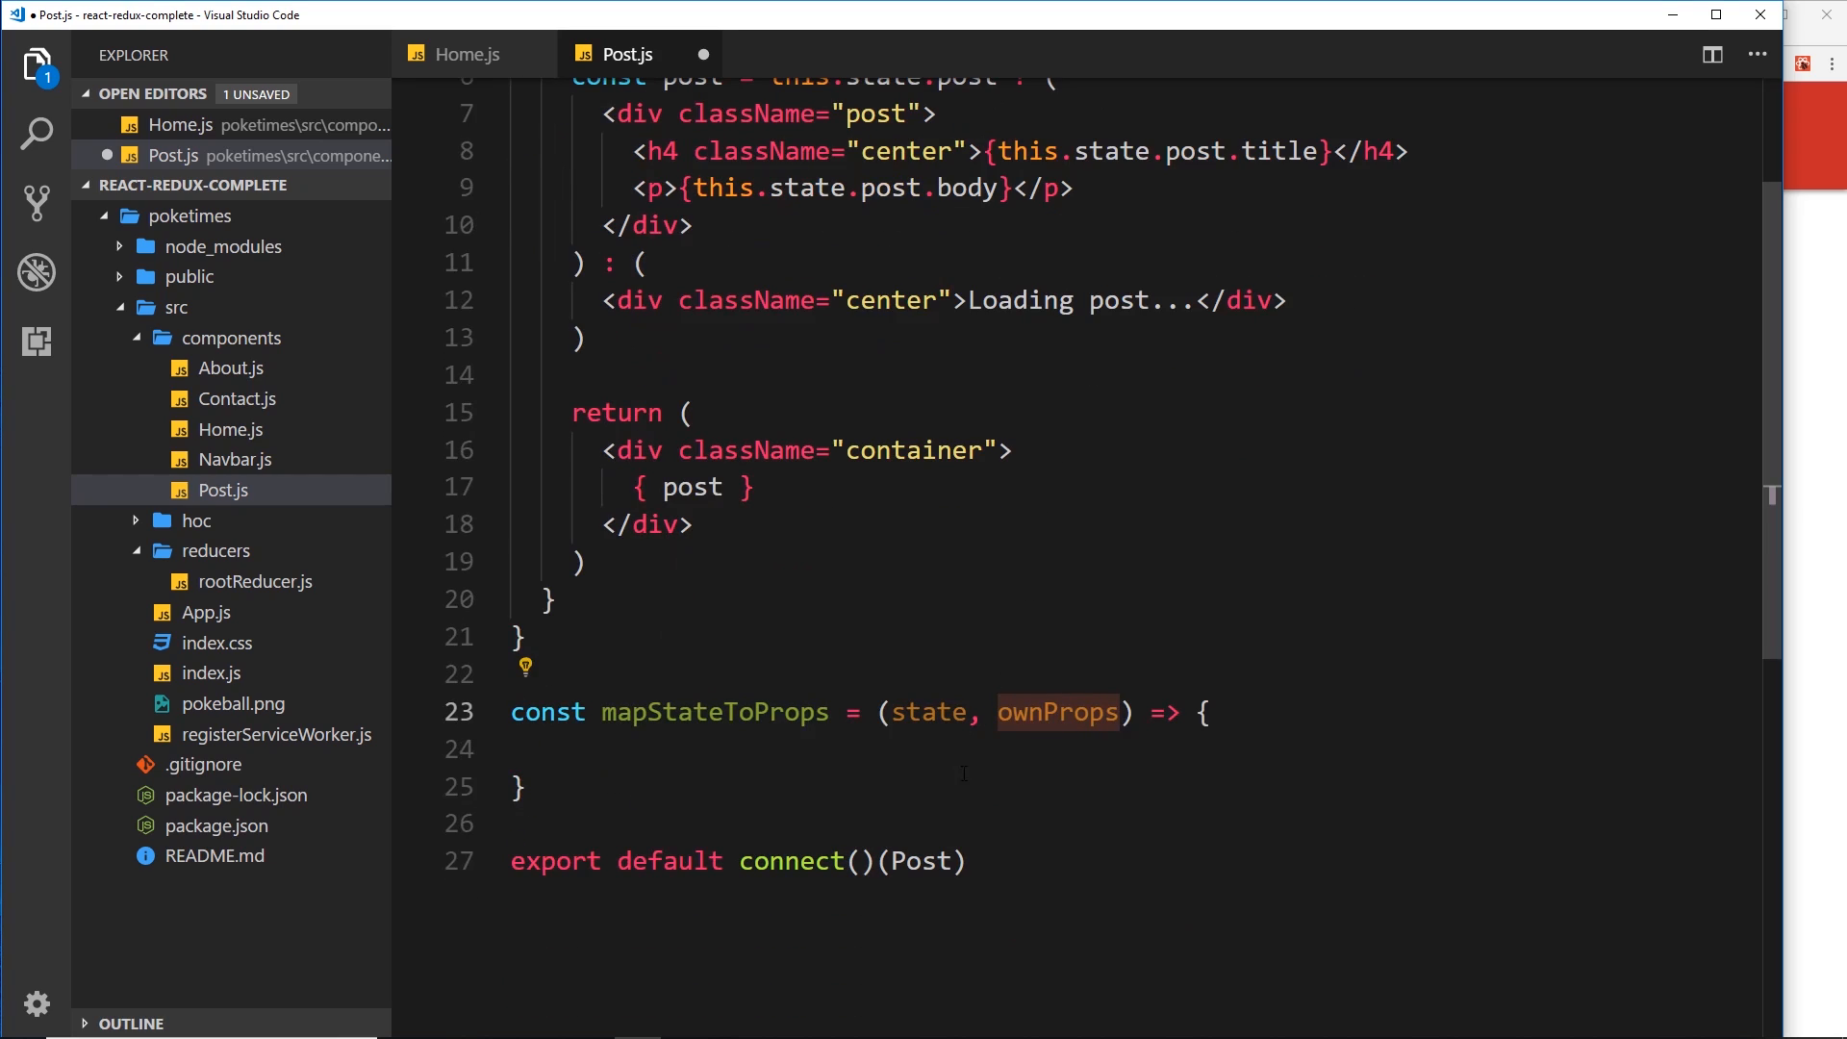
left_click(964, 749)
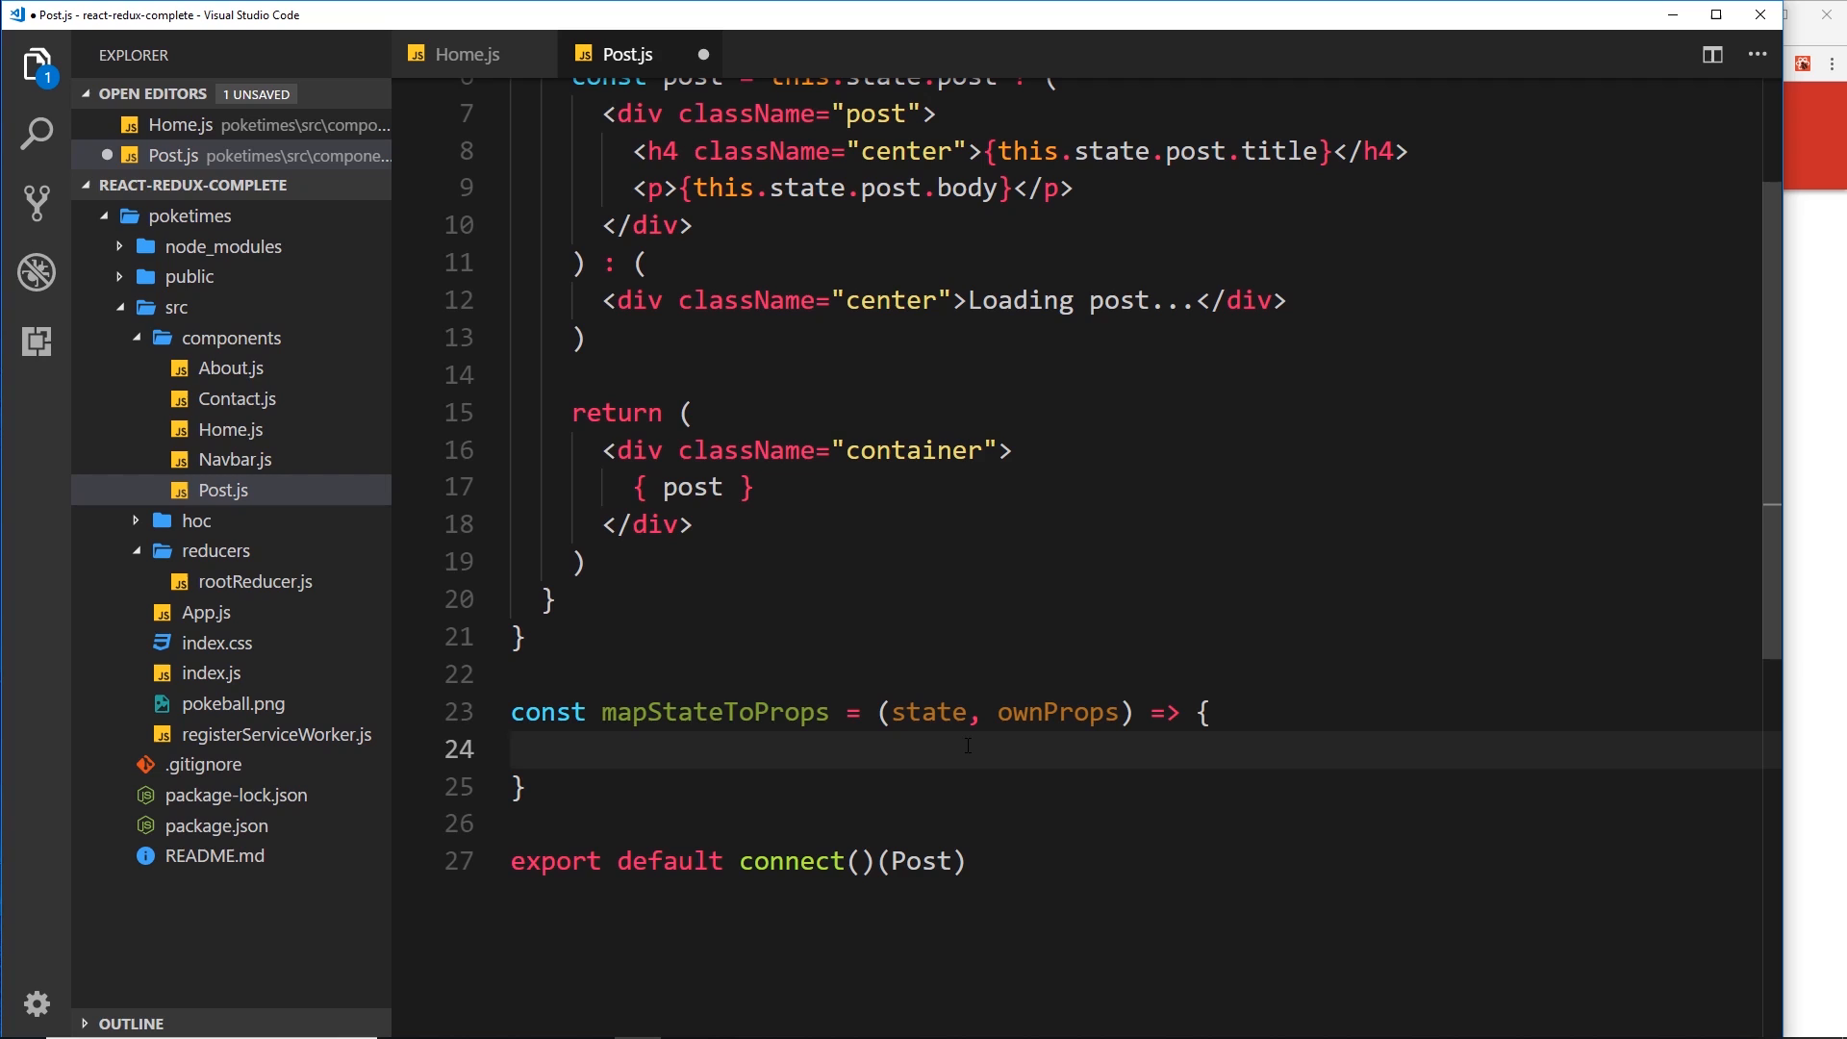
scroll("up", 3)
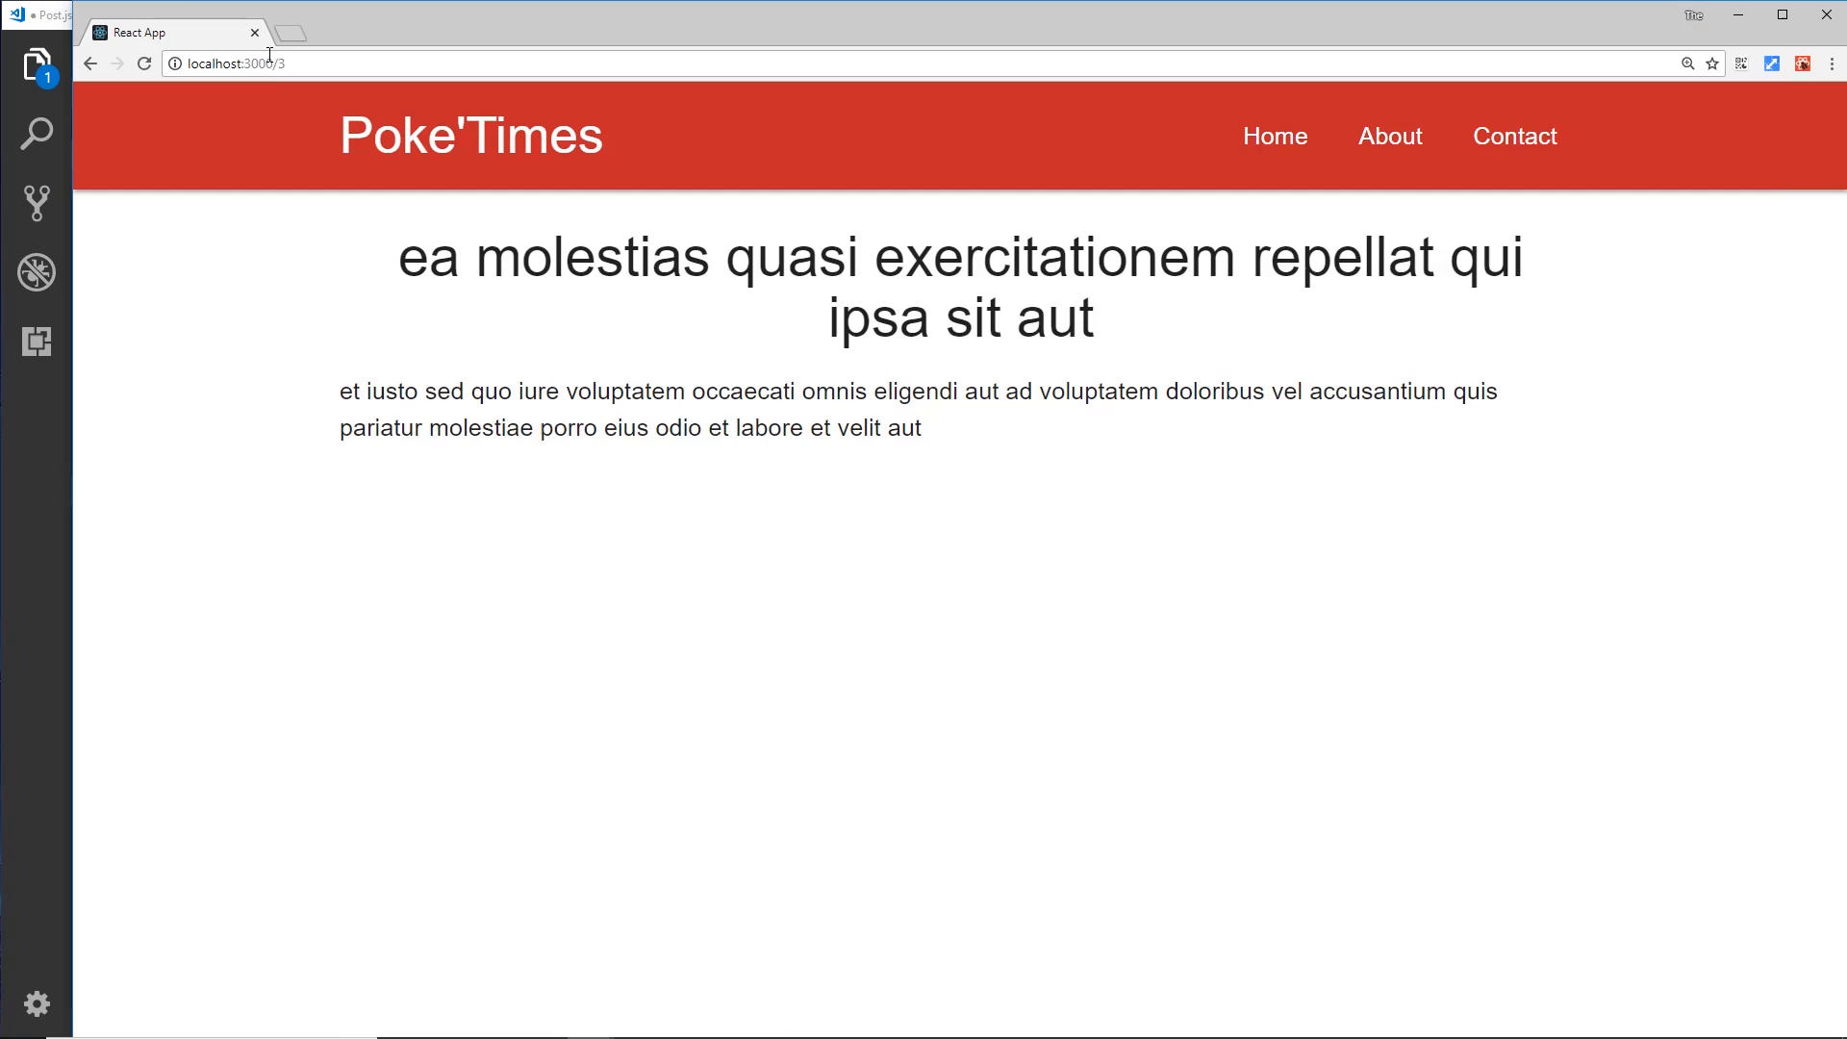
mouse_move(74, 444)
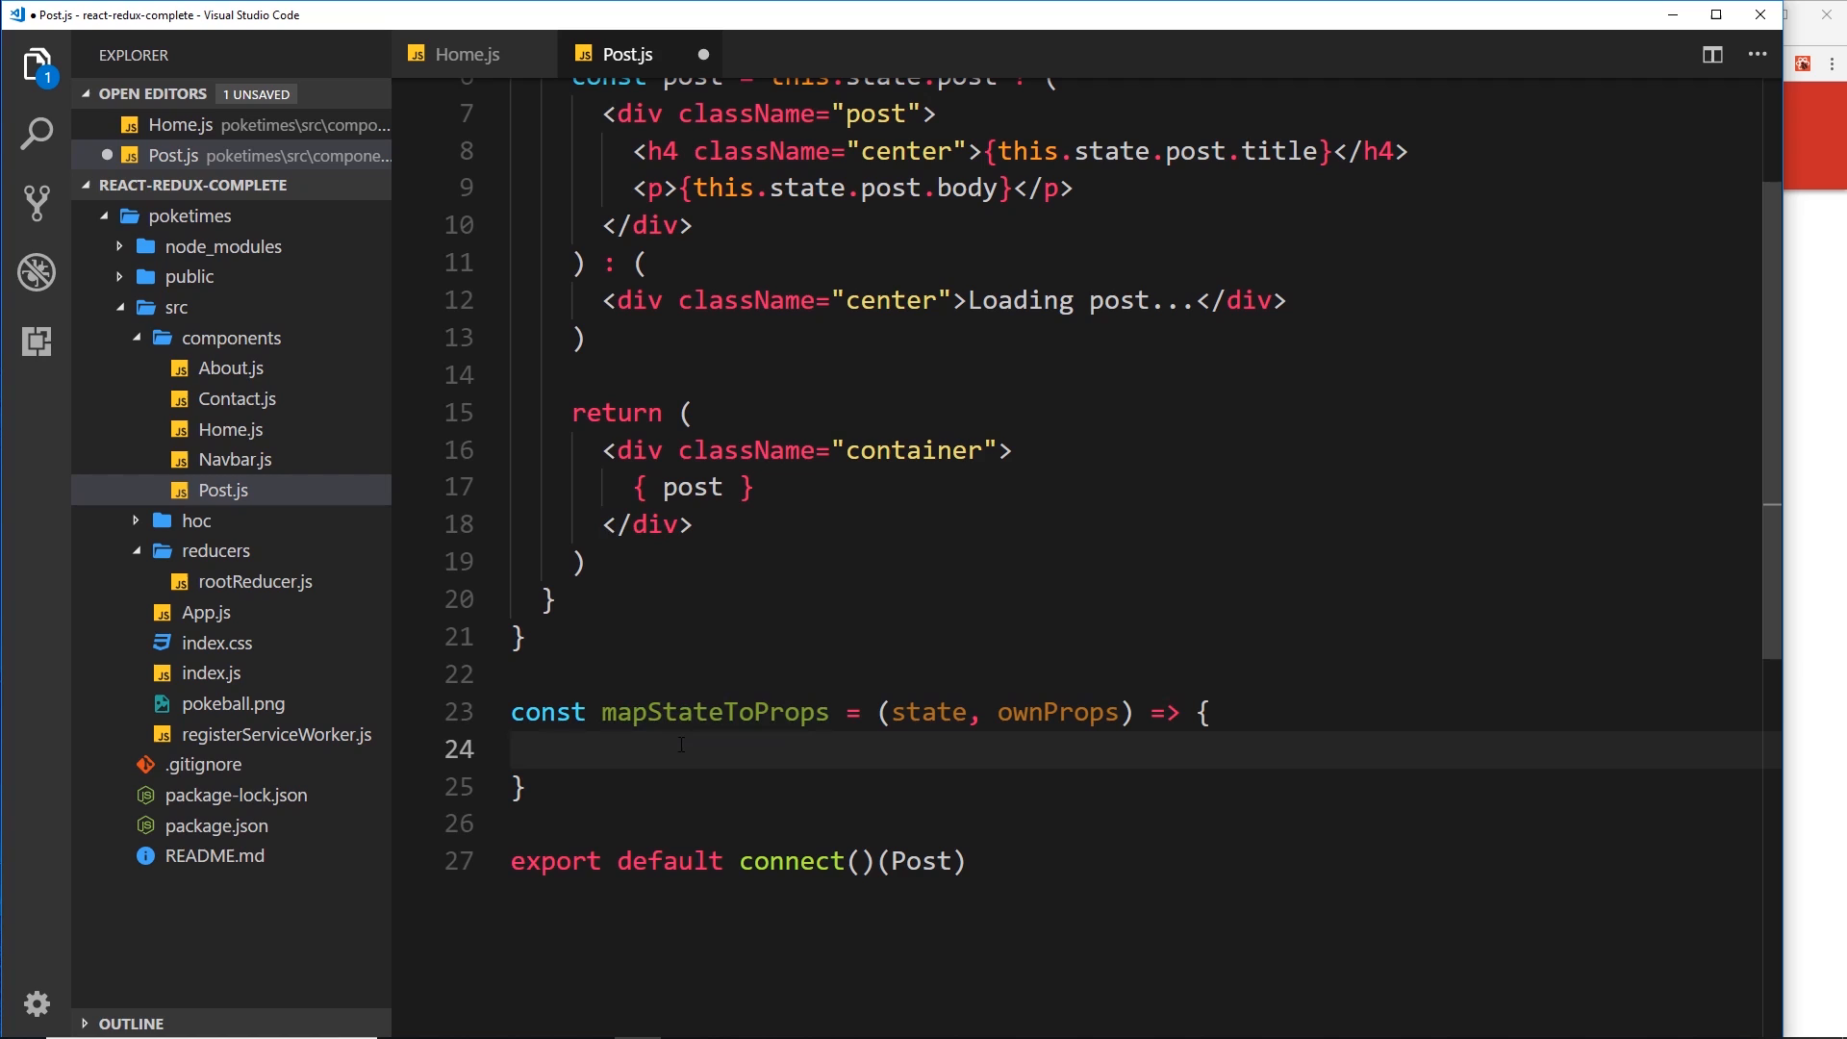
Inside mapStateToProps, declare let id = ownProps.match.params.post_id
type("let id =")
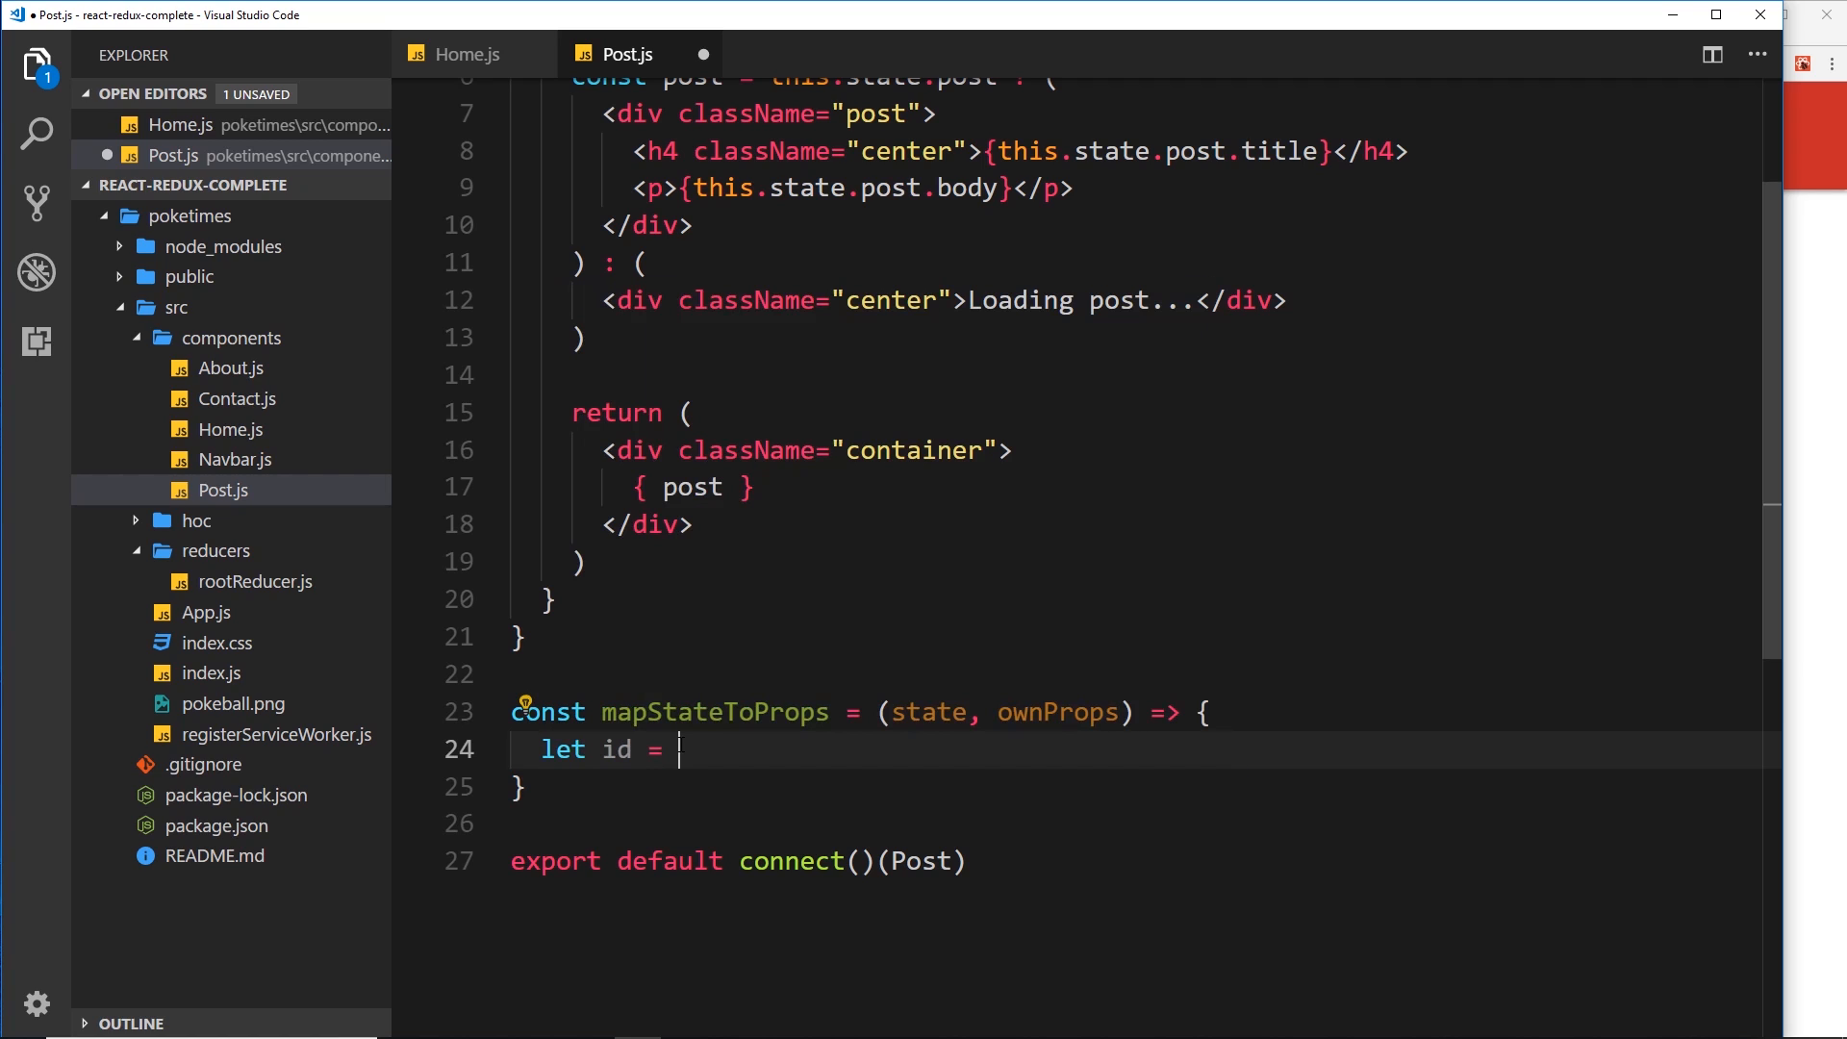
type("ownProp")
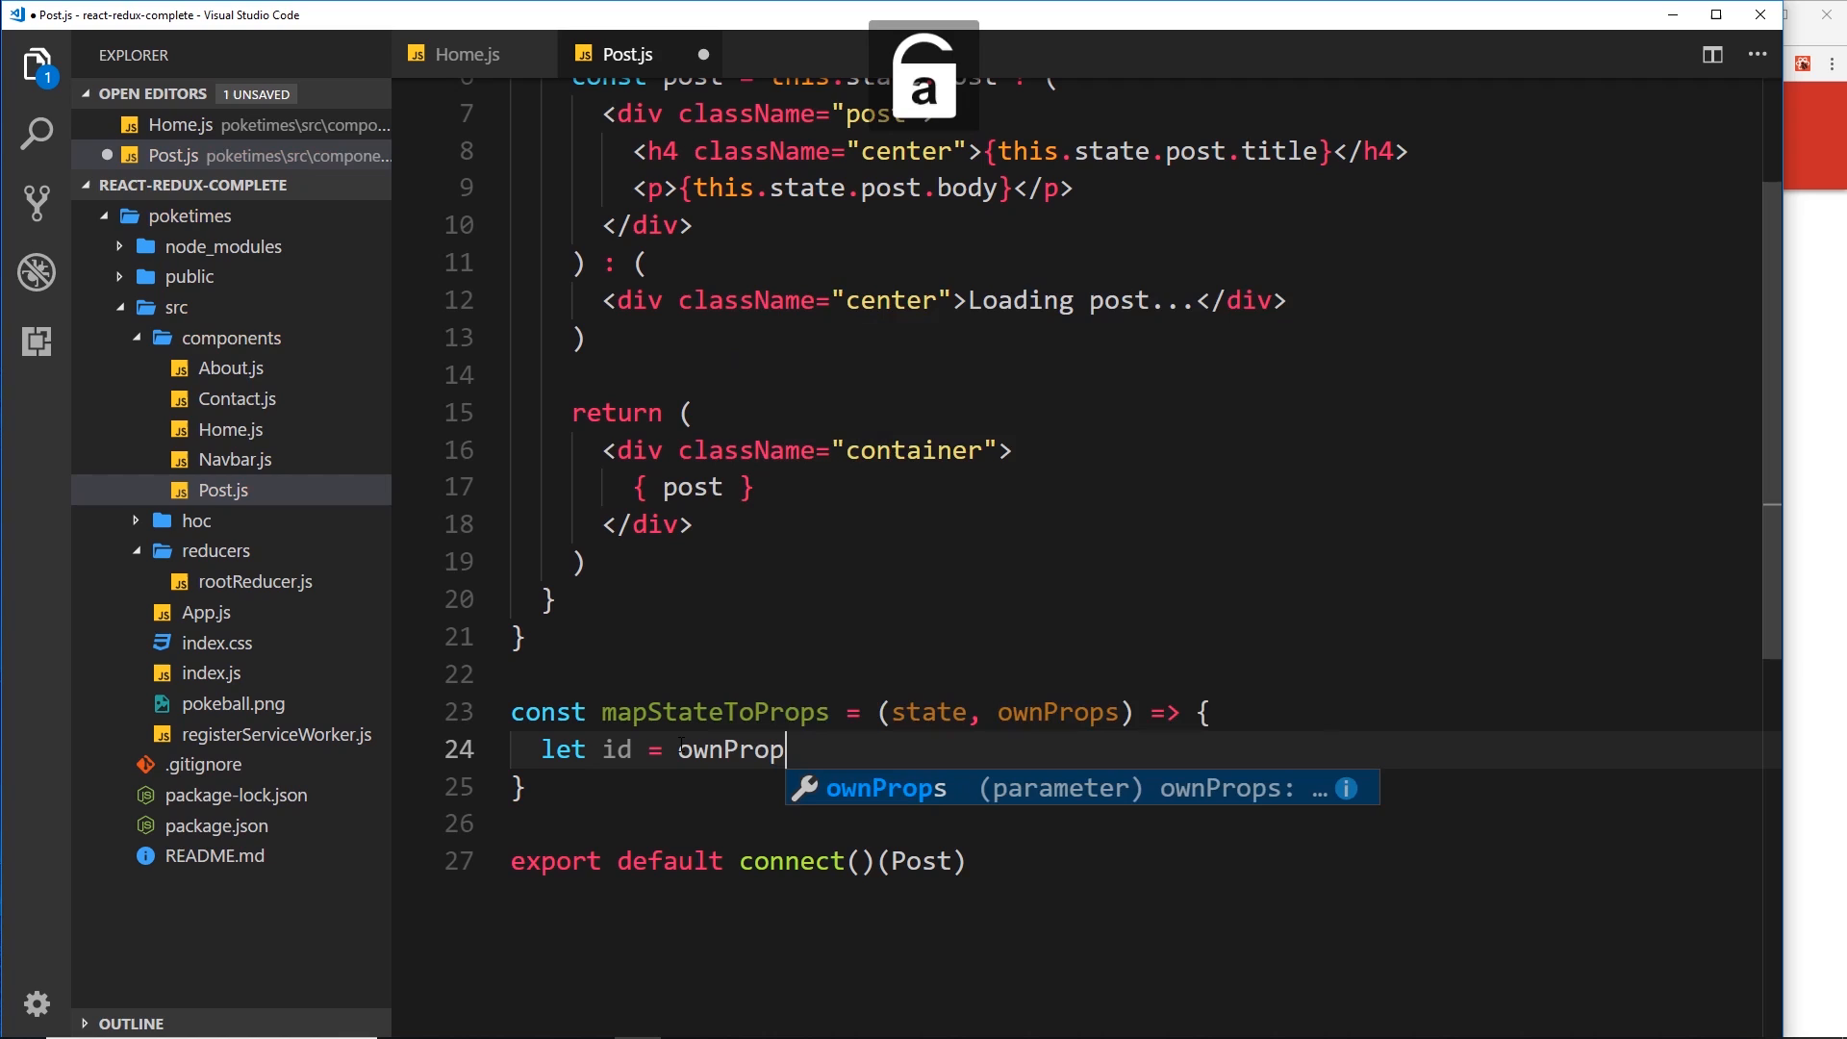
type(".matc")
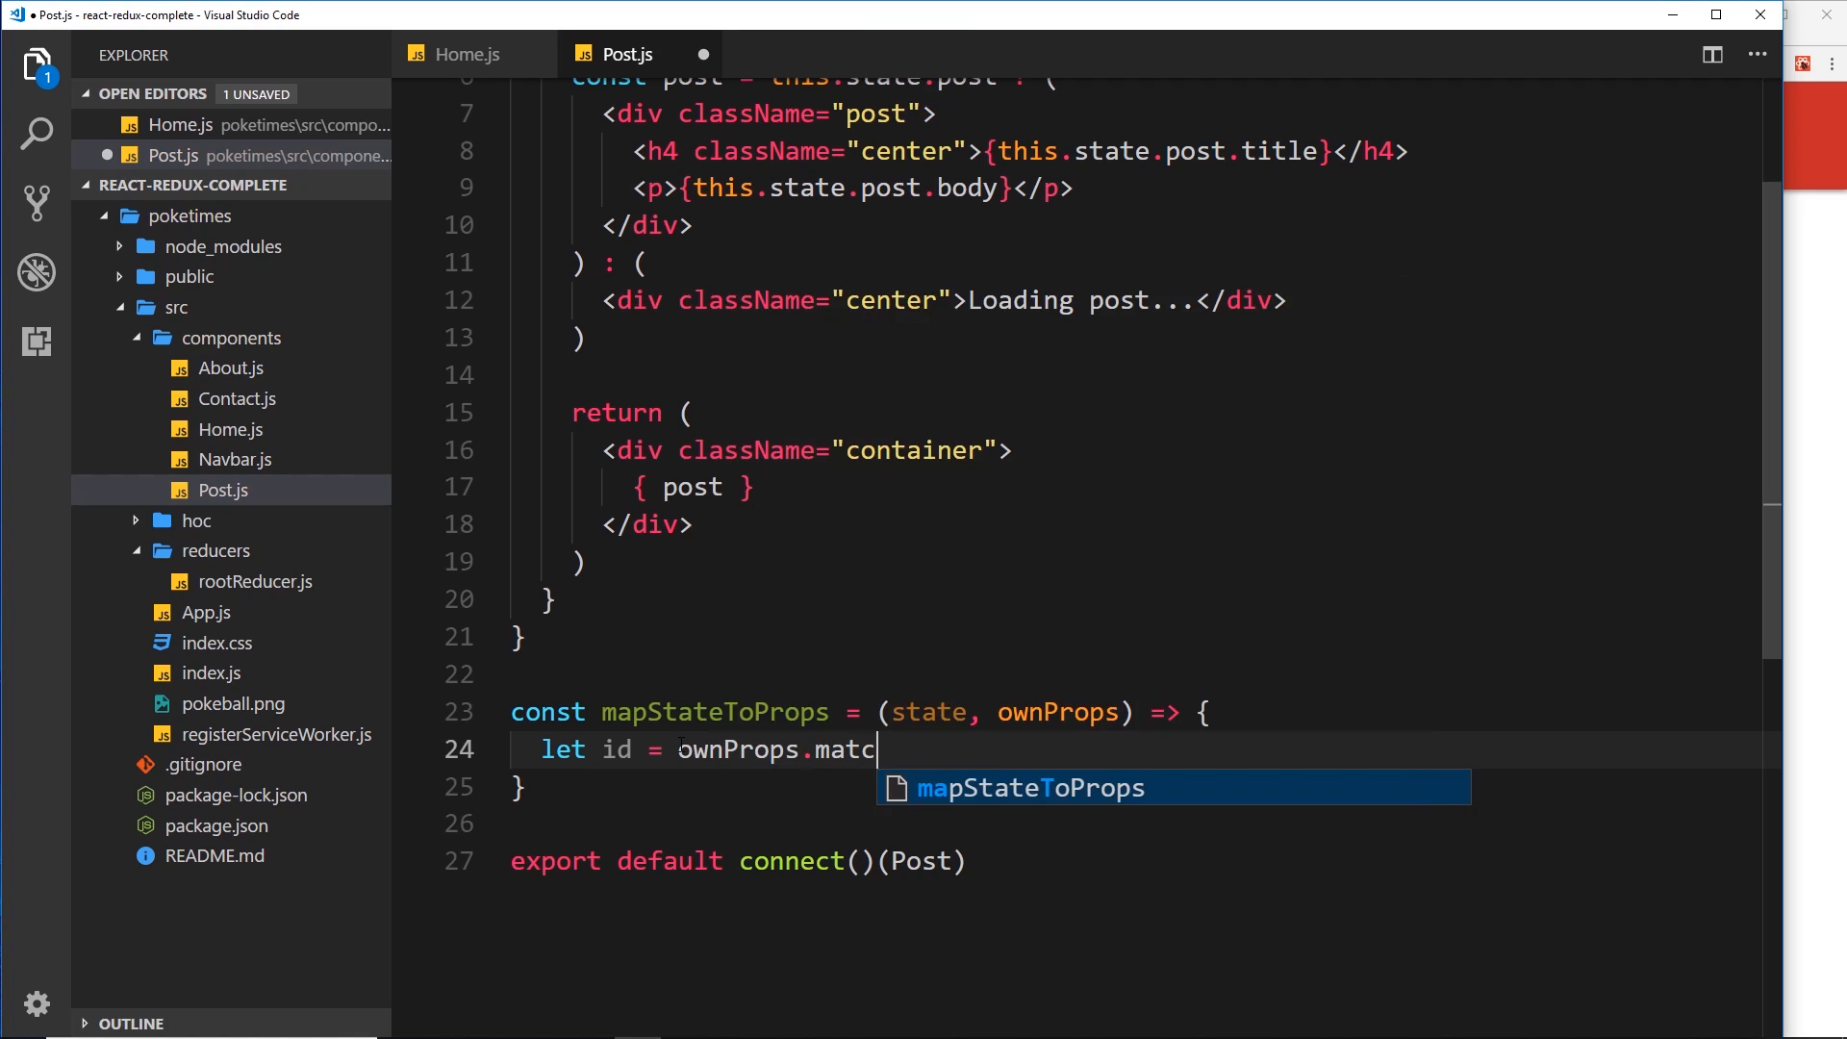
type("h.params")
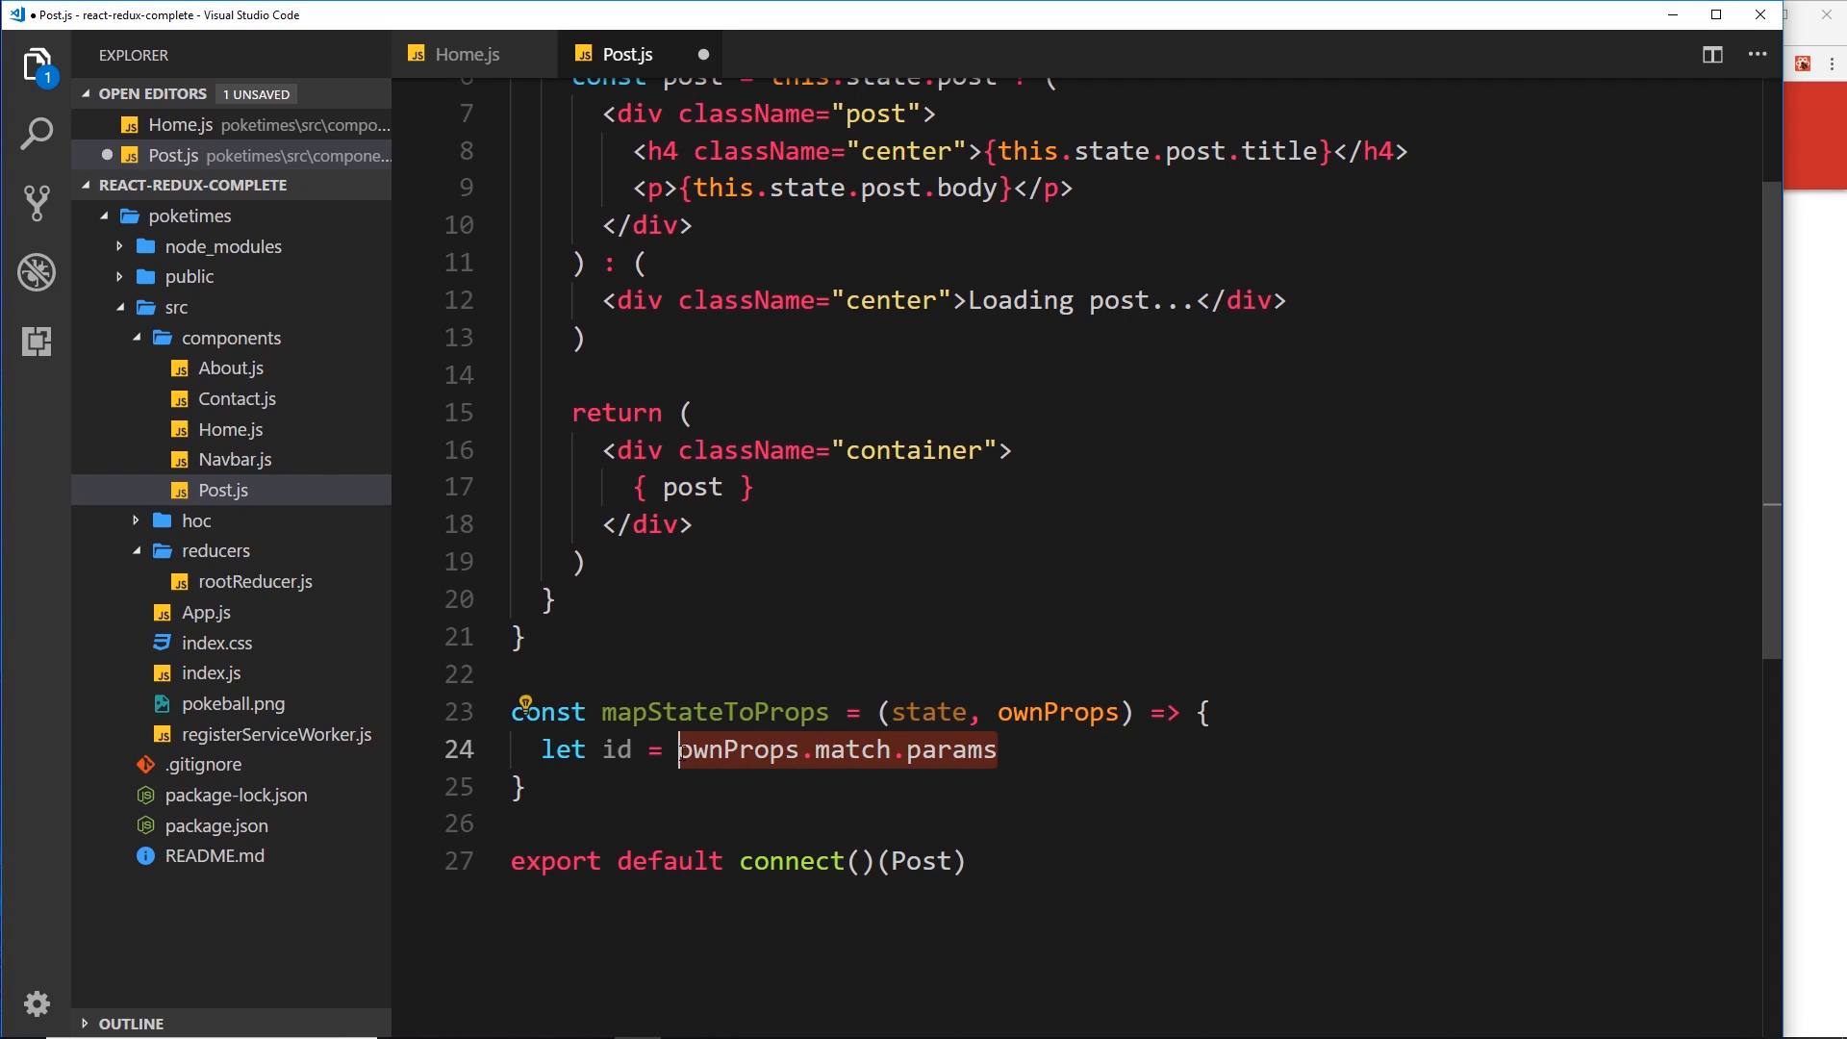
left_click(1000, 751)
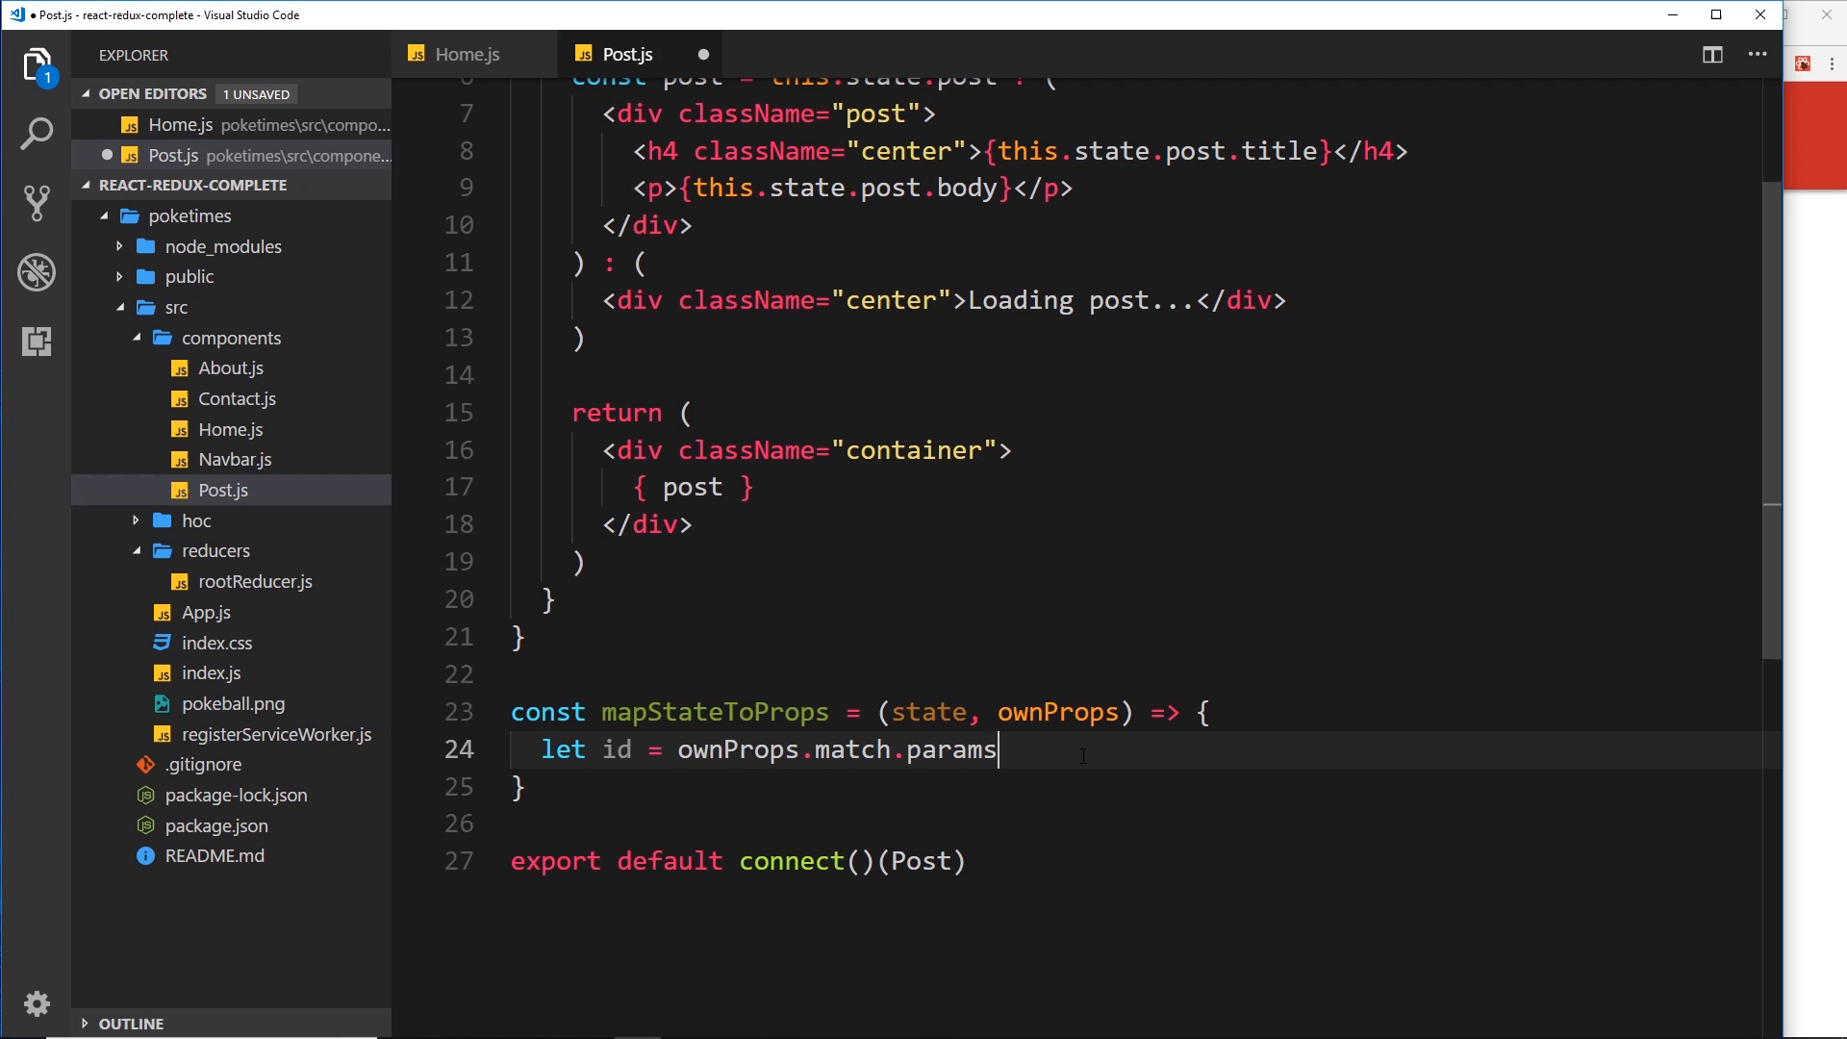
type(".post_id")
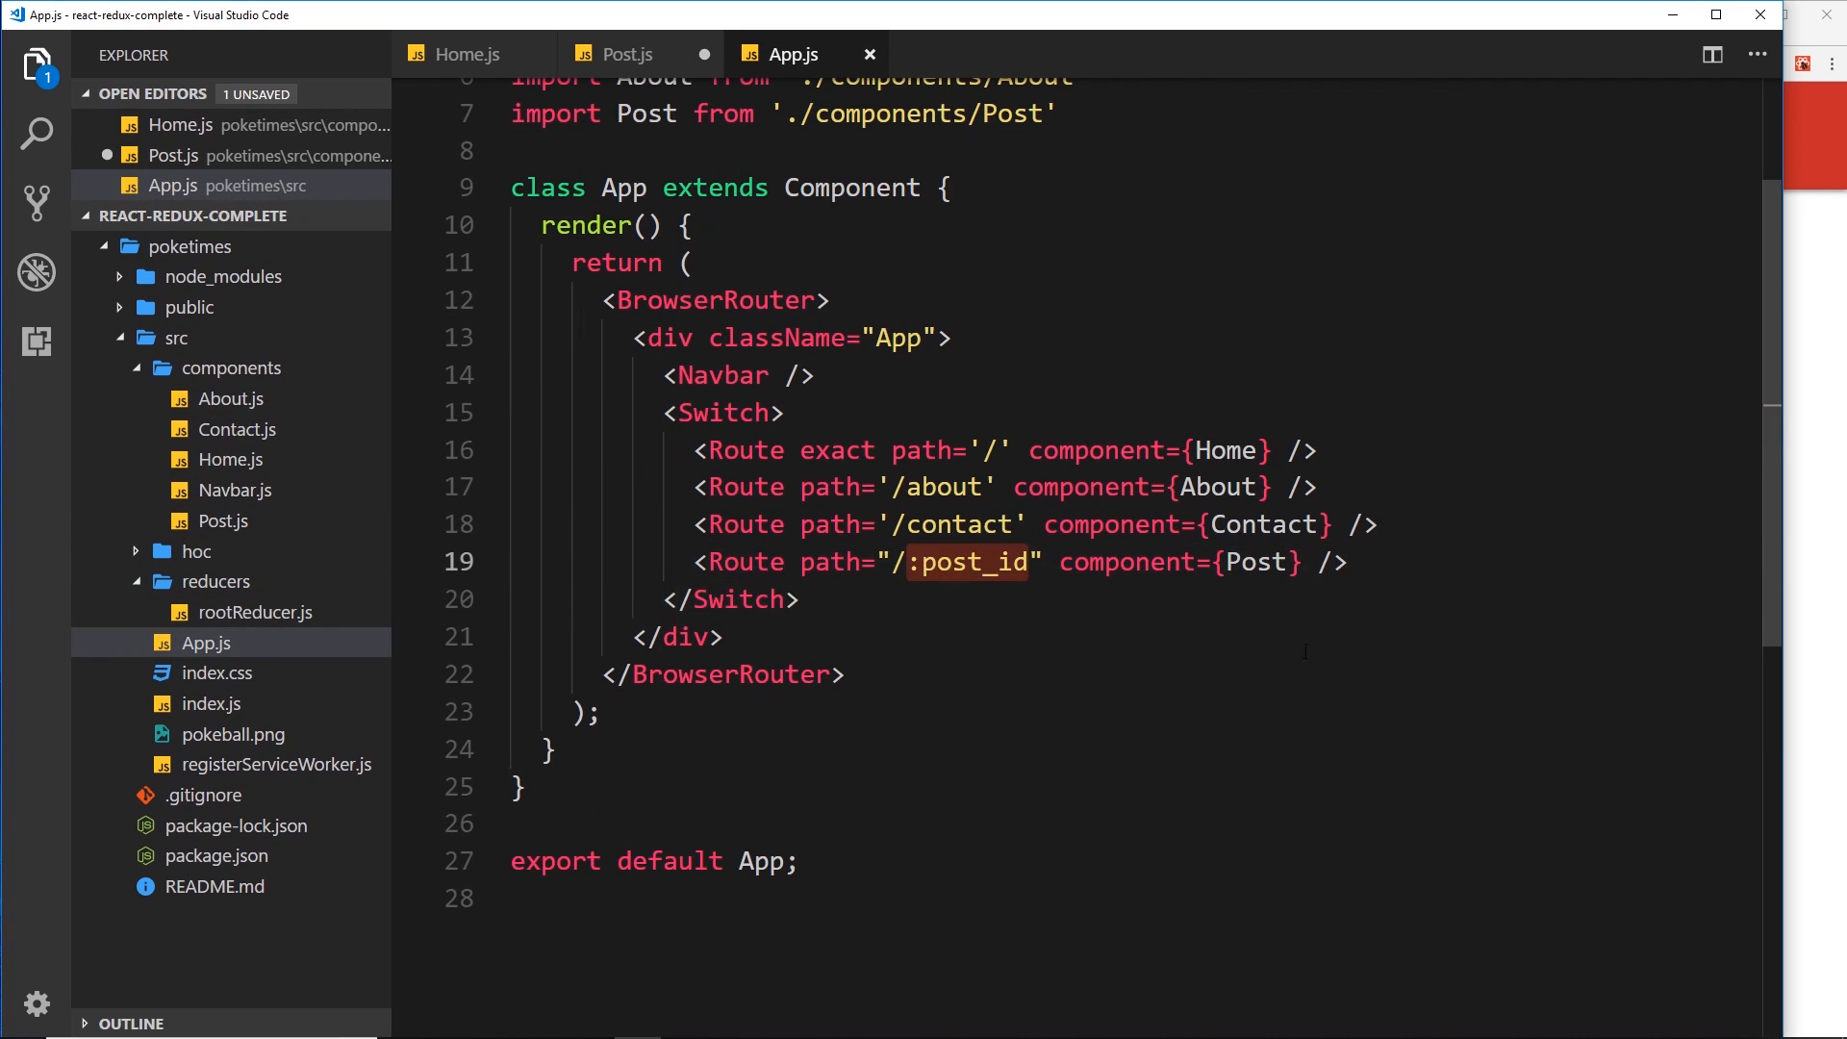
left_click(628, 54)
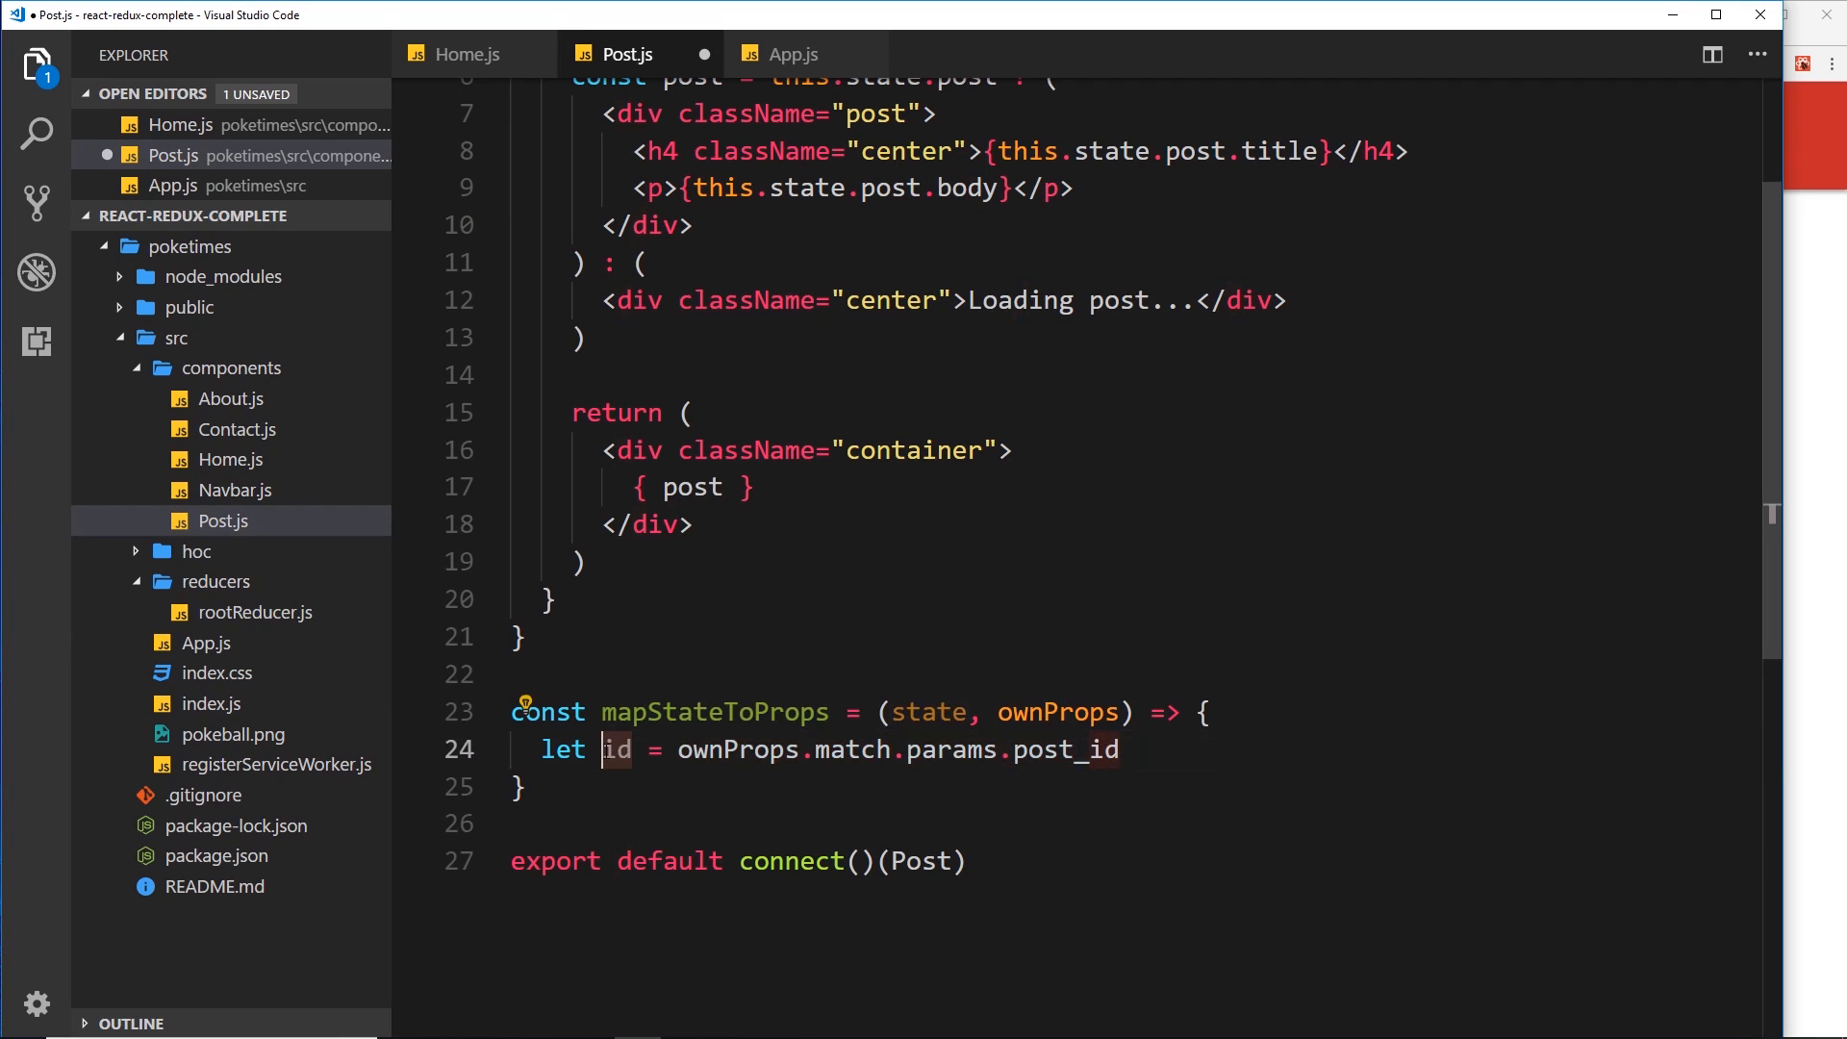
left_click(1160, 748)
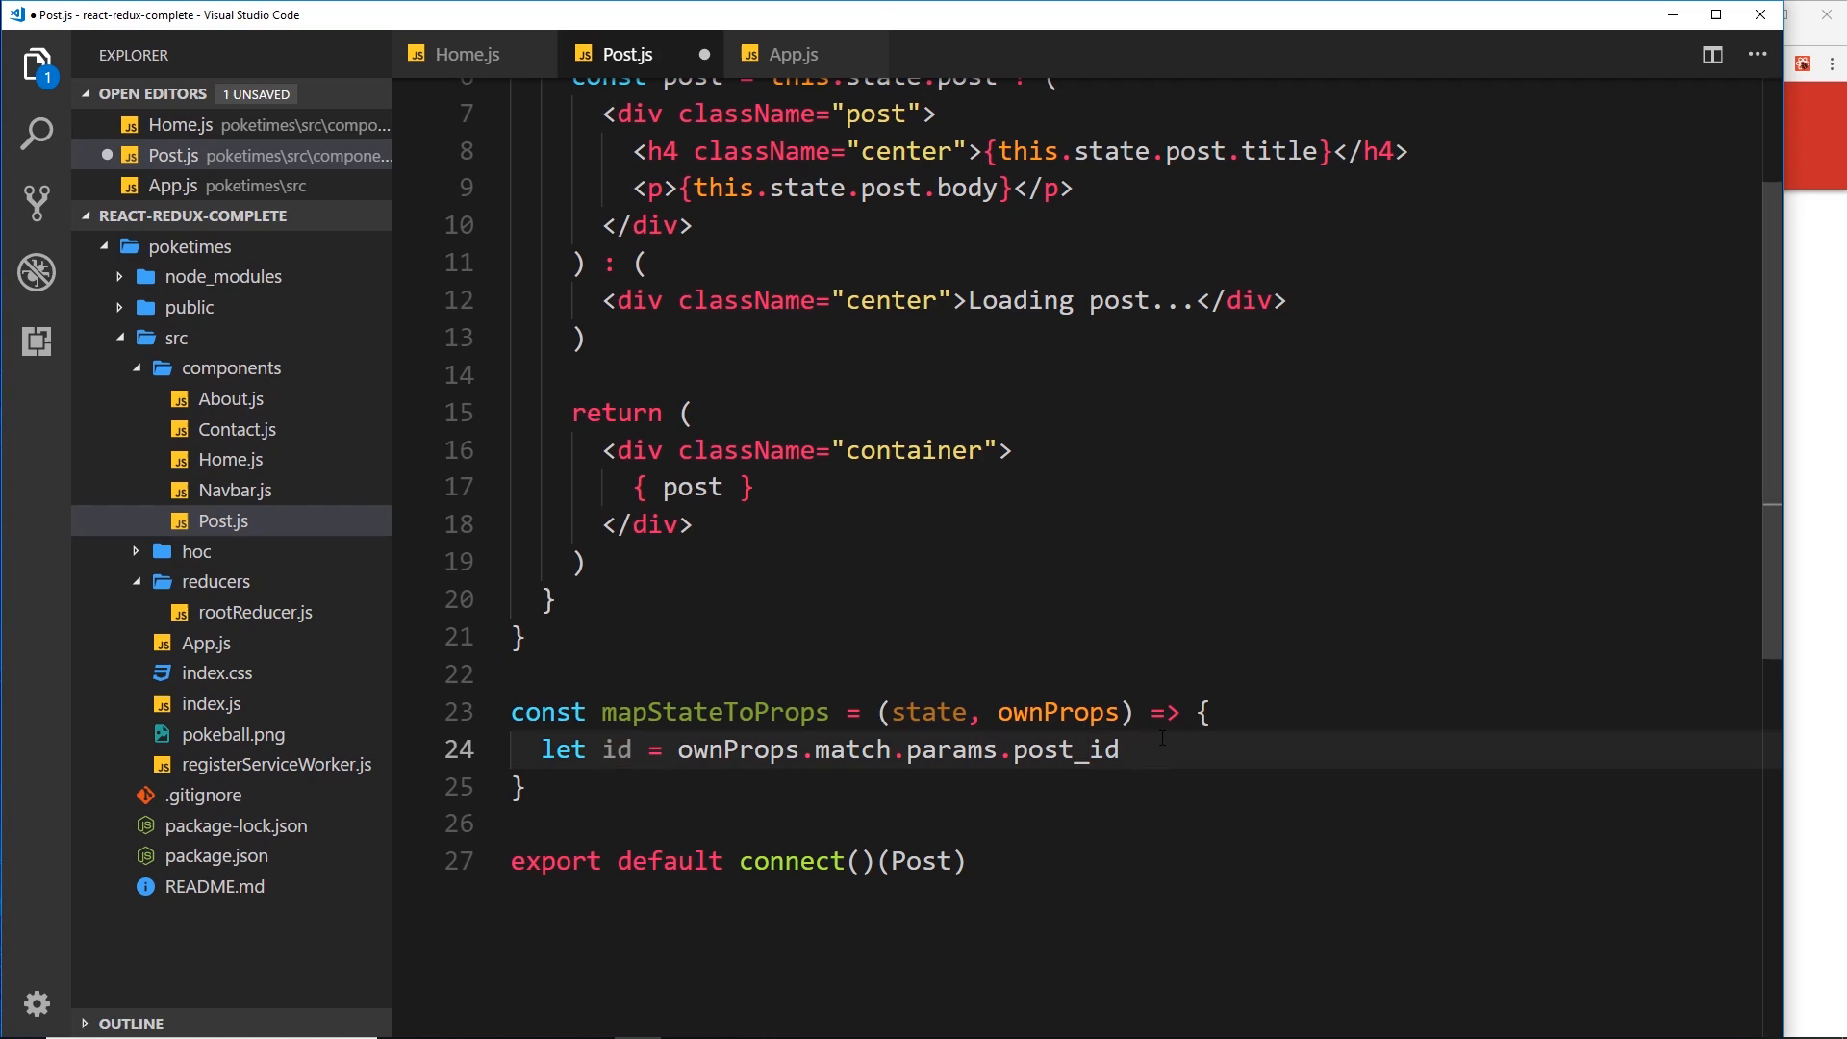
type("return {")
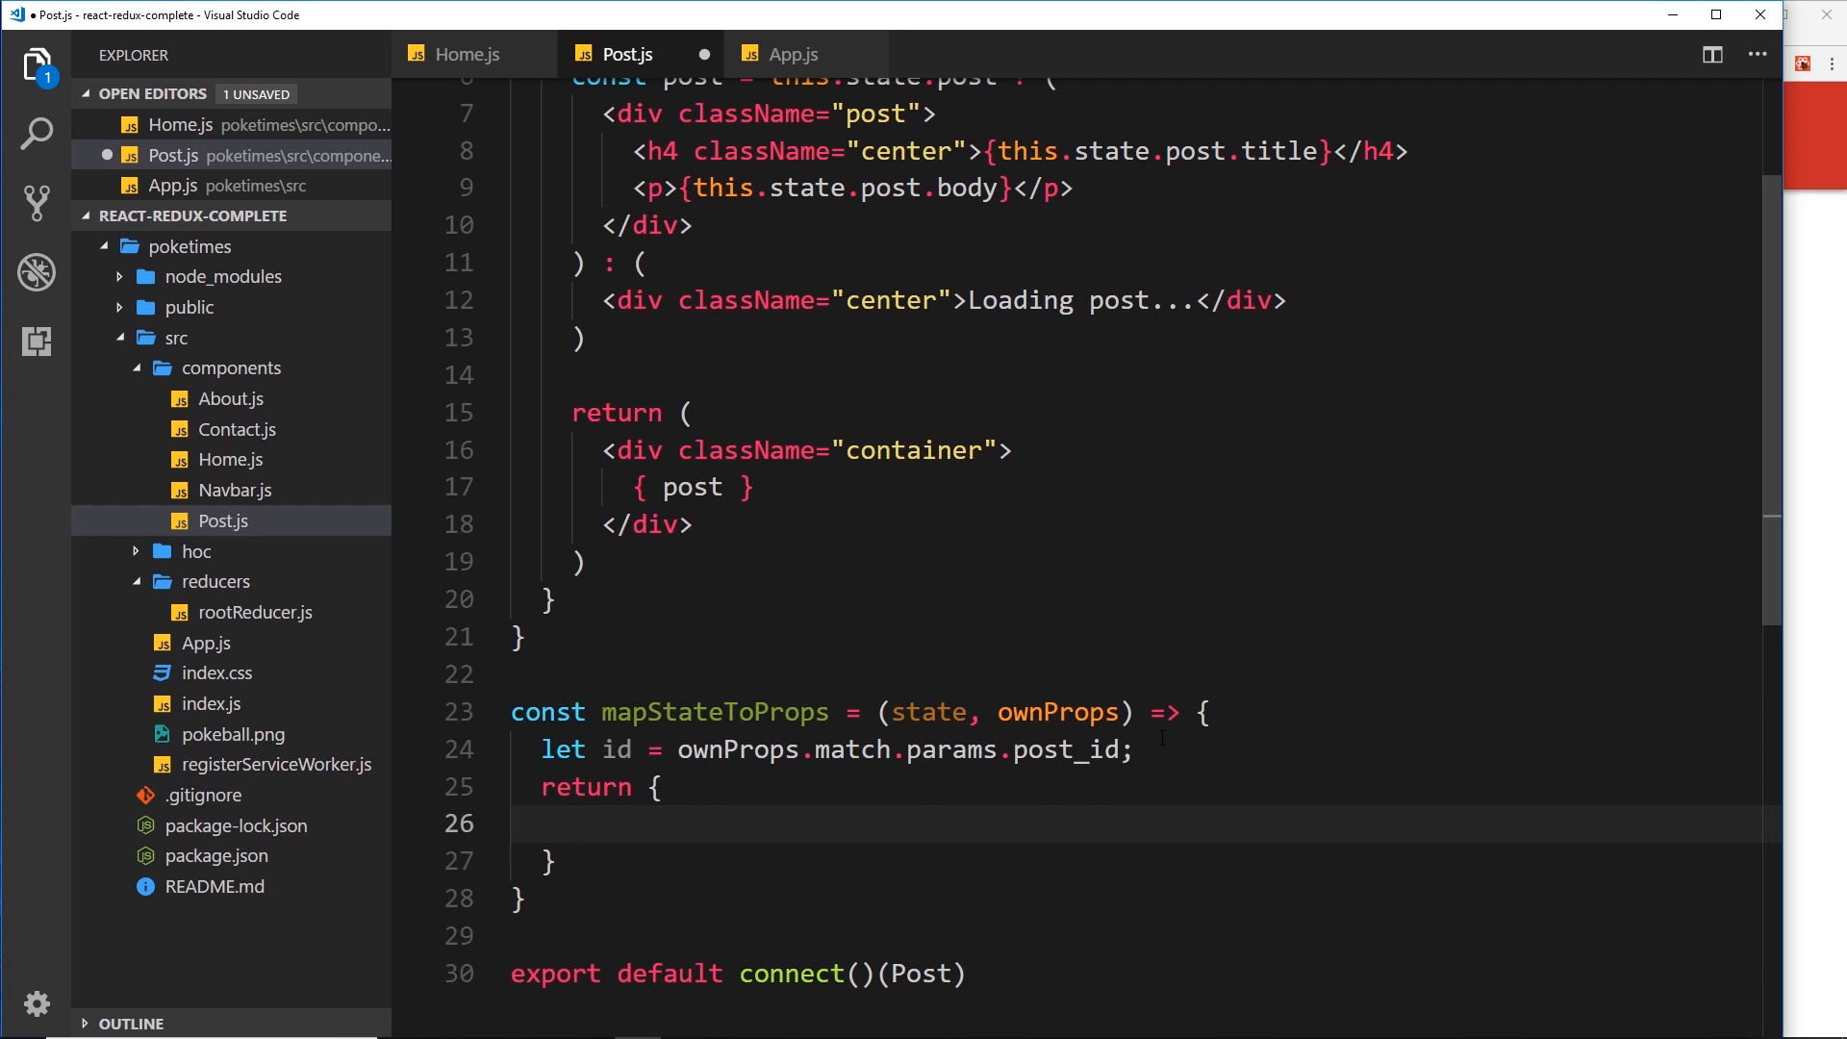
Return post: state.posts.find with a callback comparing post.id to id
type("post:")
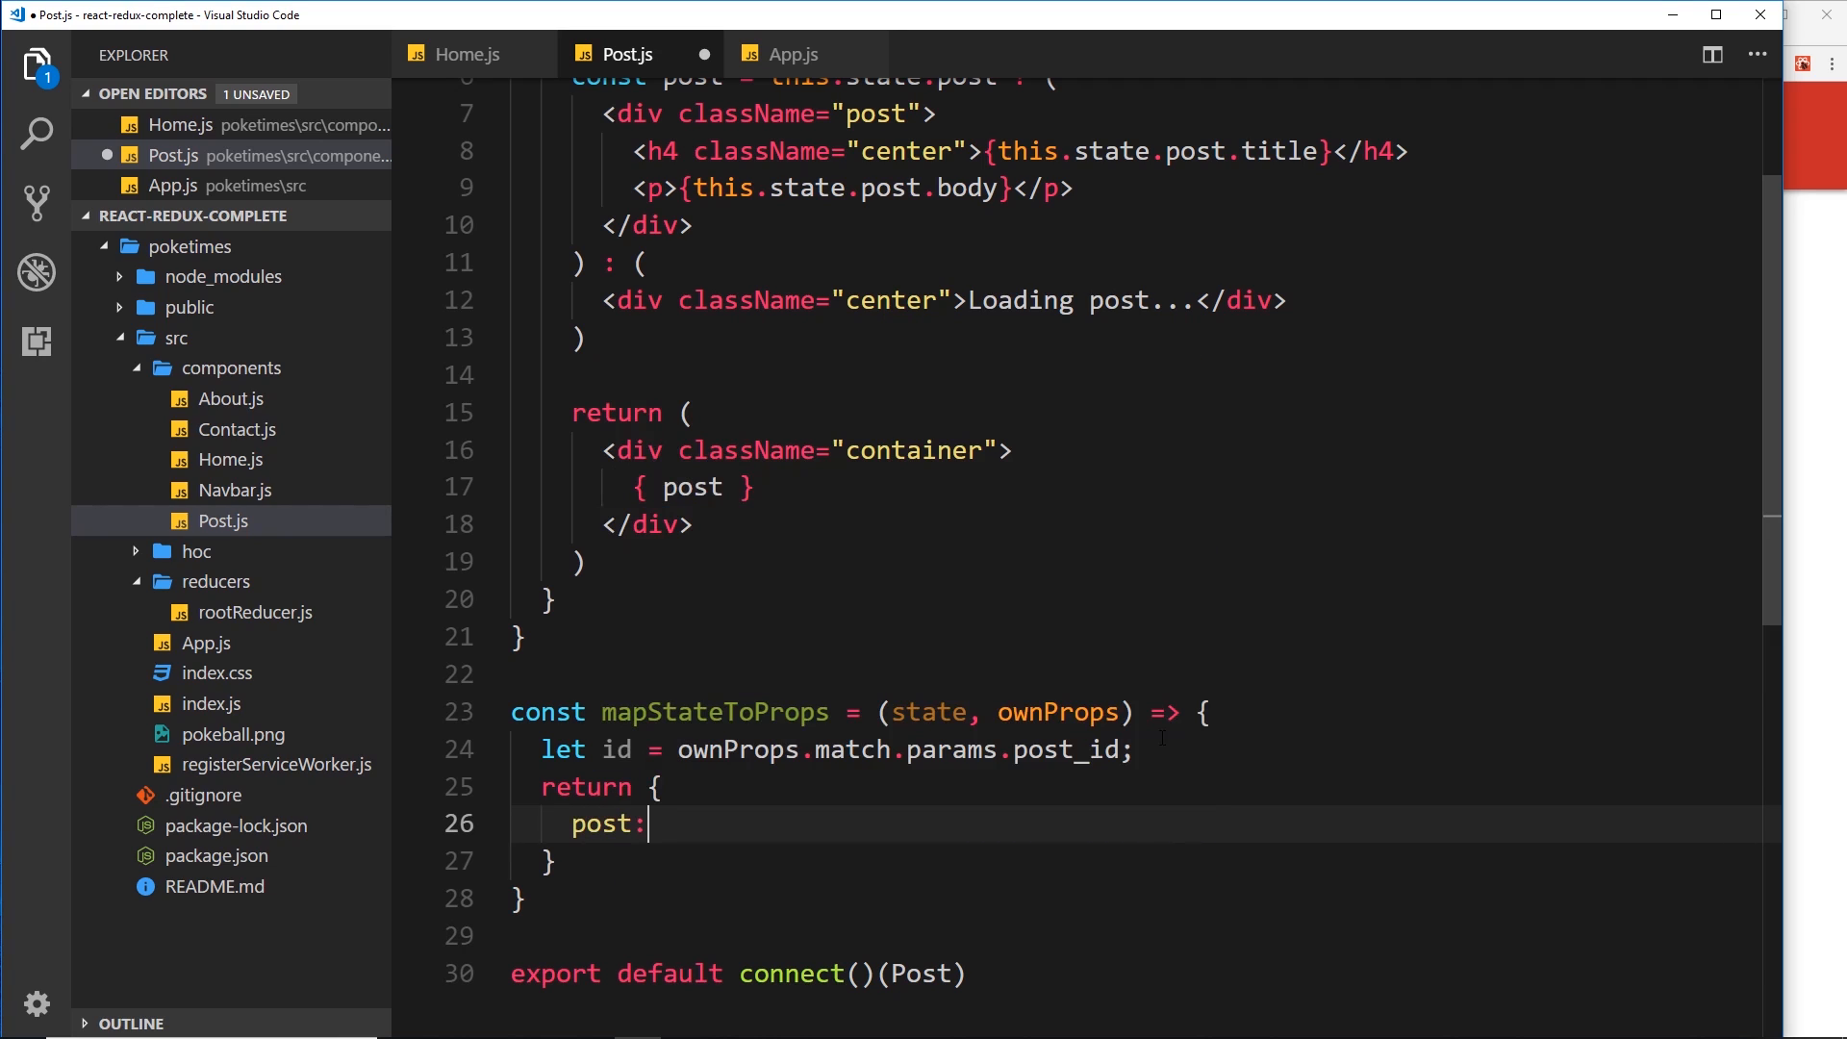
type("state")
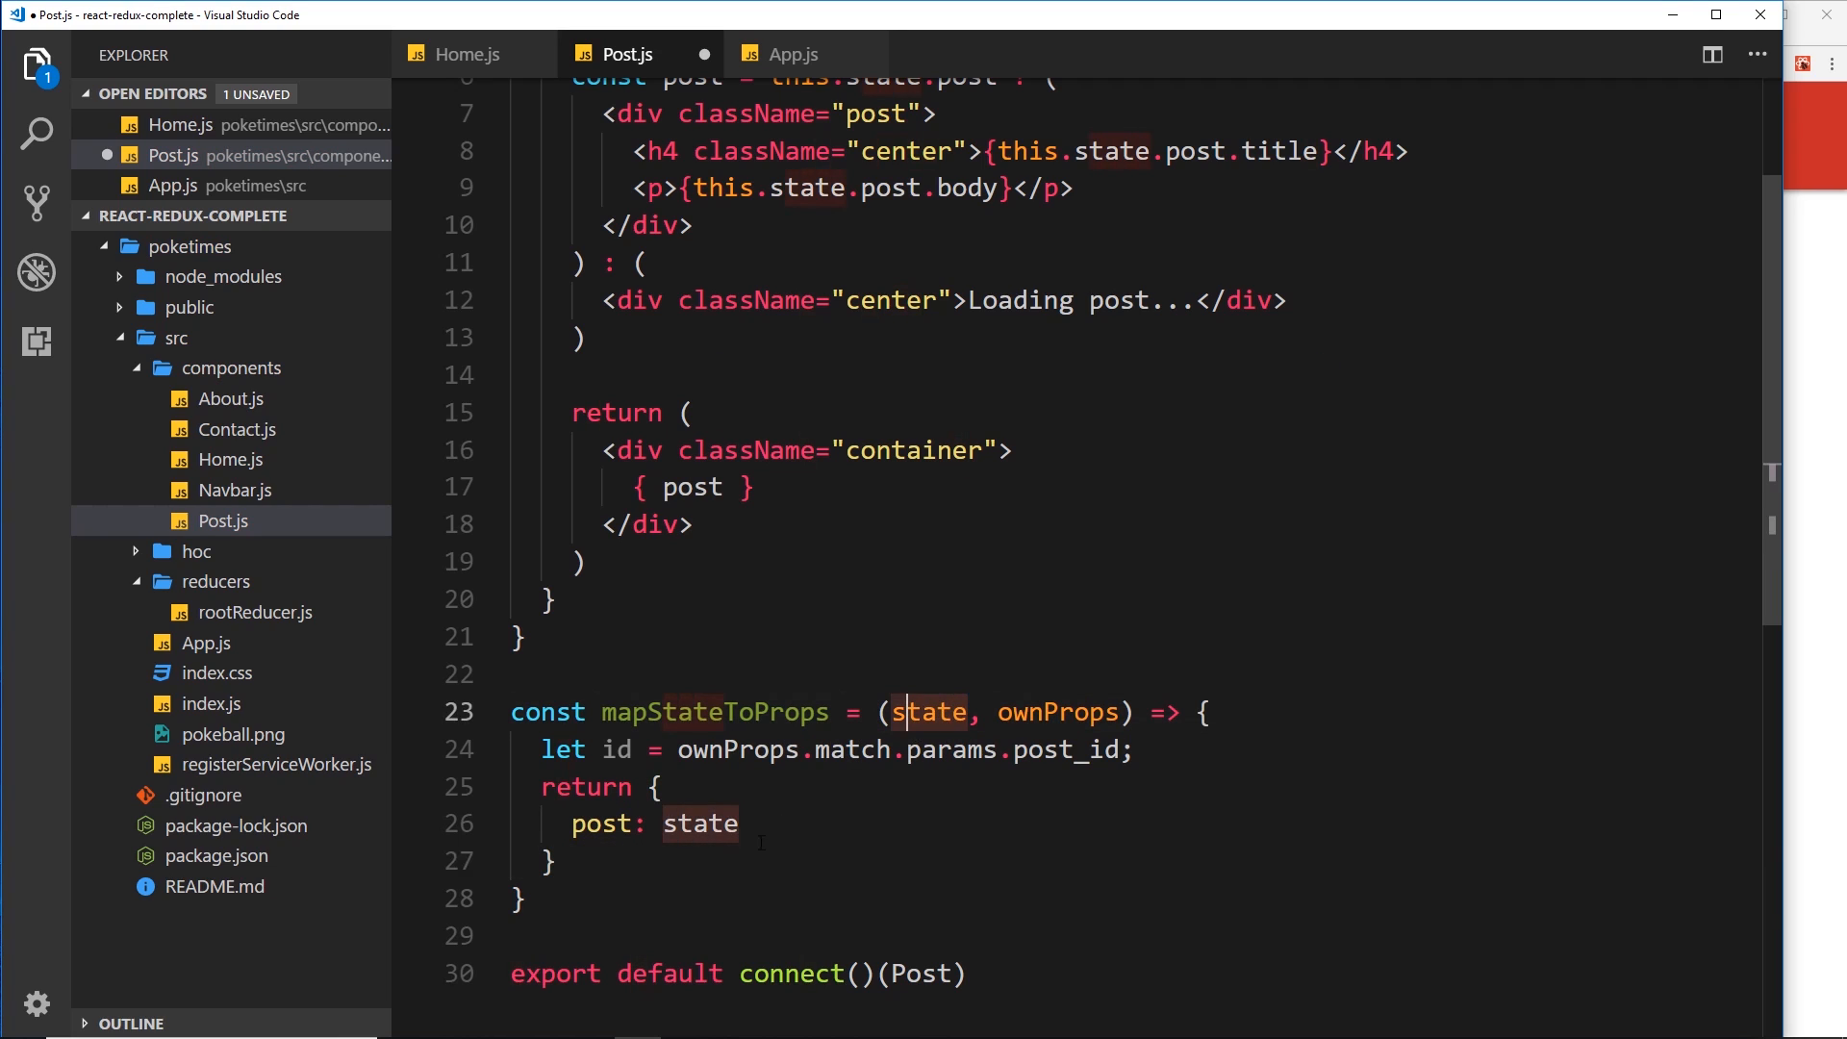
type(".posts")
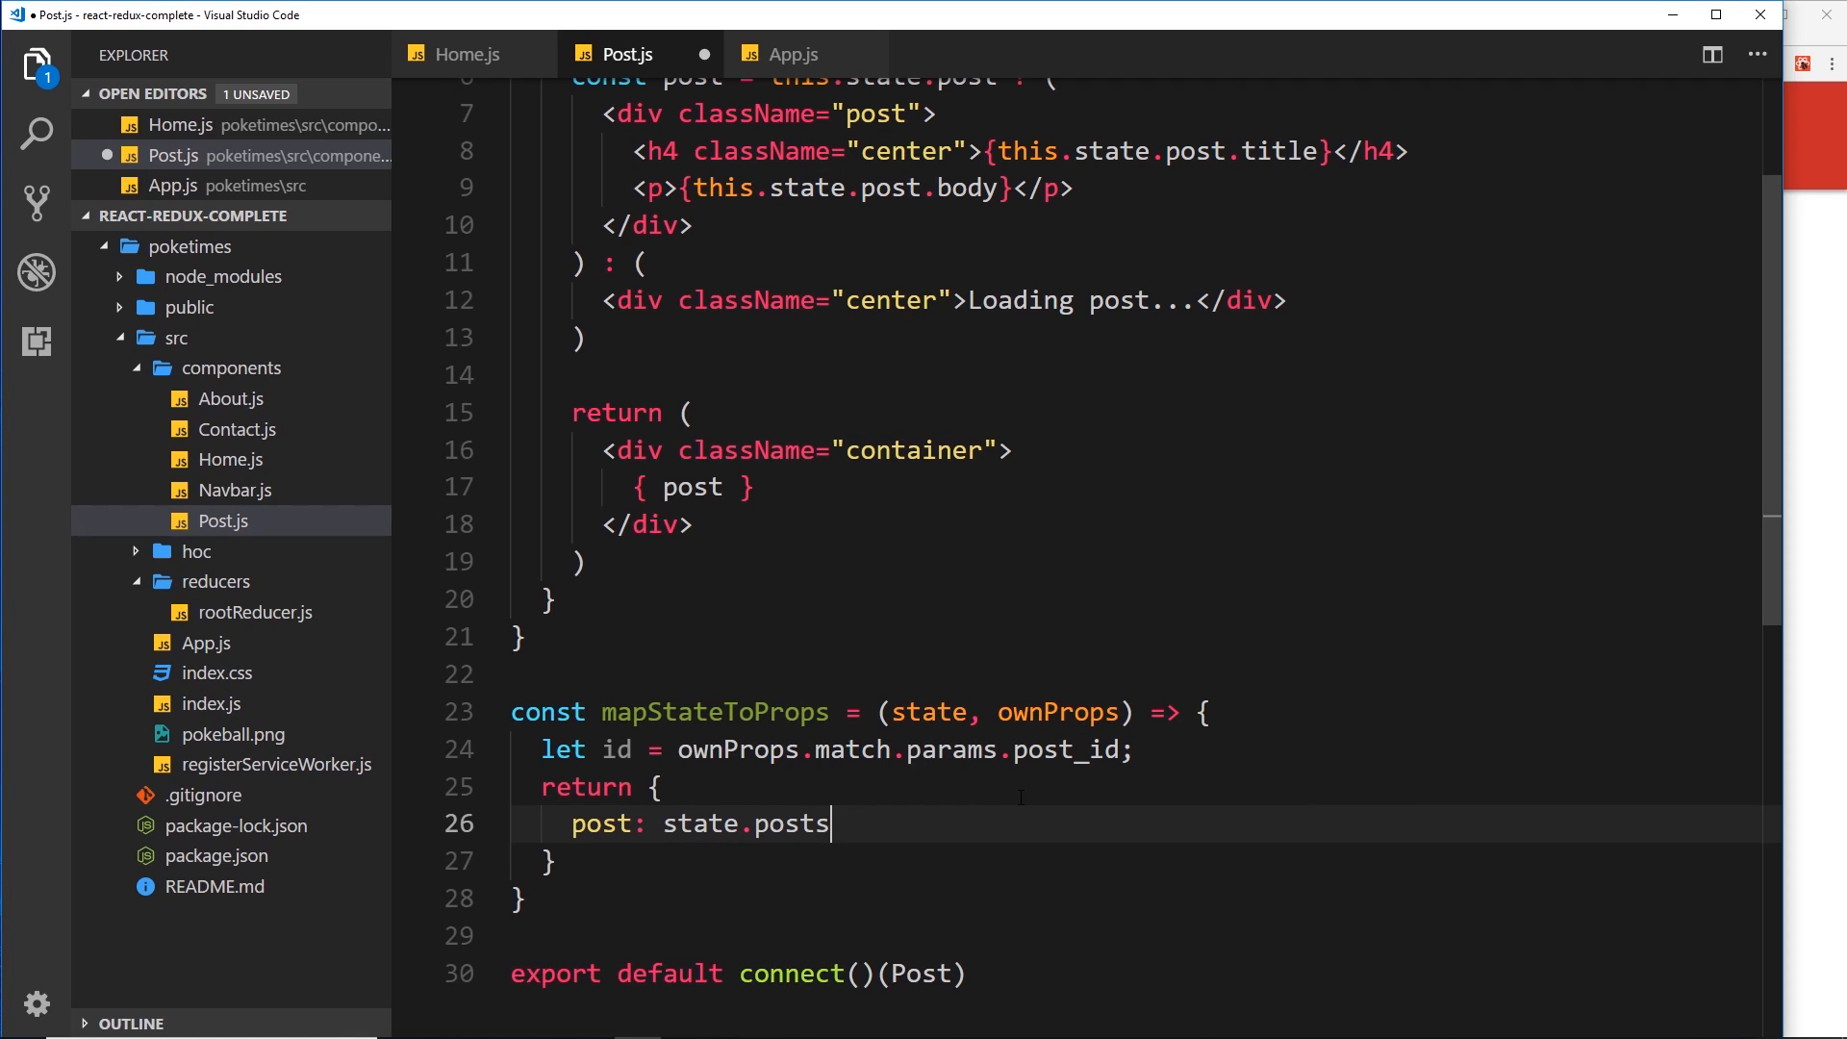
type(".find(")
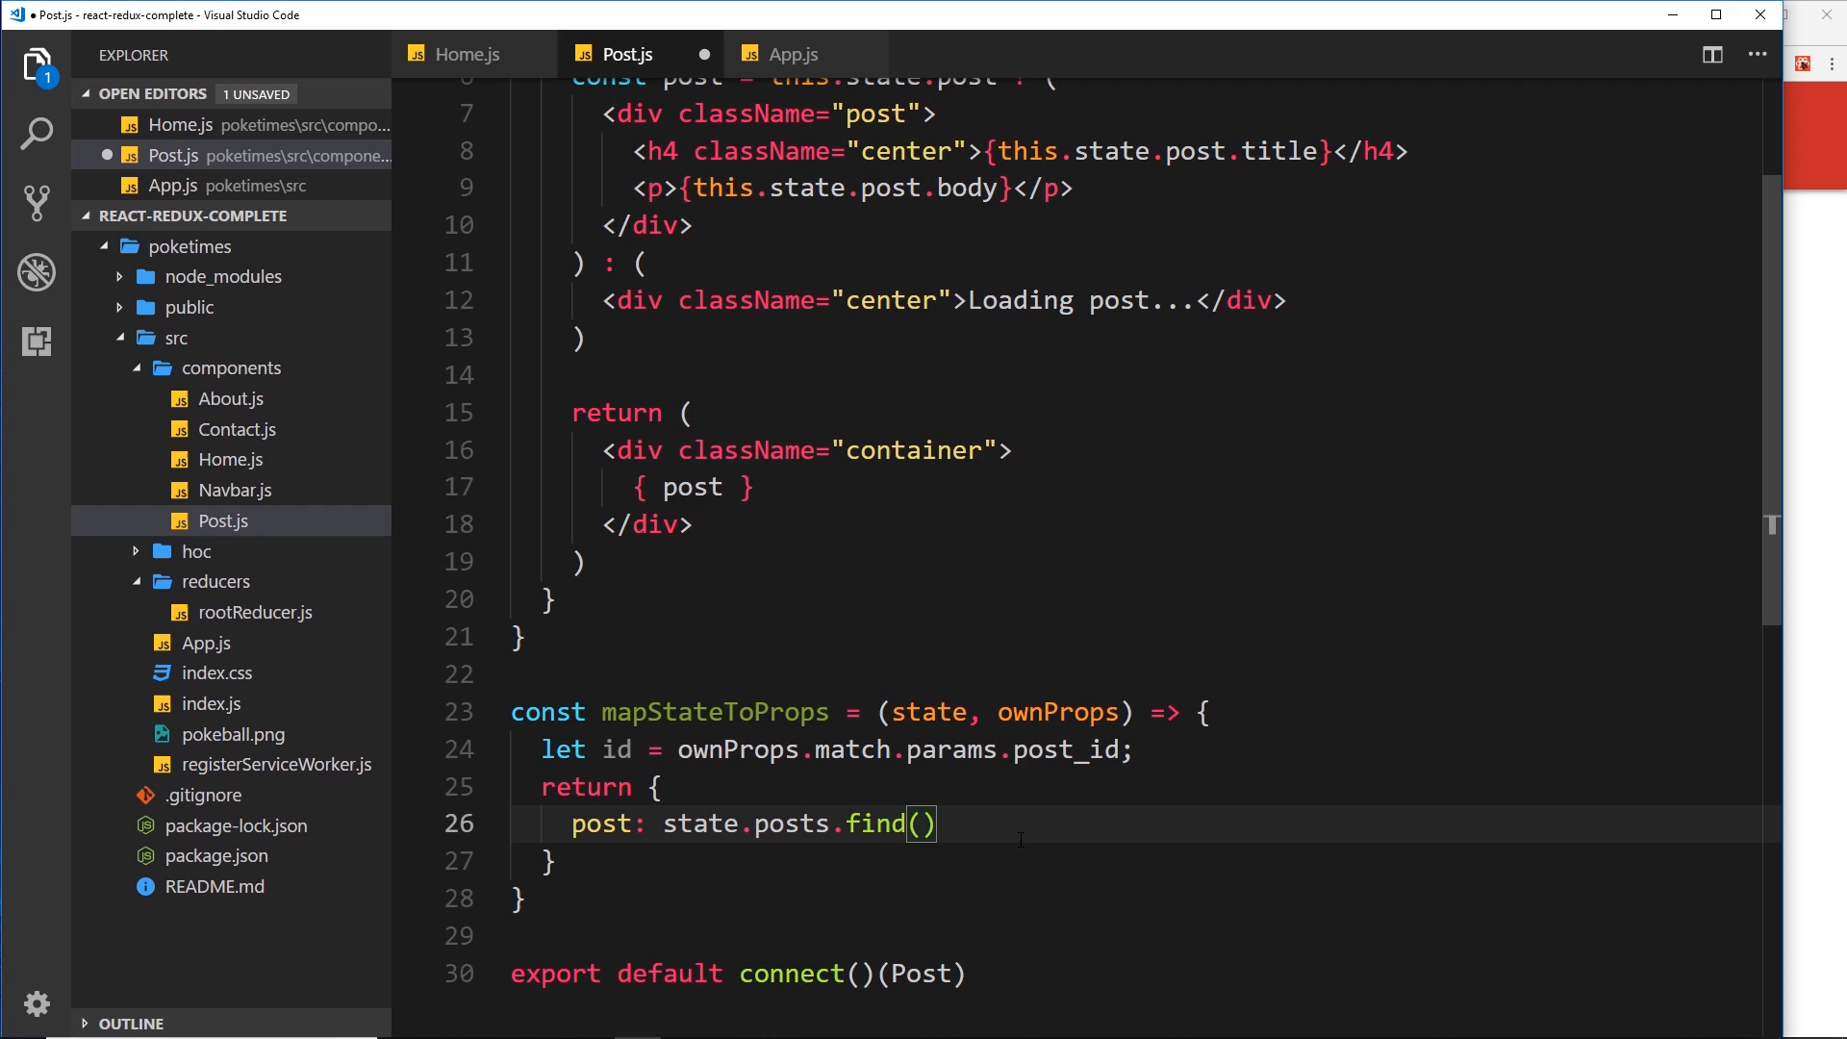
left_click(633, 748)
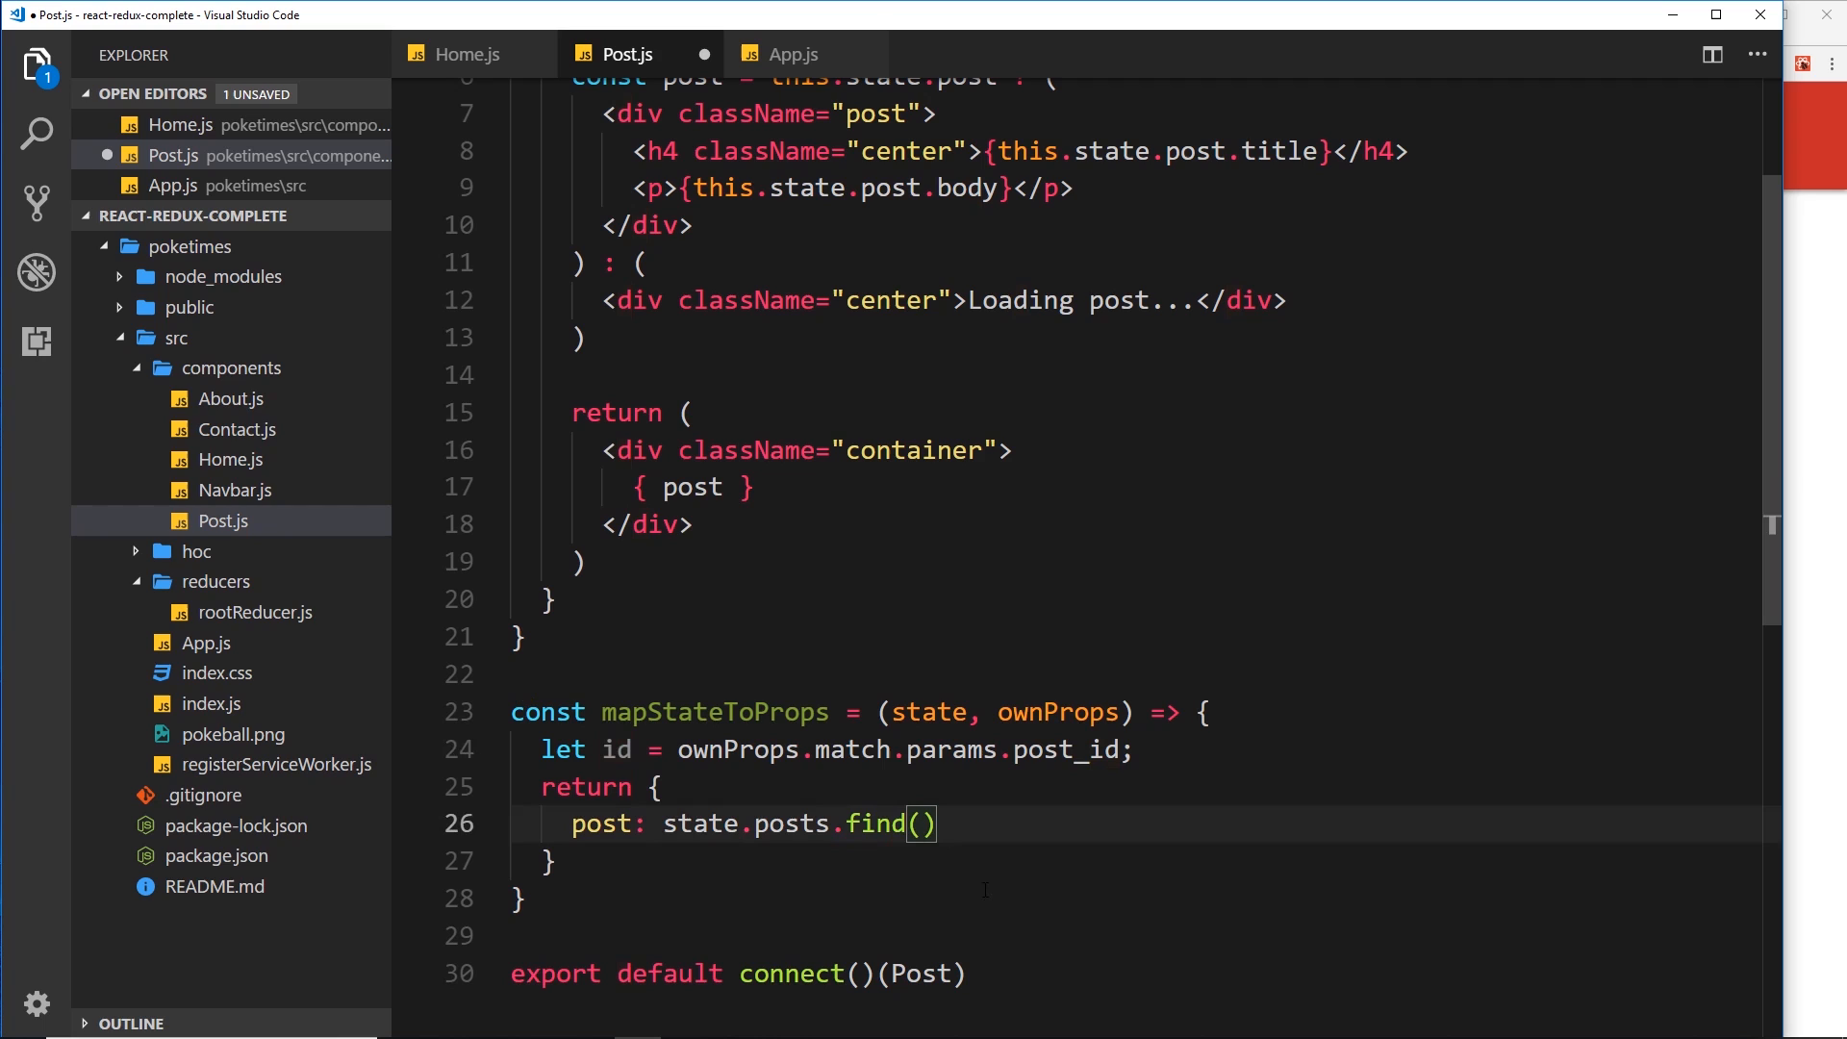
type("post")
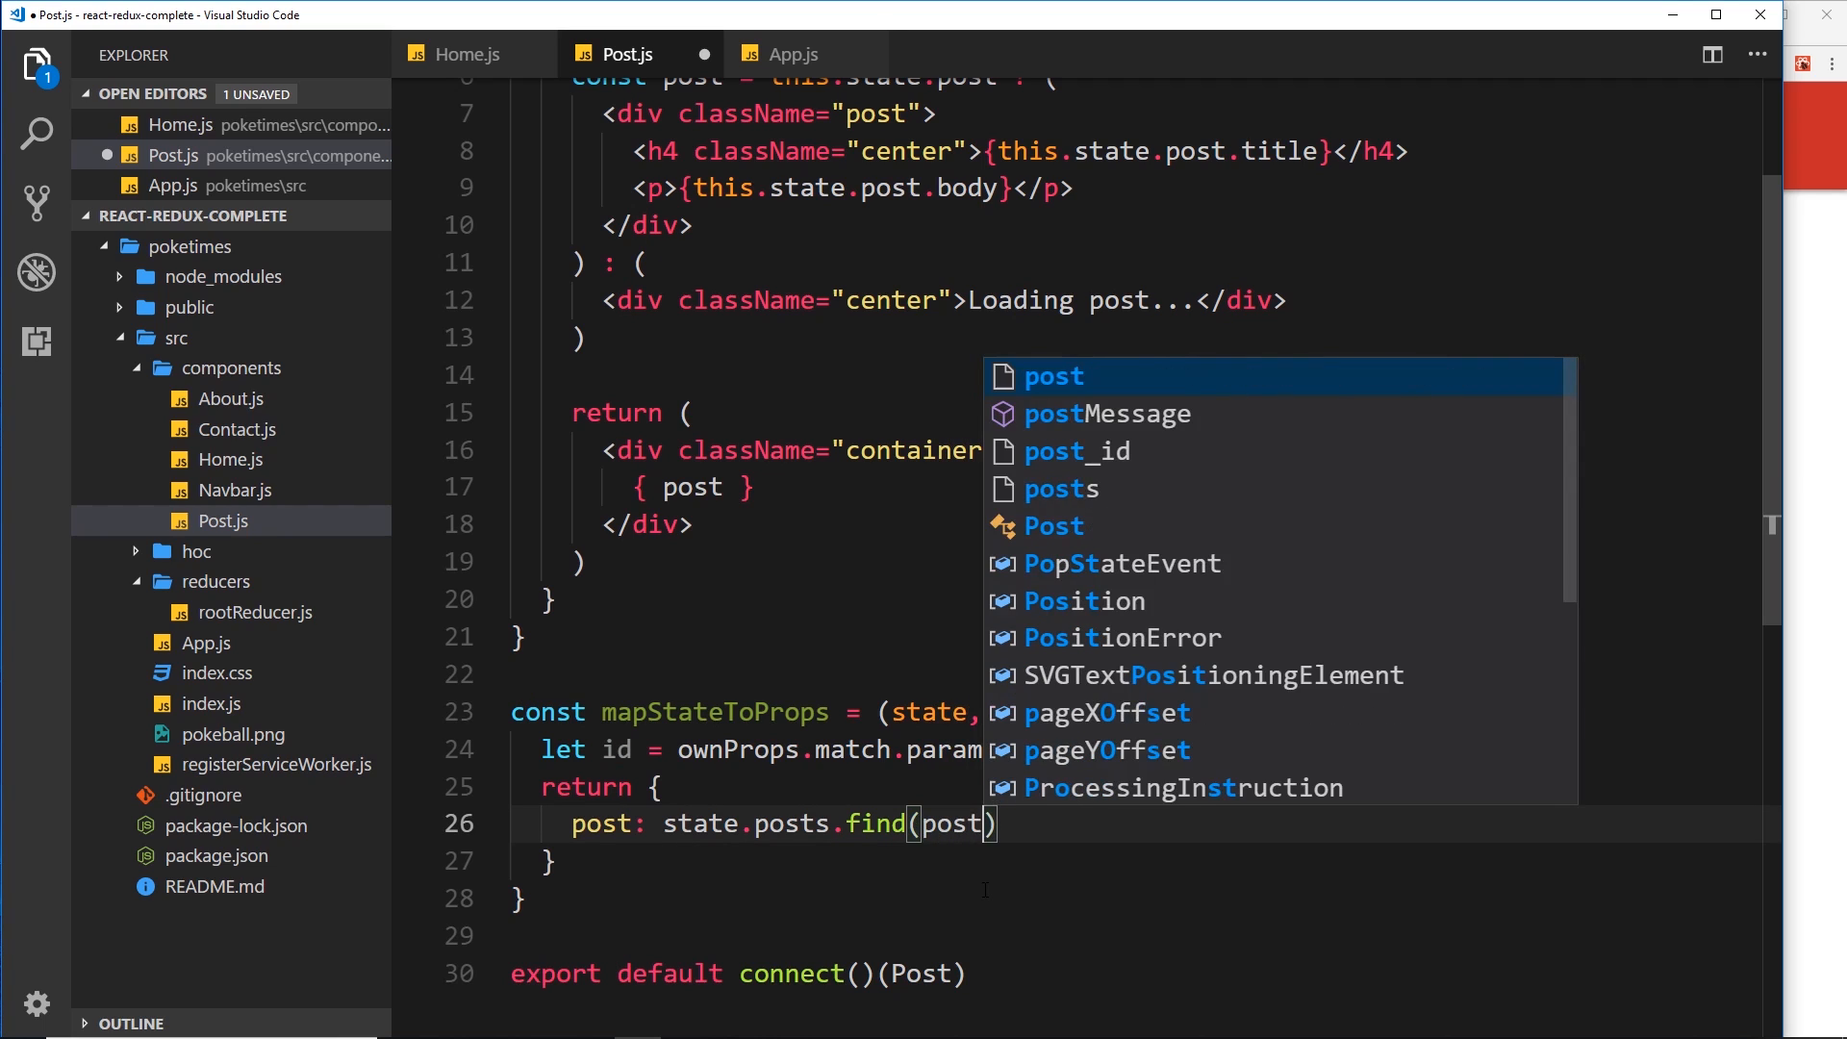
type("=>")
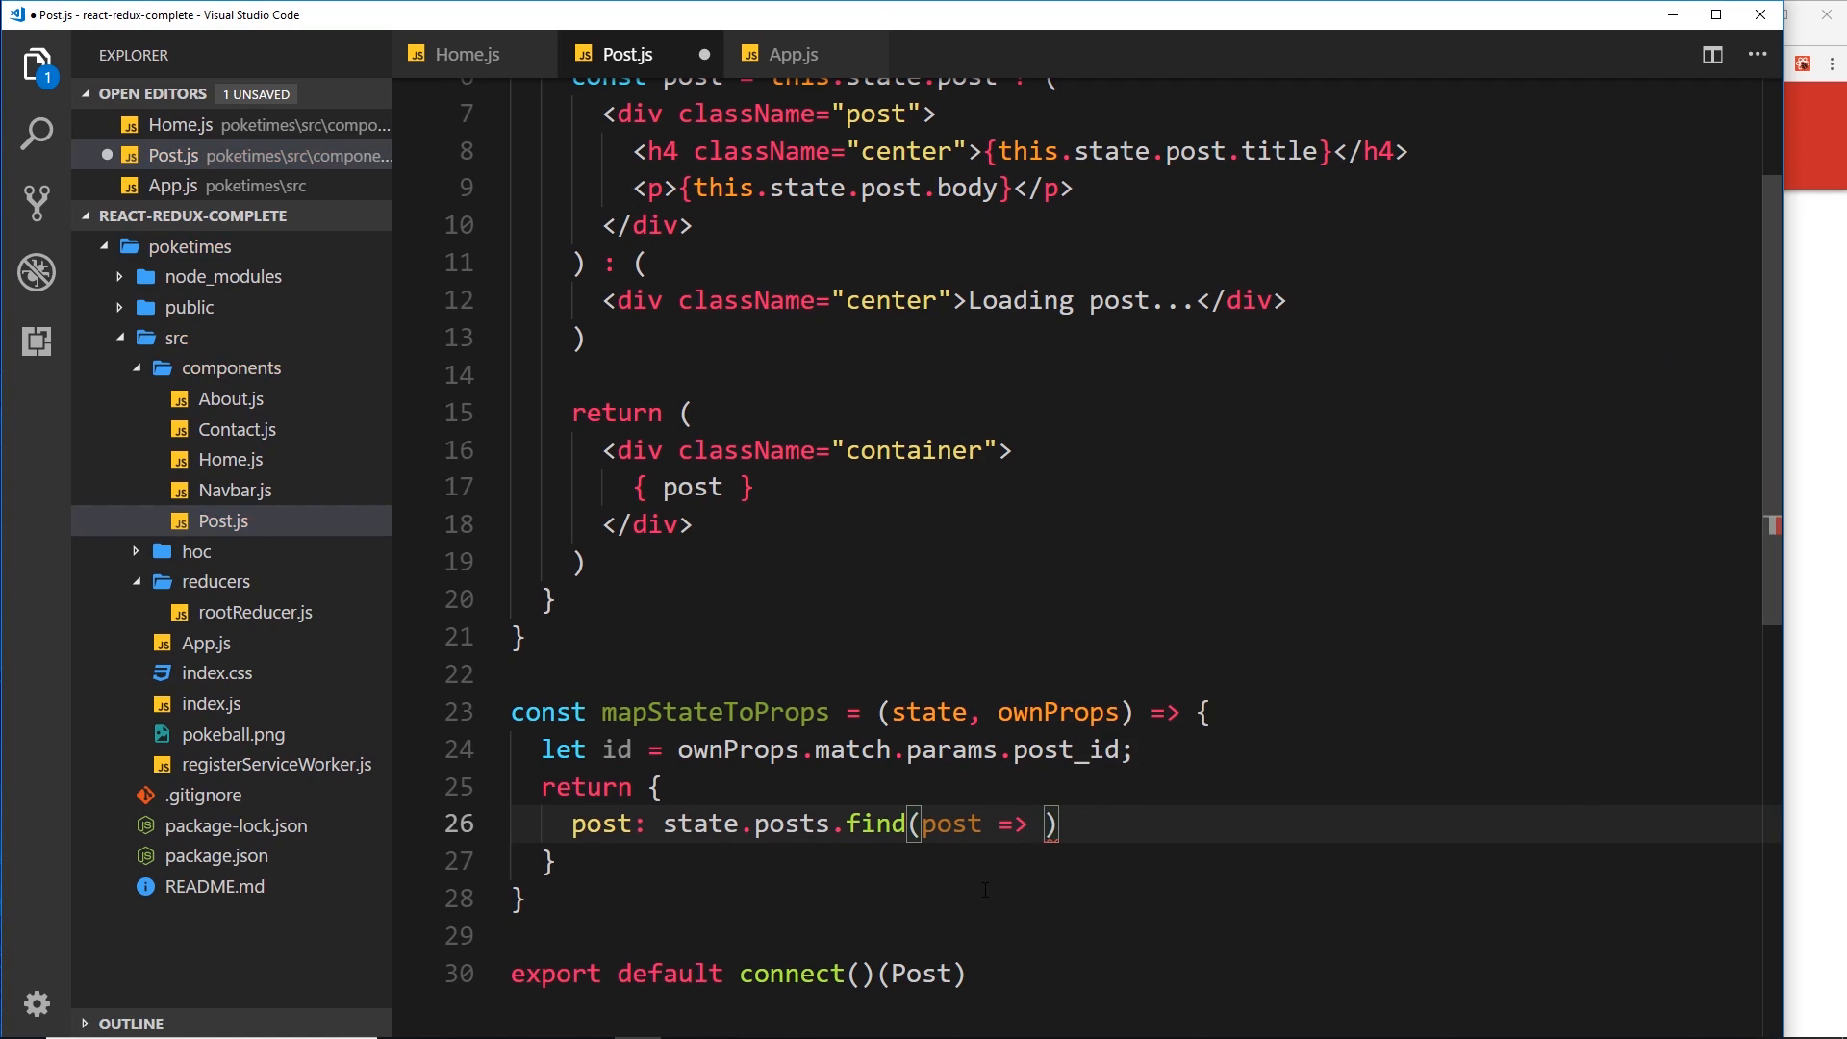
type("post.id === i")
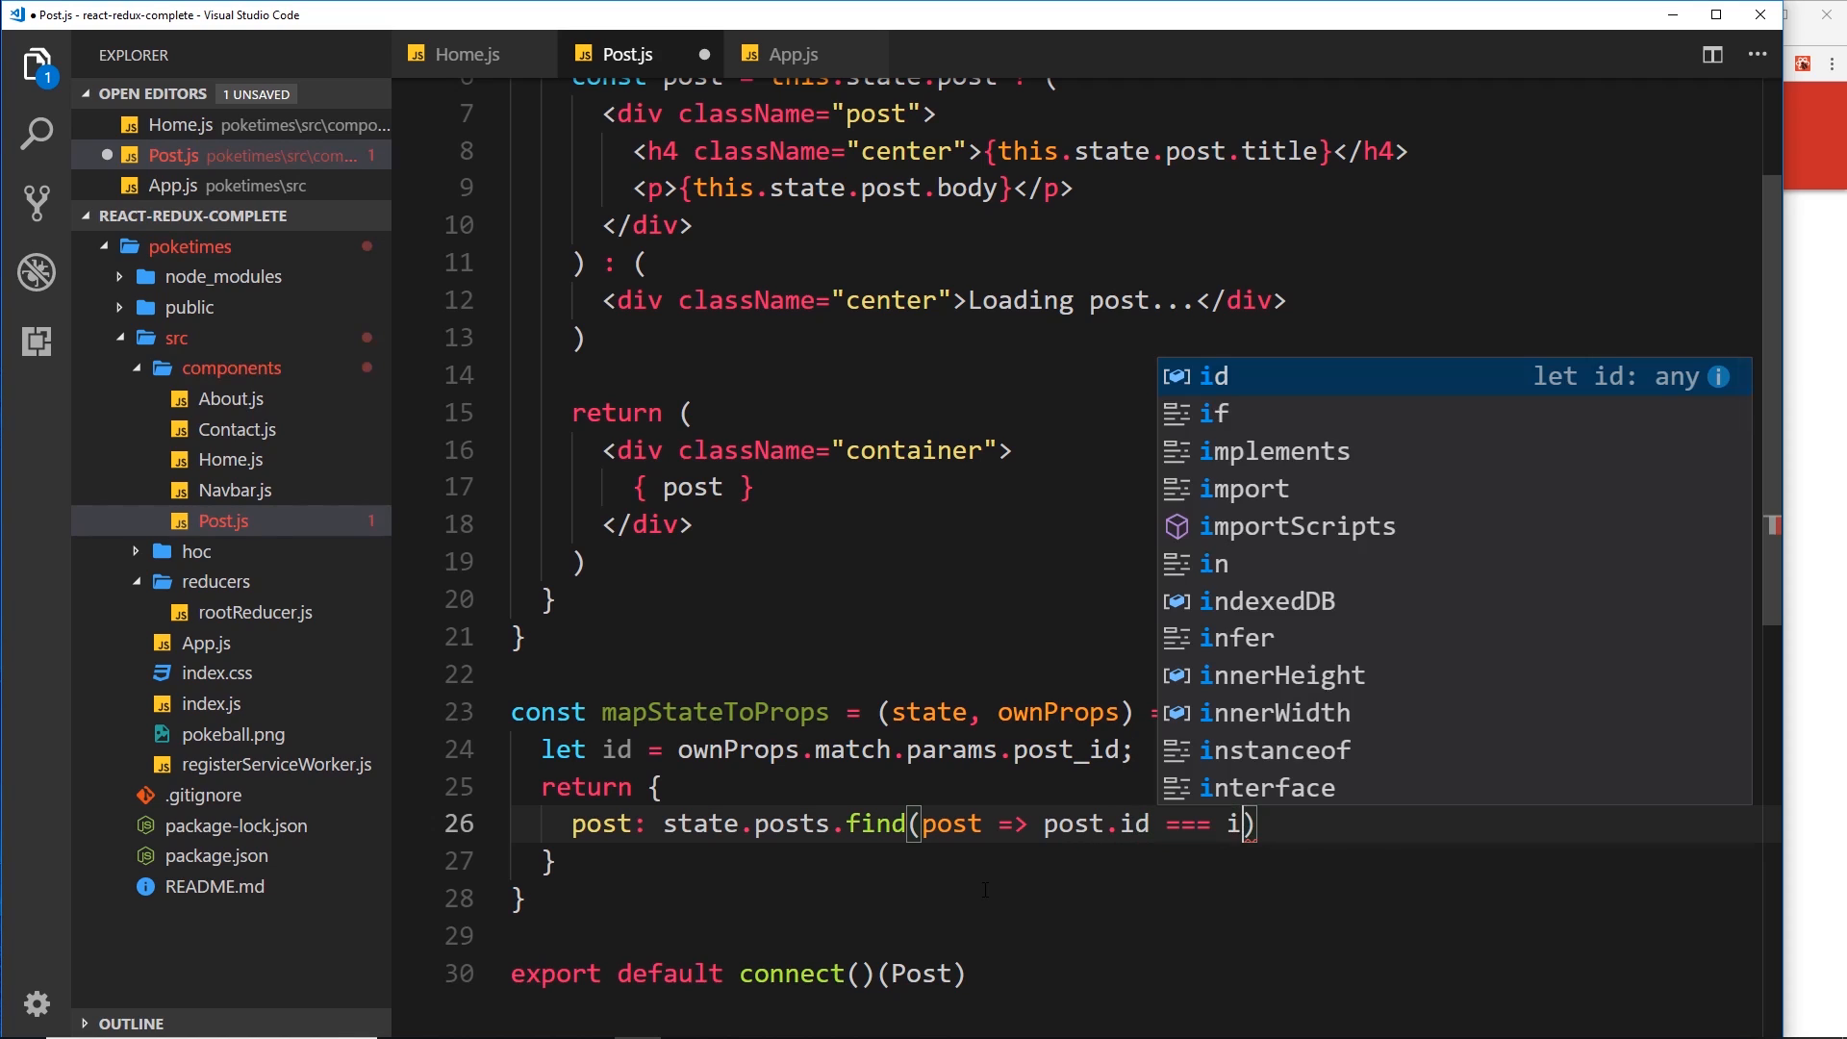
type("d")
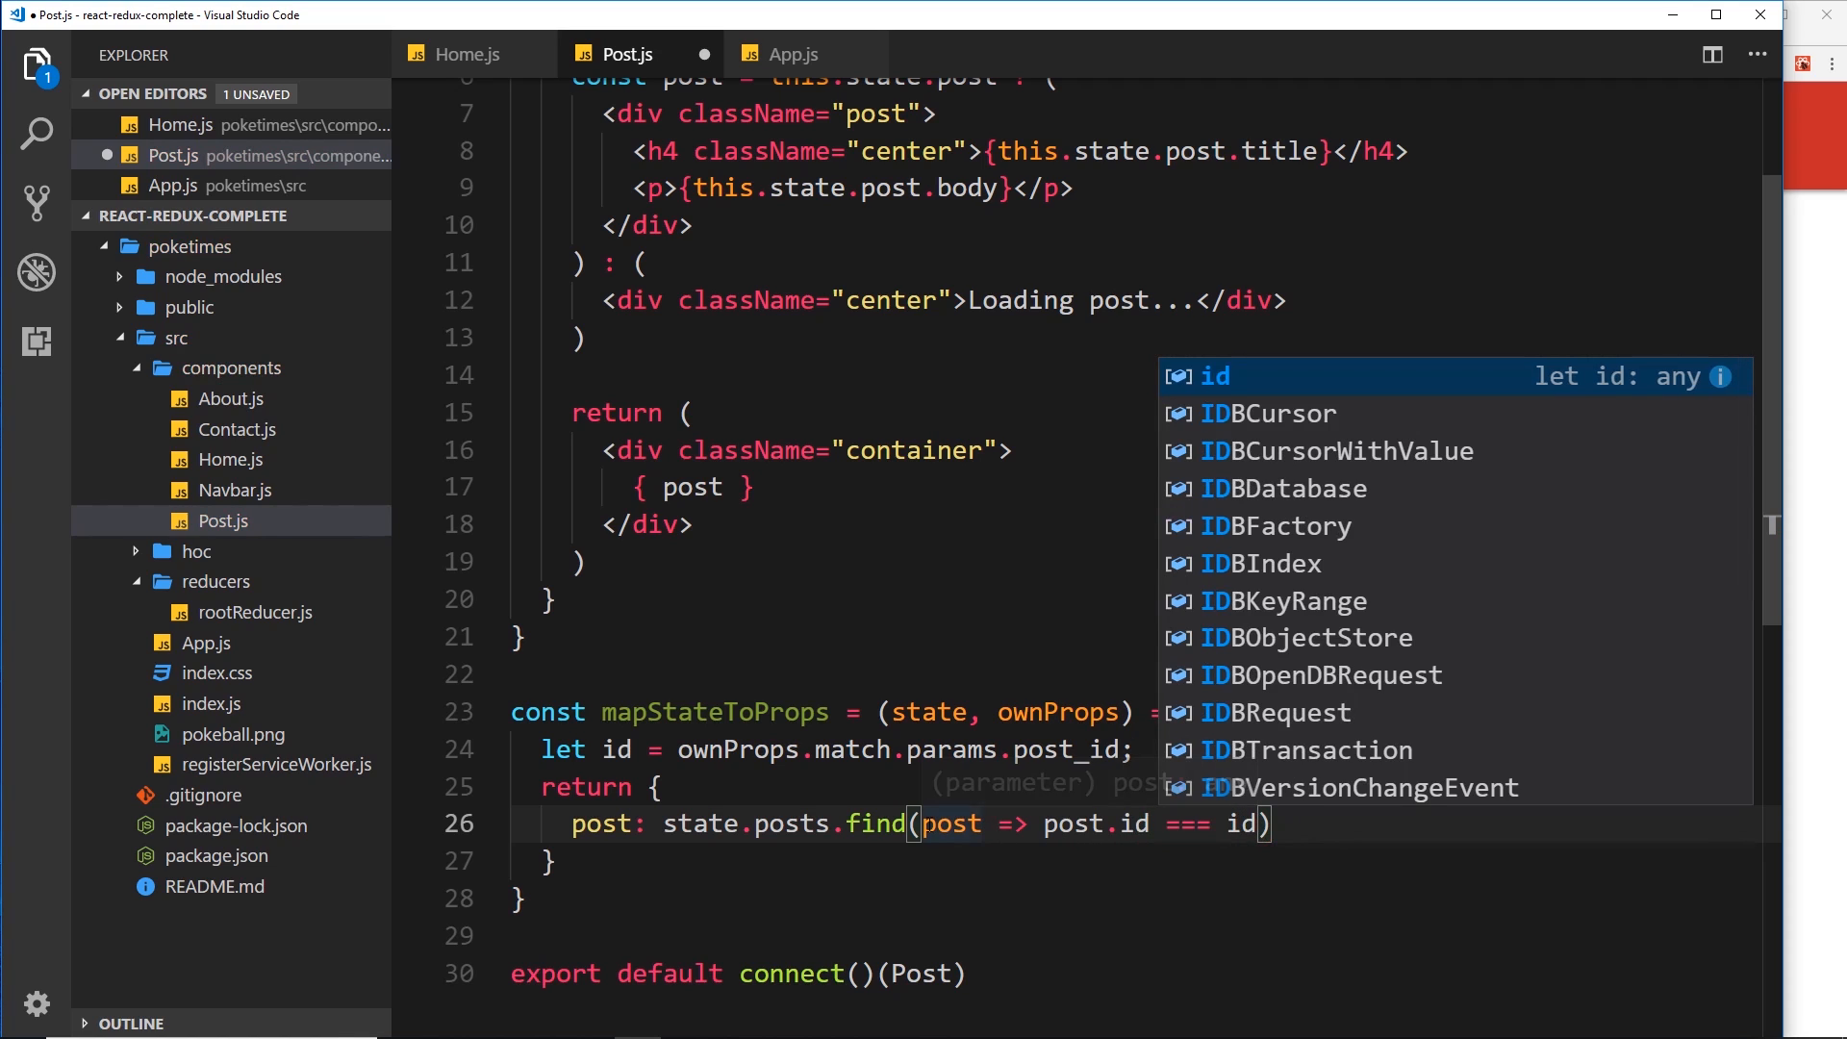
key("Escape")
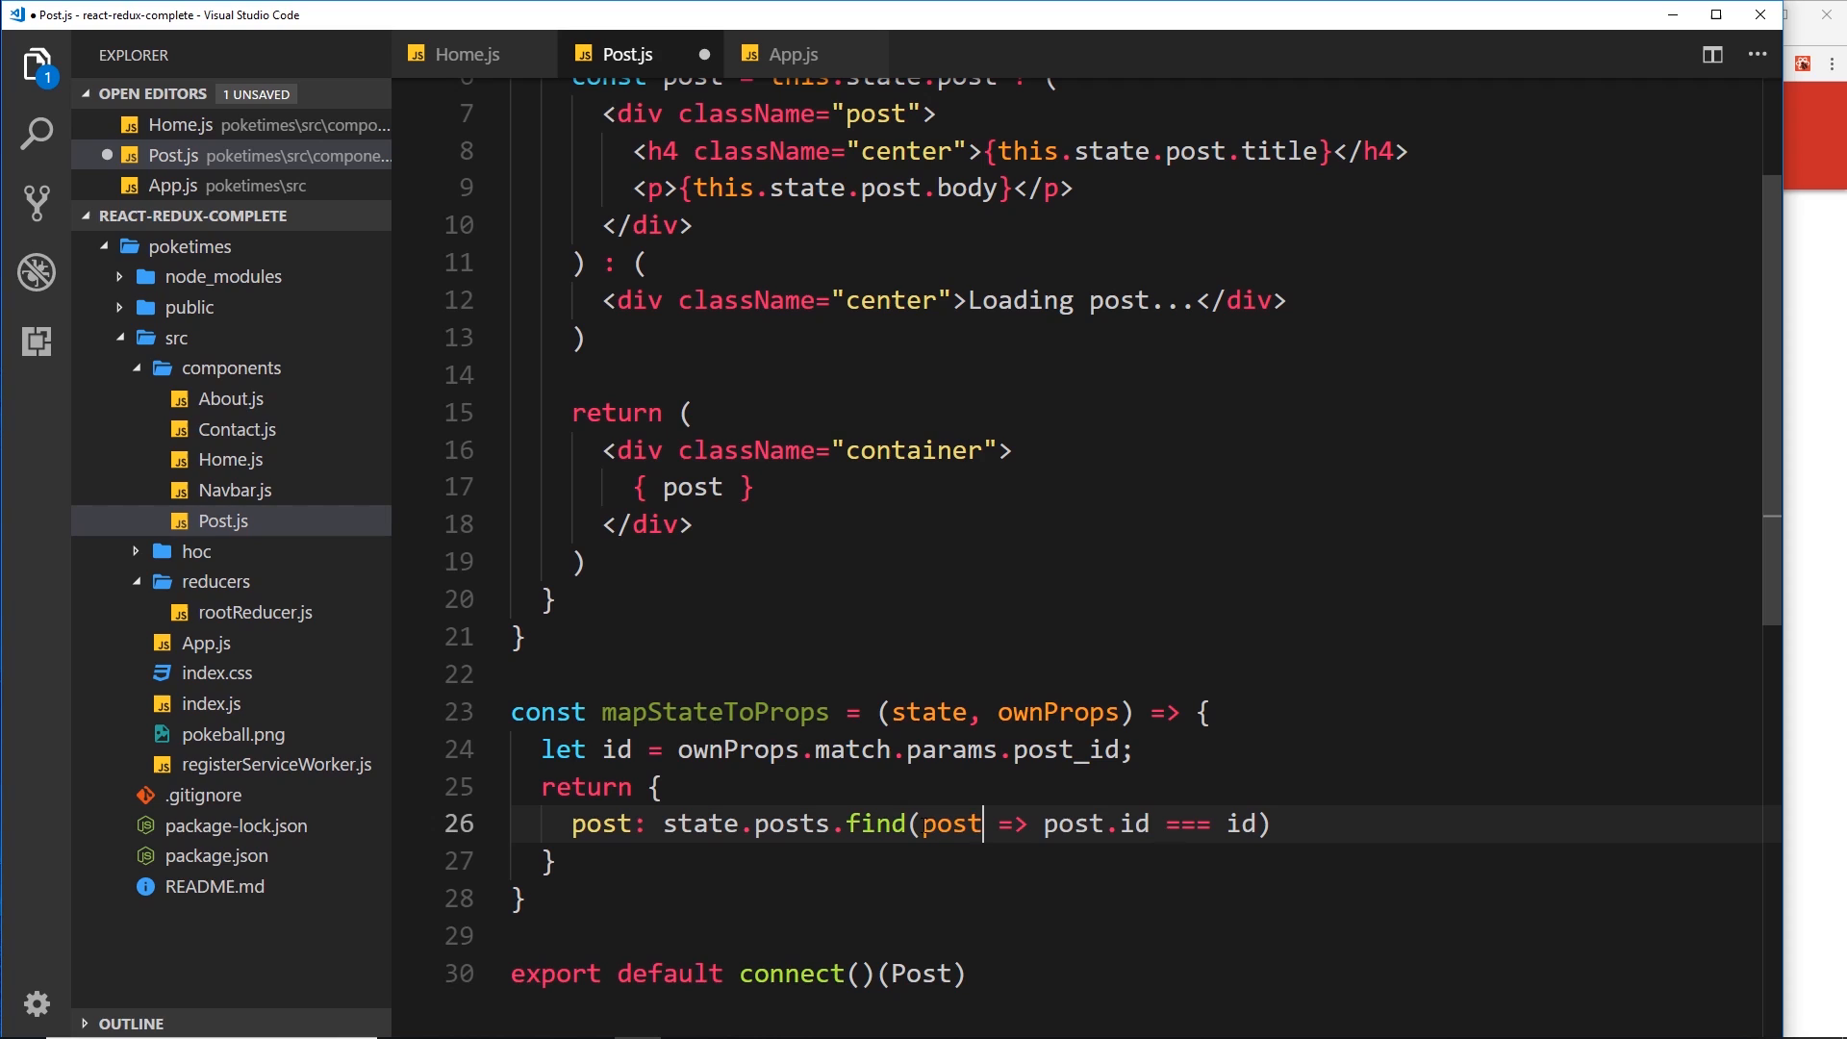
Fix the find callback to post => post.id === id inside the return block
type("(")
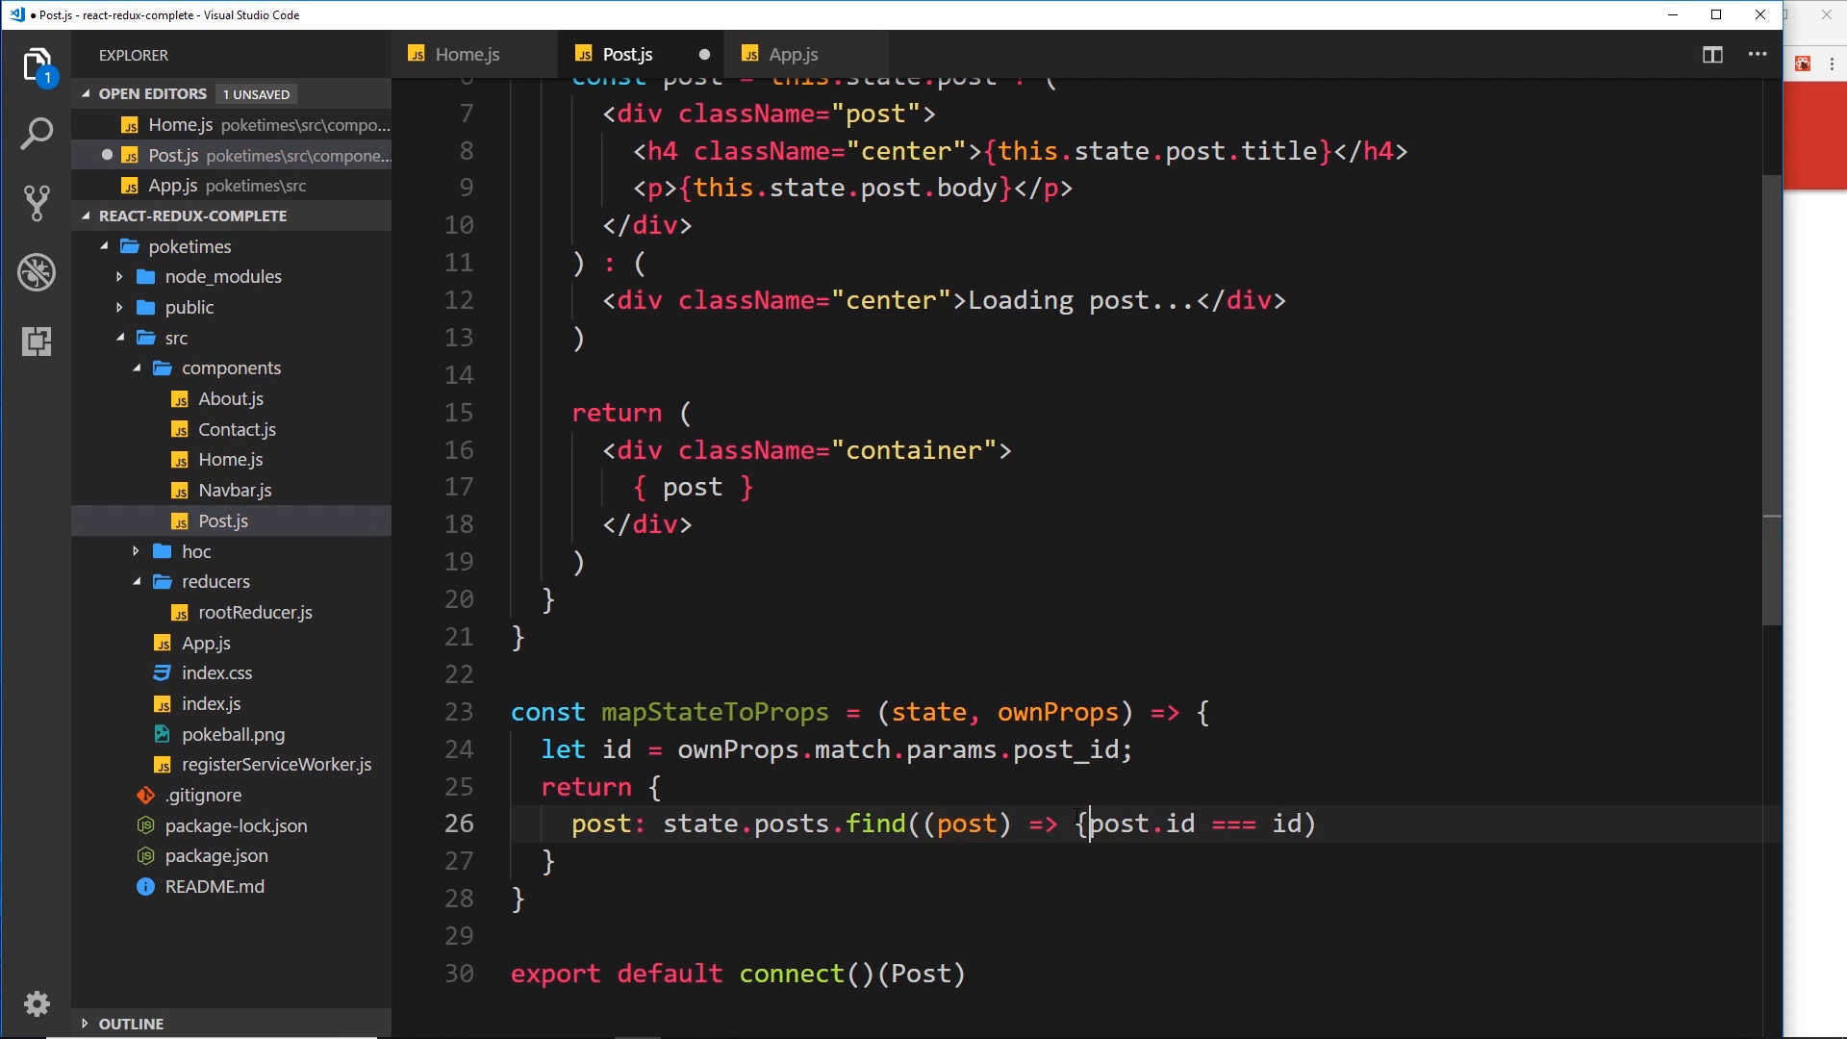
type("return")
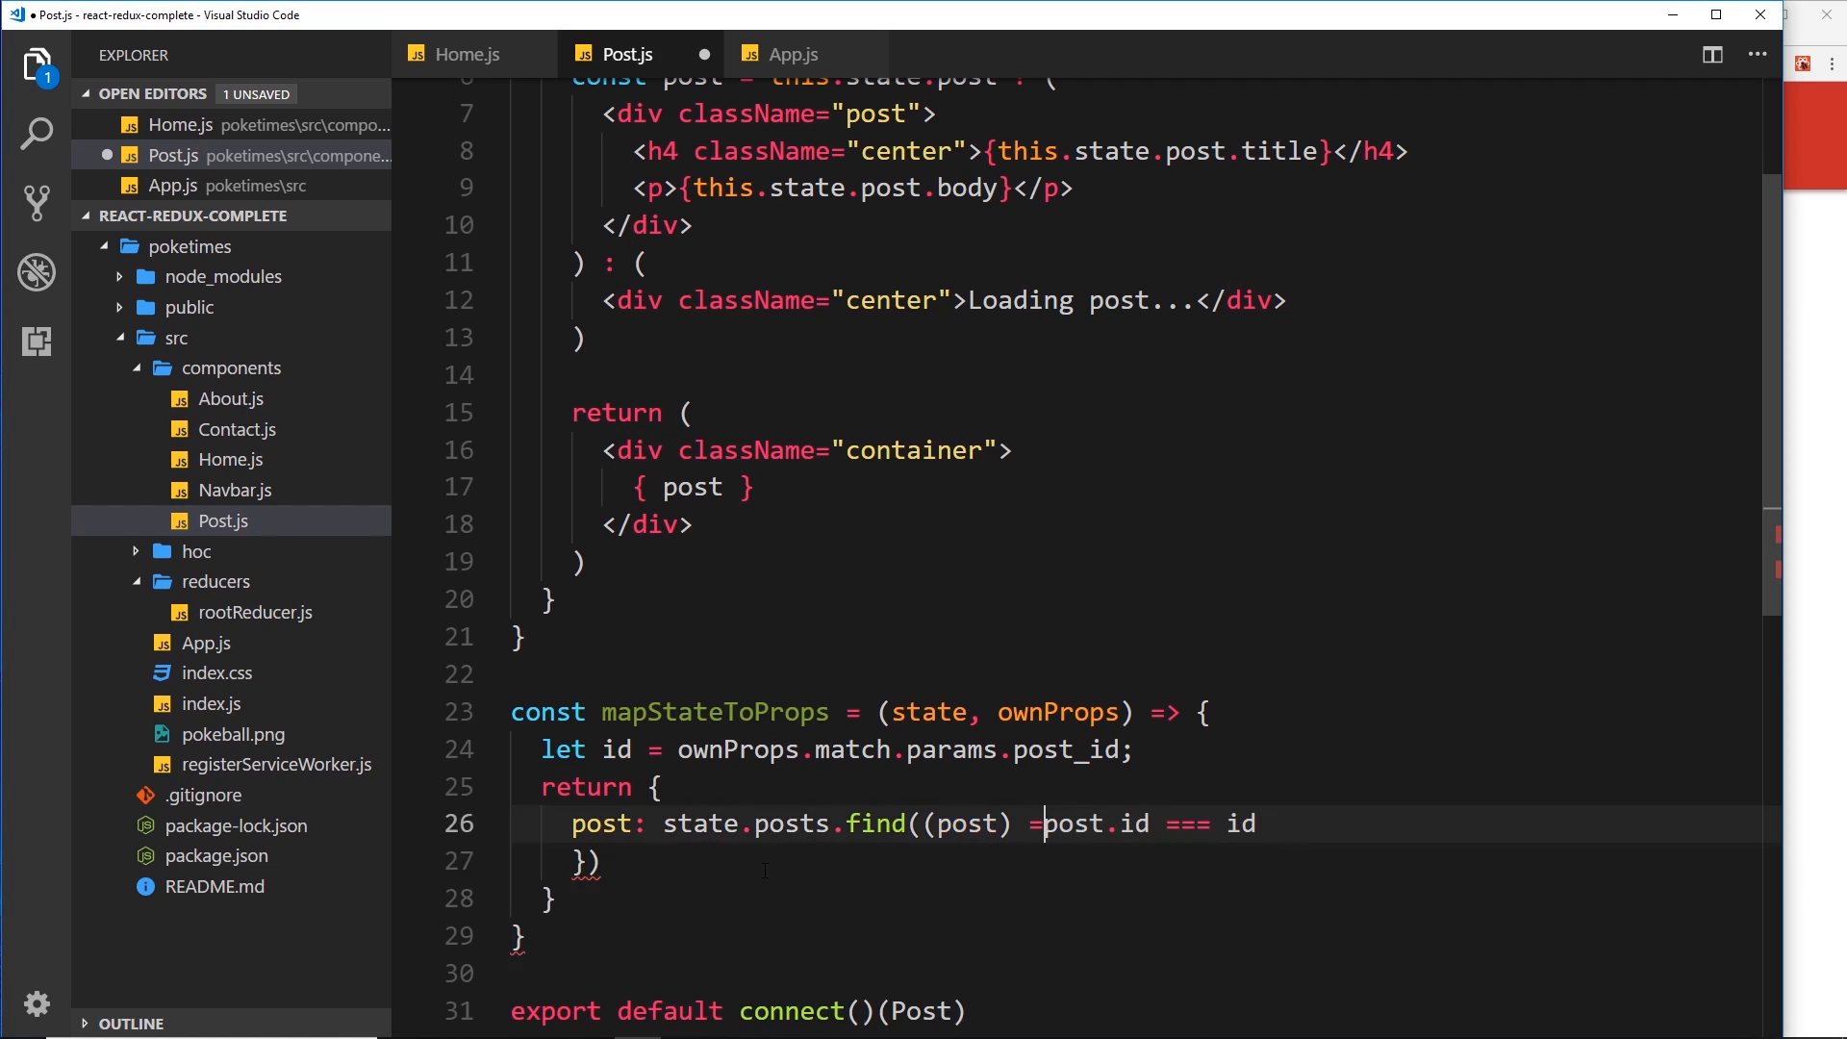
key("Backspace")
type(")")
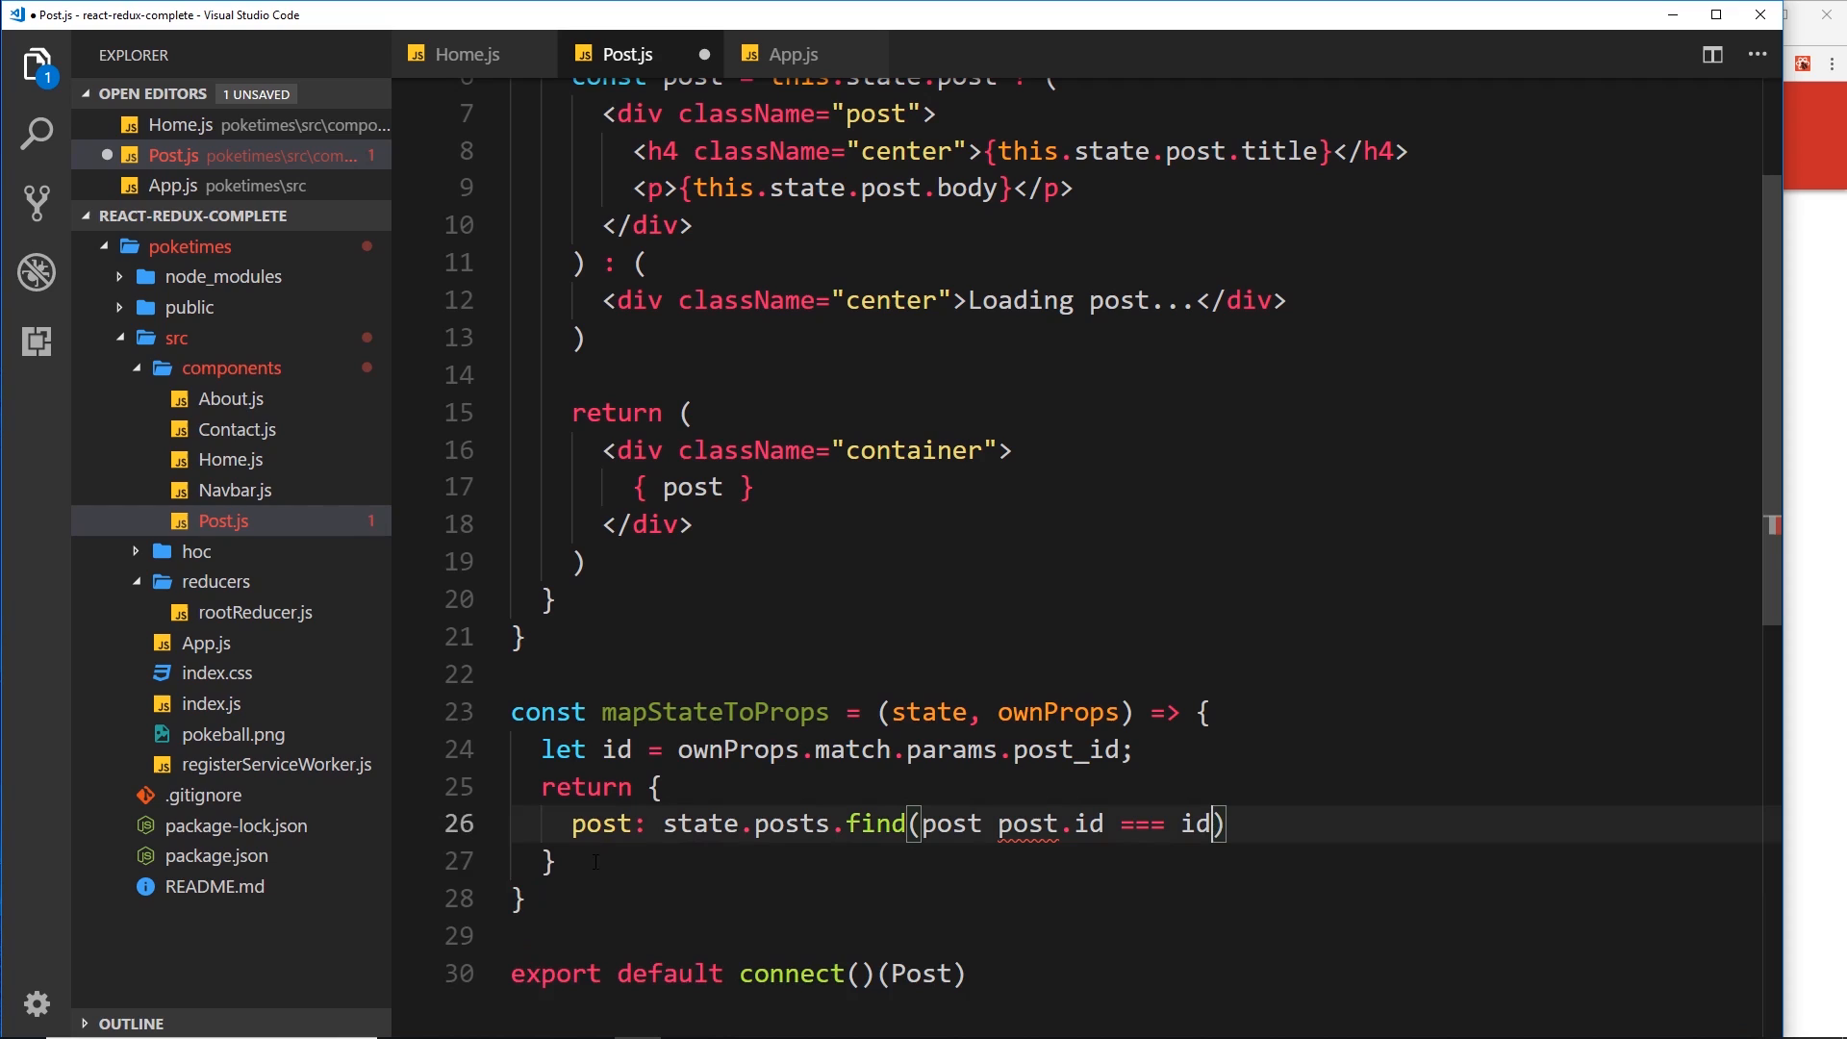
type("=>")
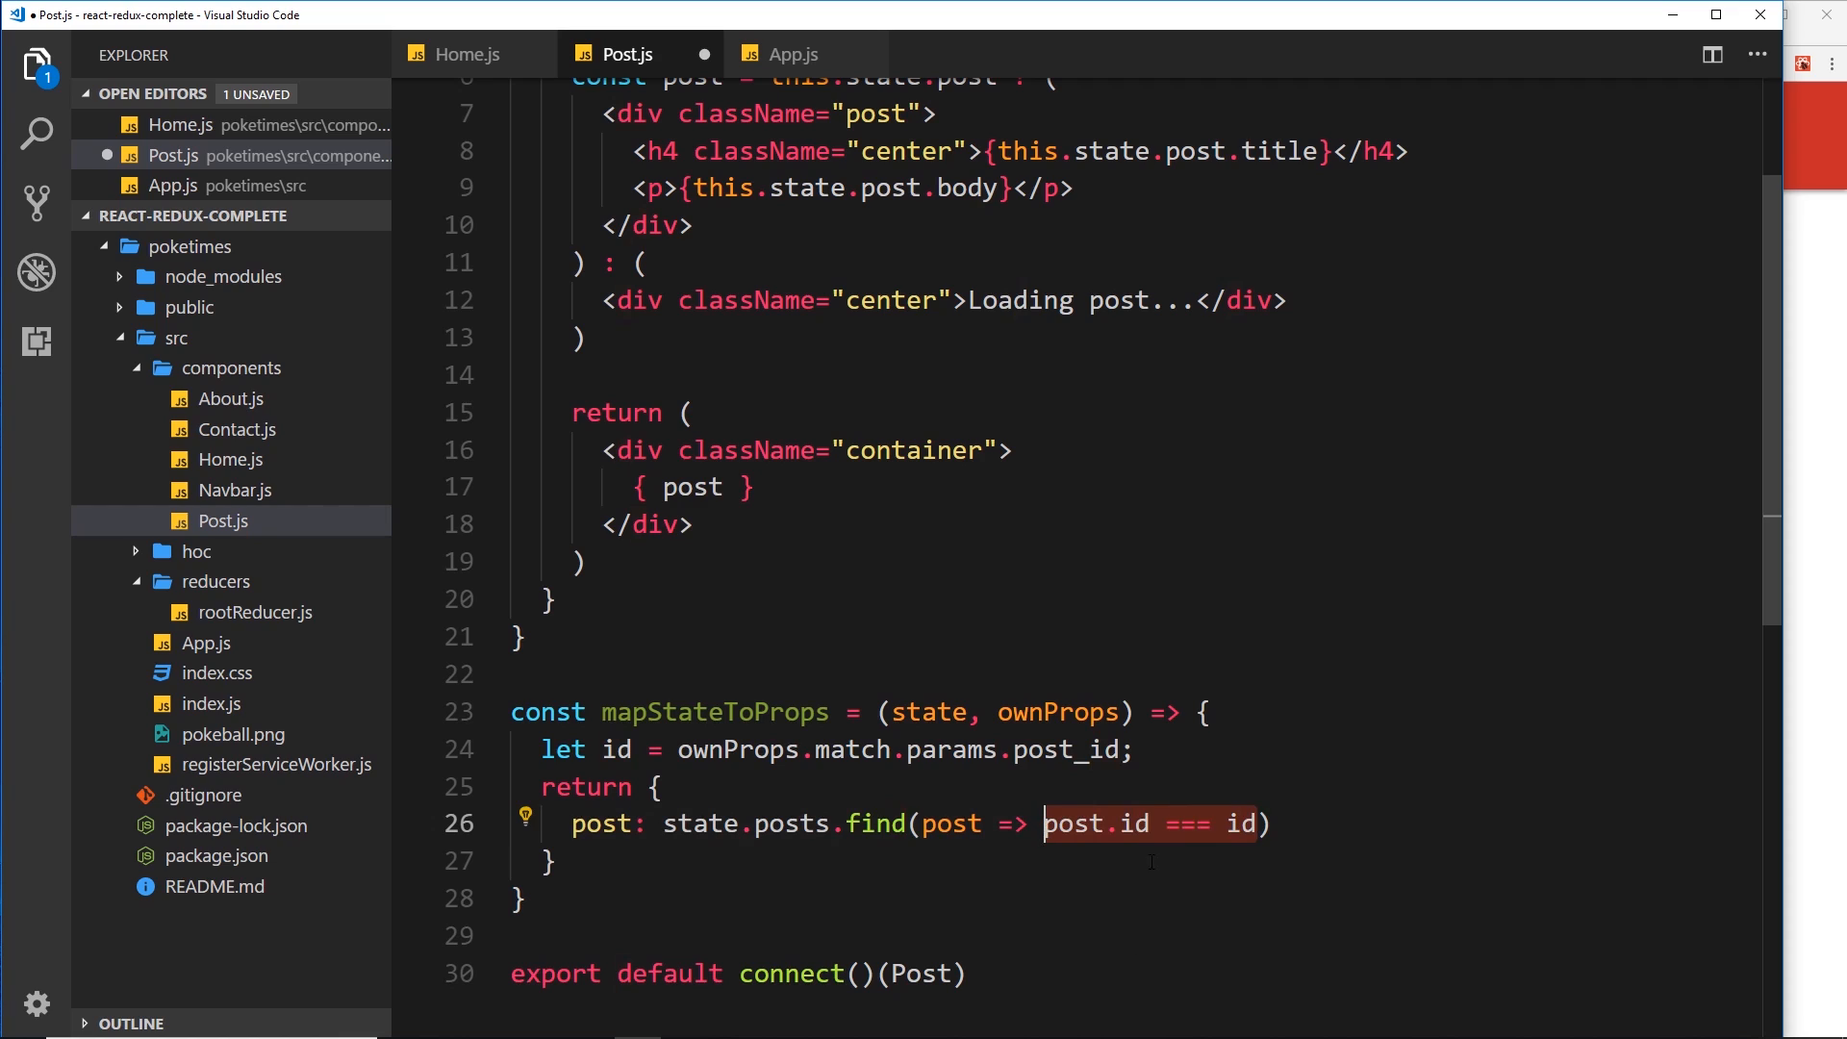
left_click(618, 824)
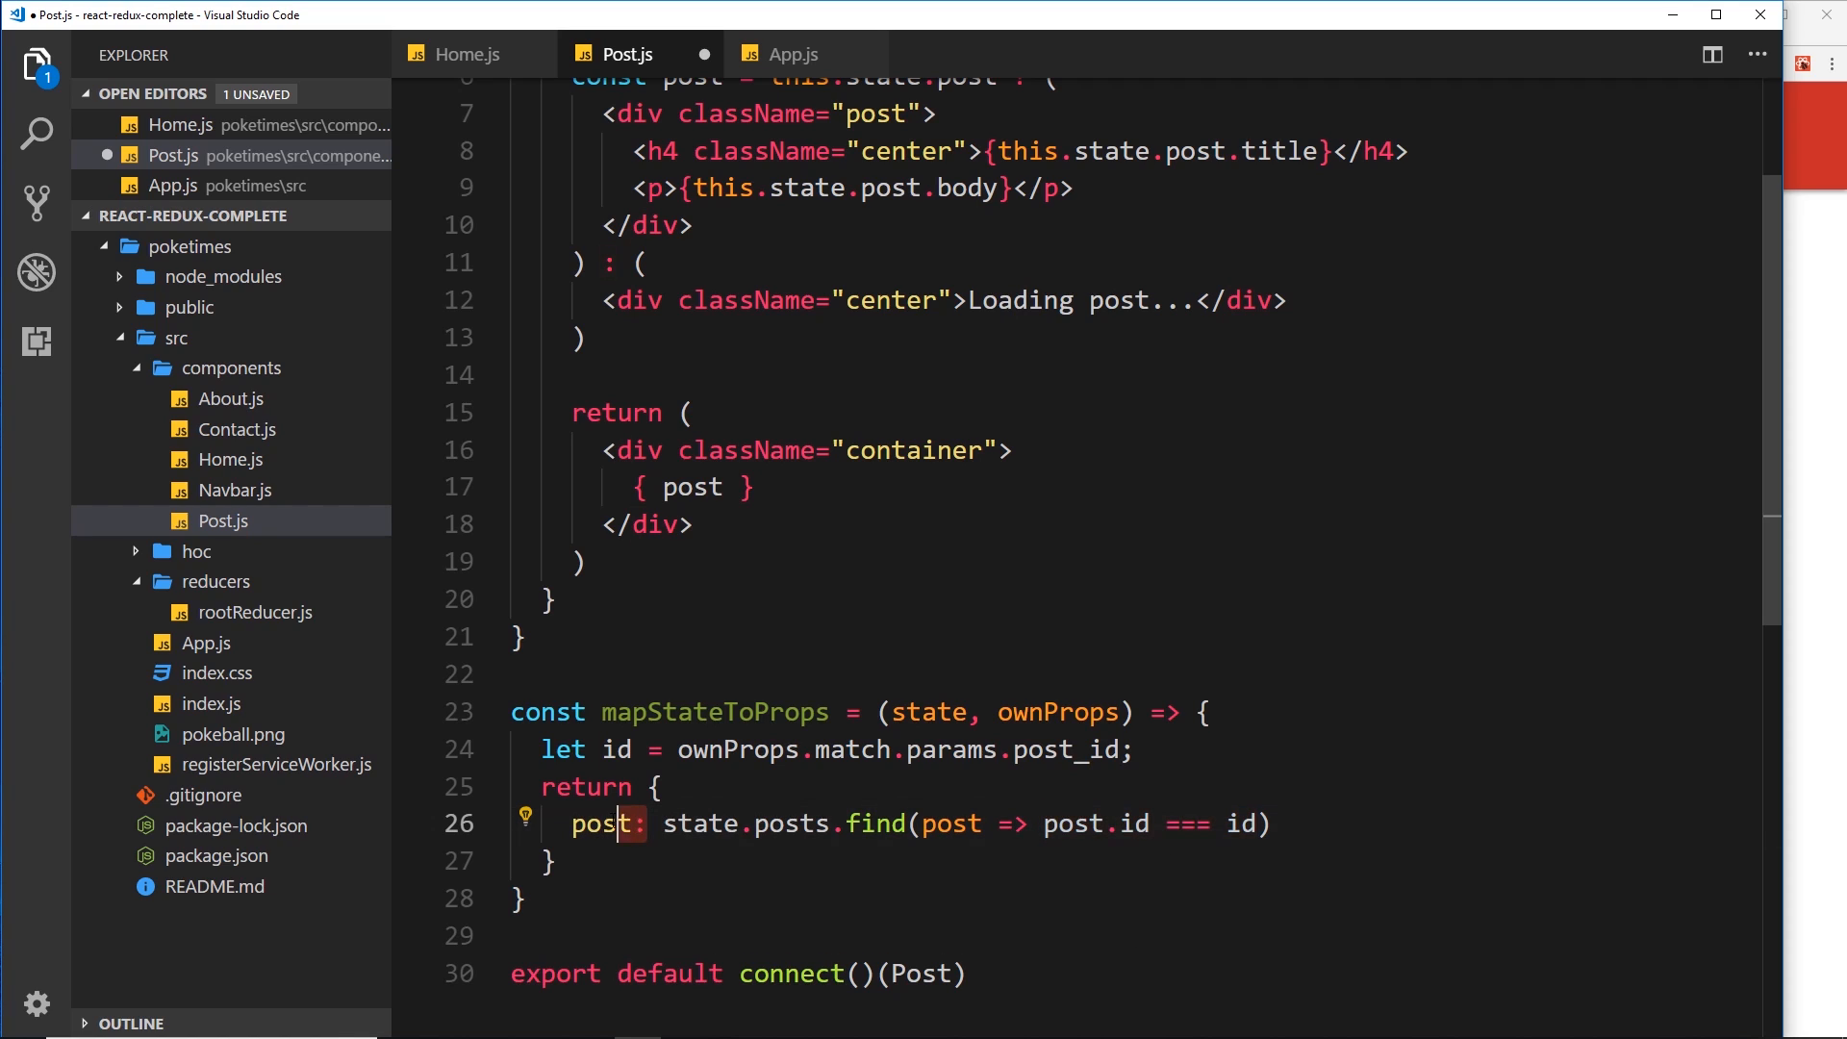
double_click(604, 823)
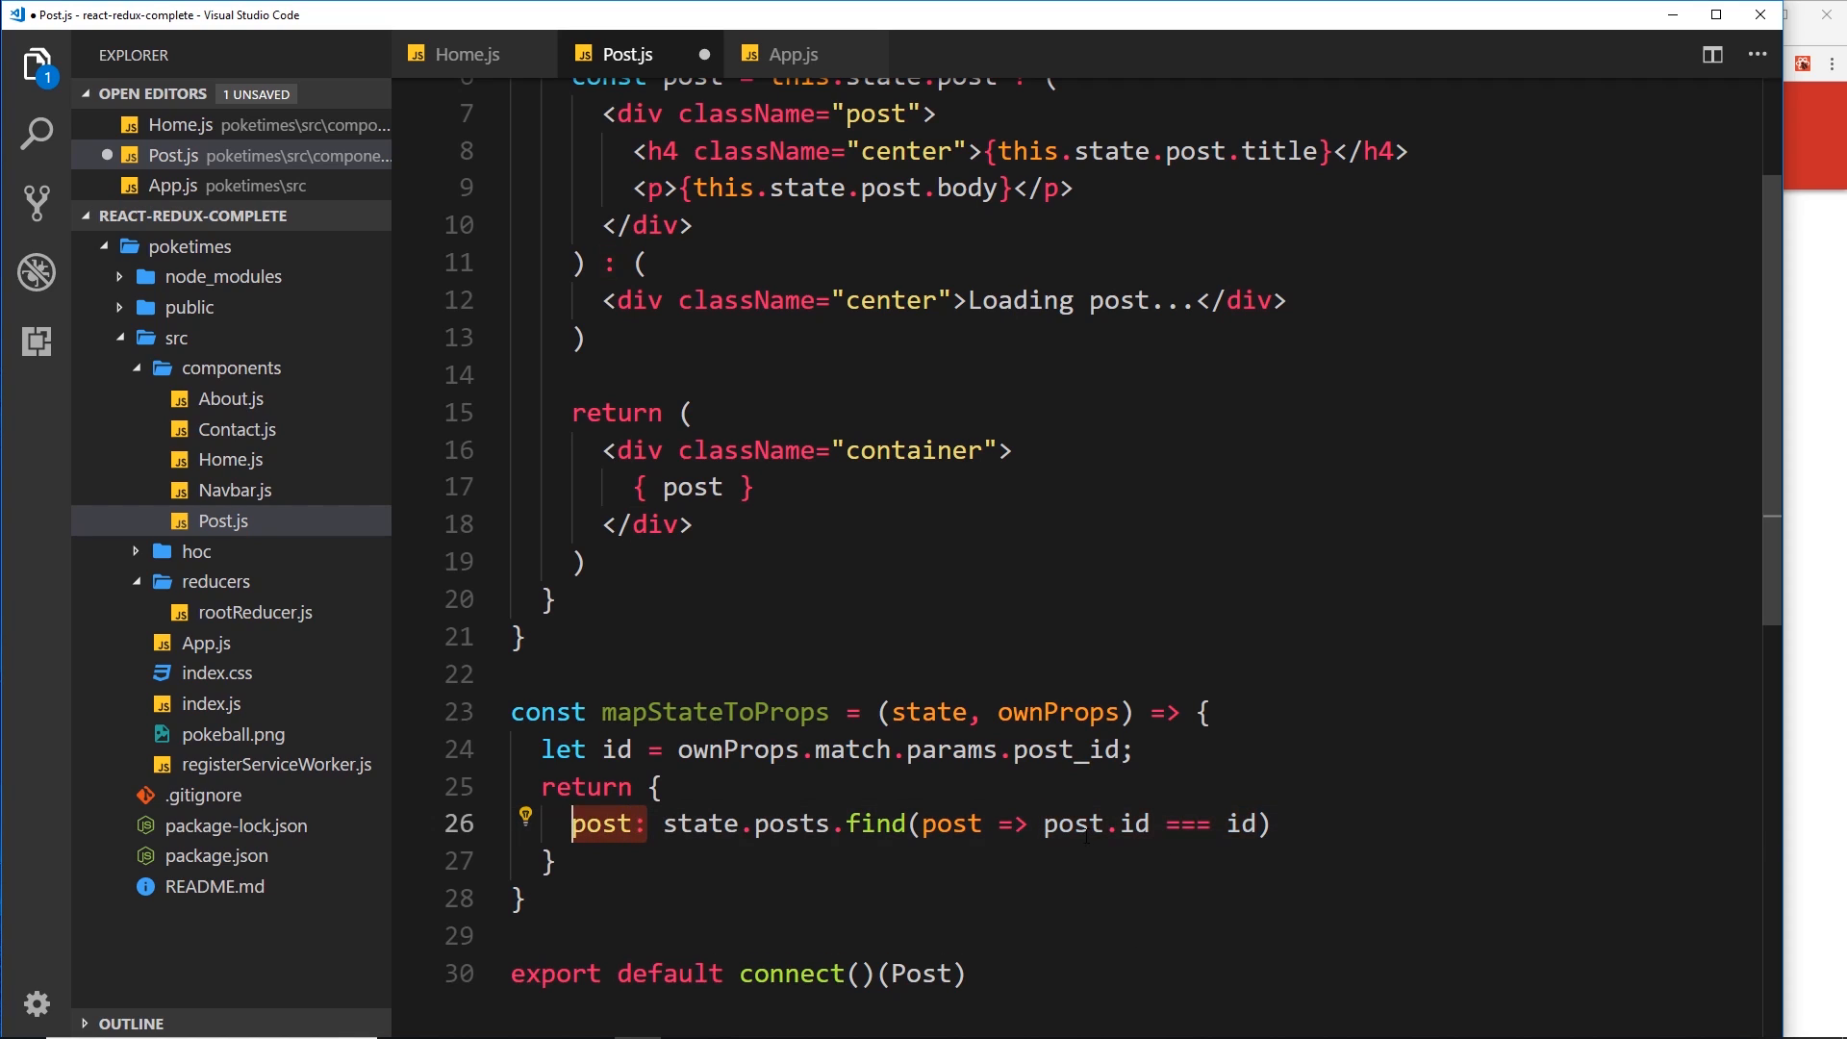
scroll("up", 3)
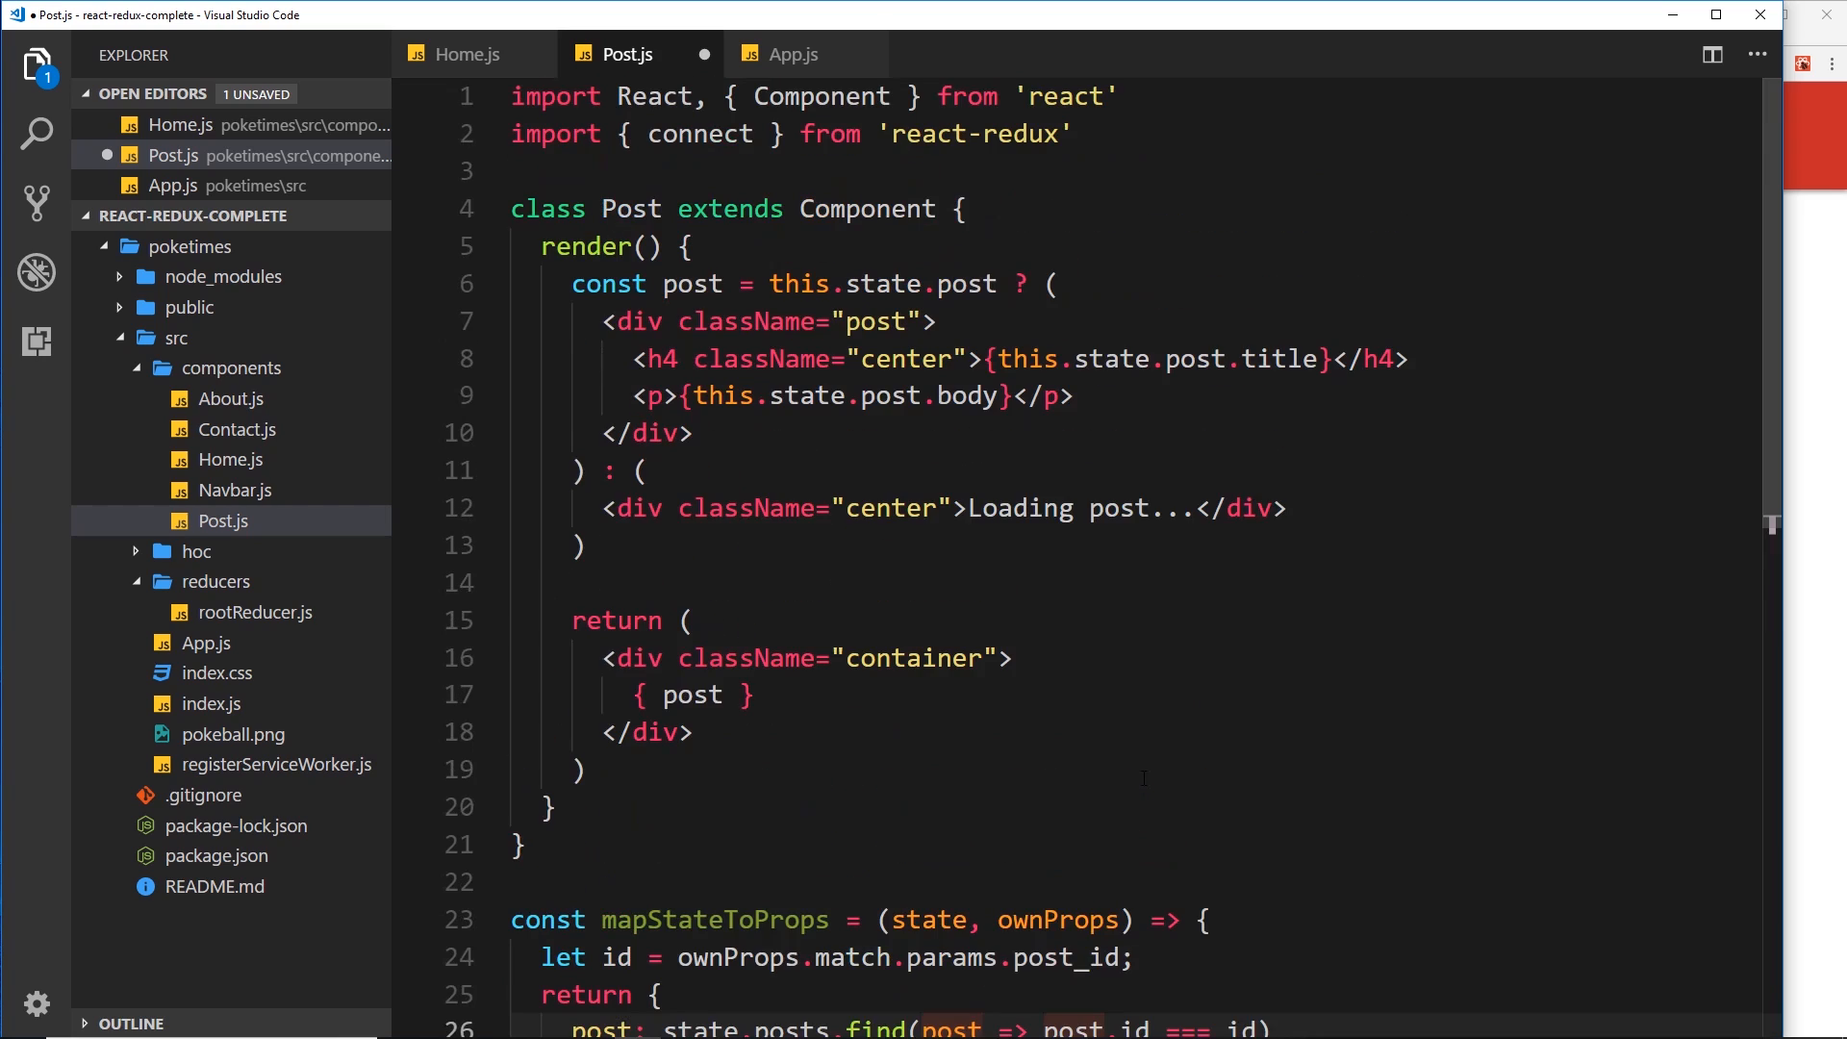
mouse_move(1143, 777)
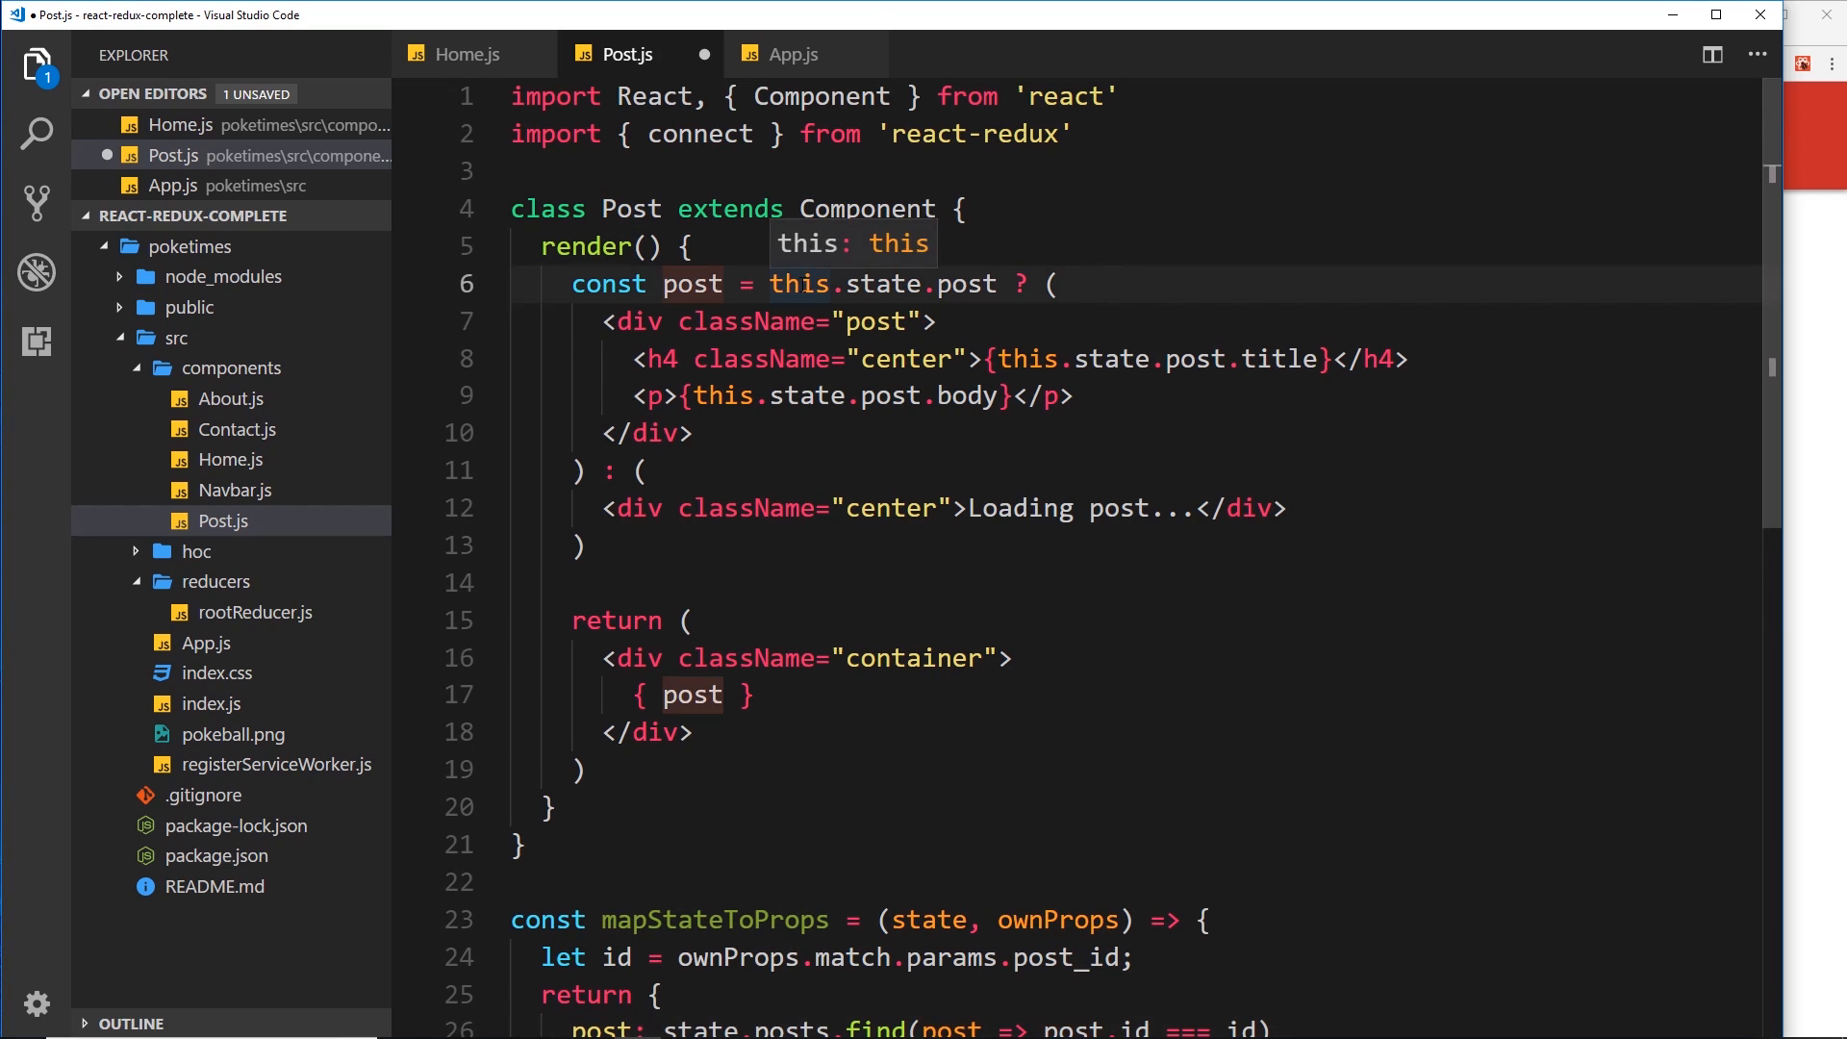
Change the render's post check from this.state.post to this.props.post and save
left_click(877, 285)
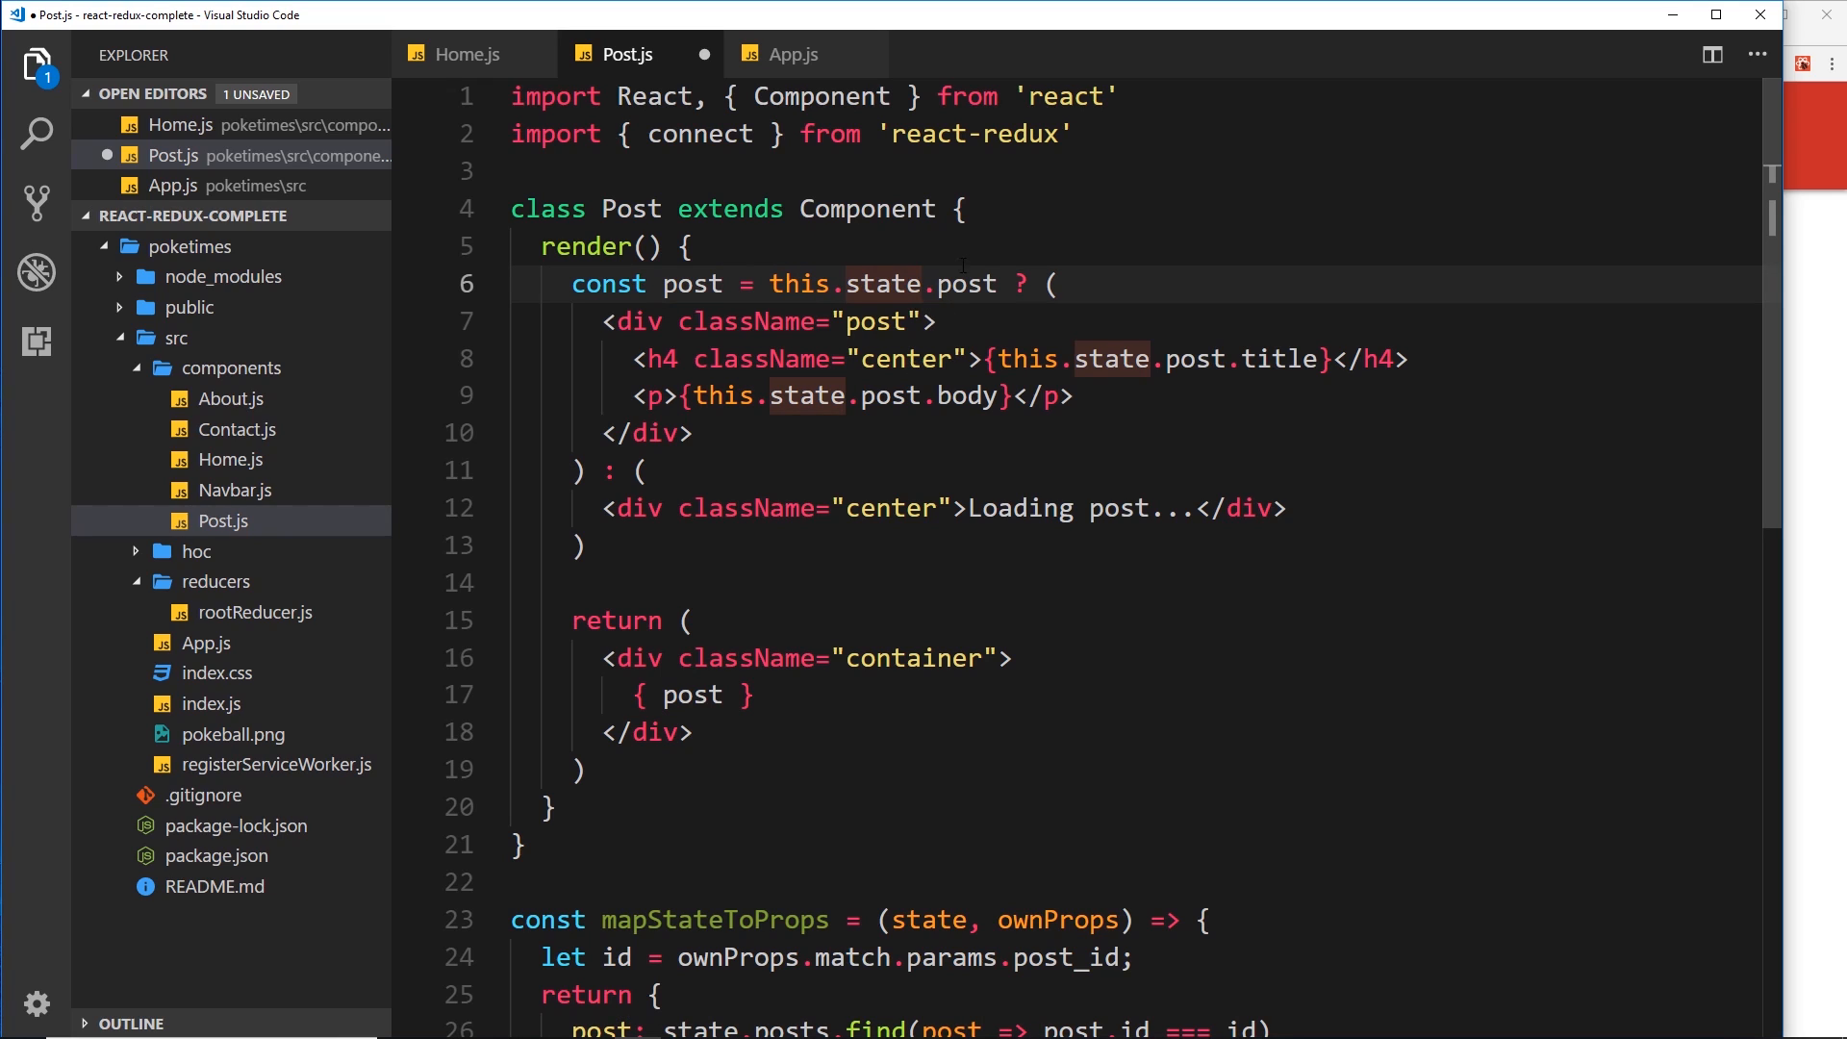
type("prop")
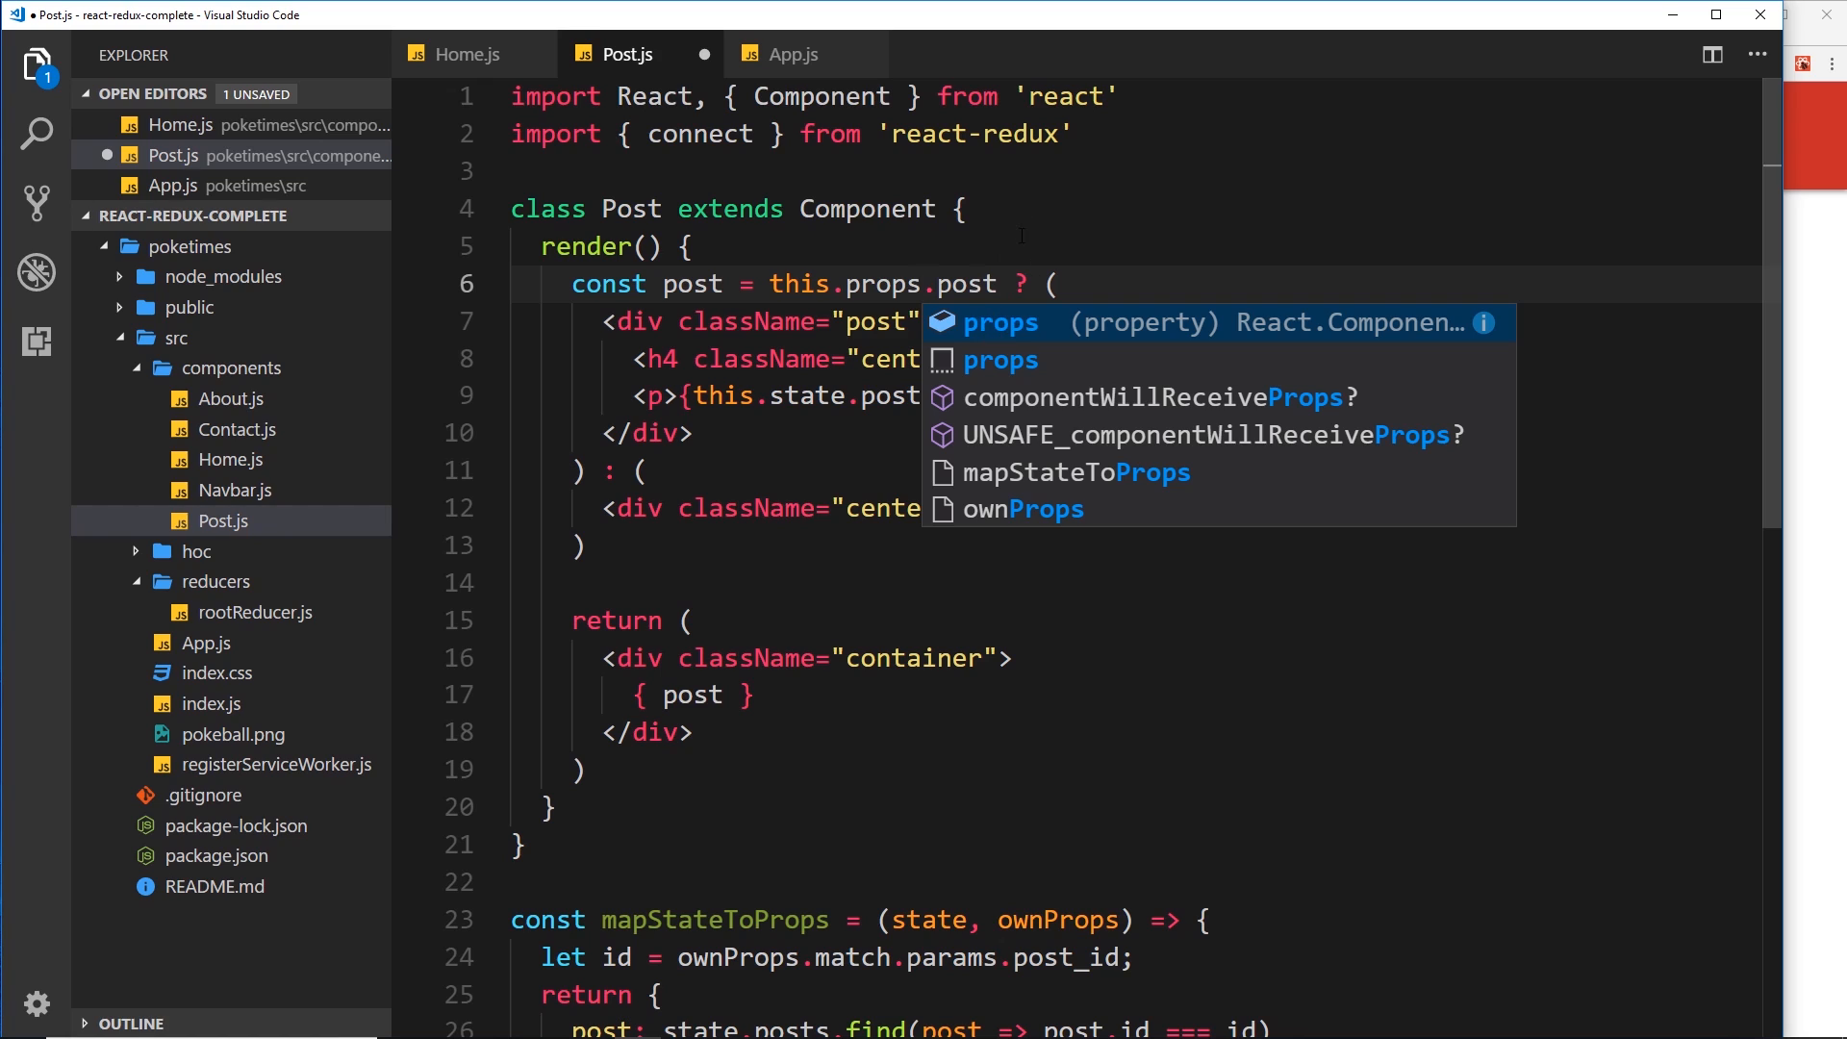
key("ctrl+s")
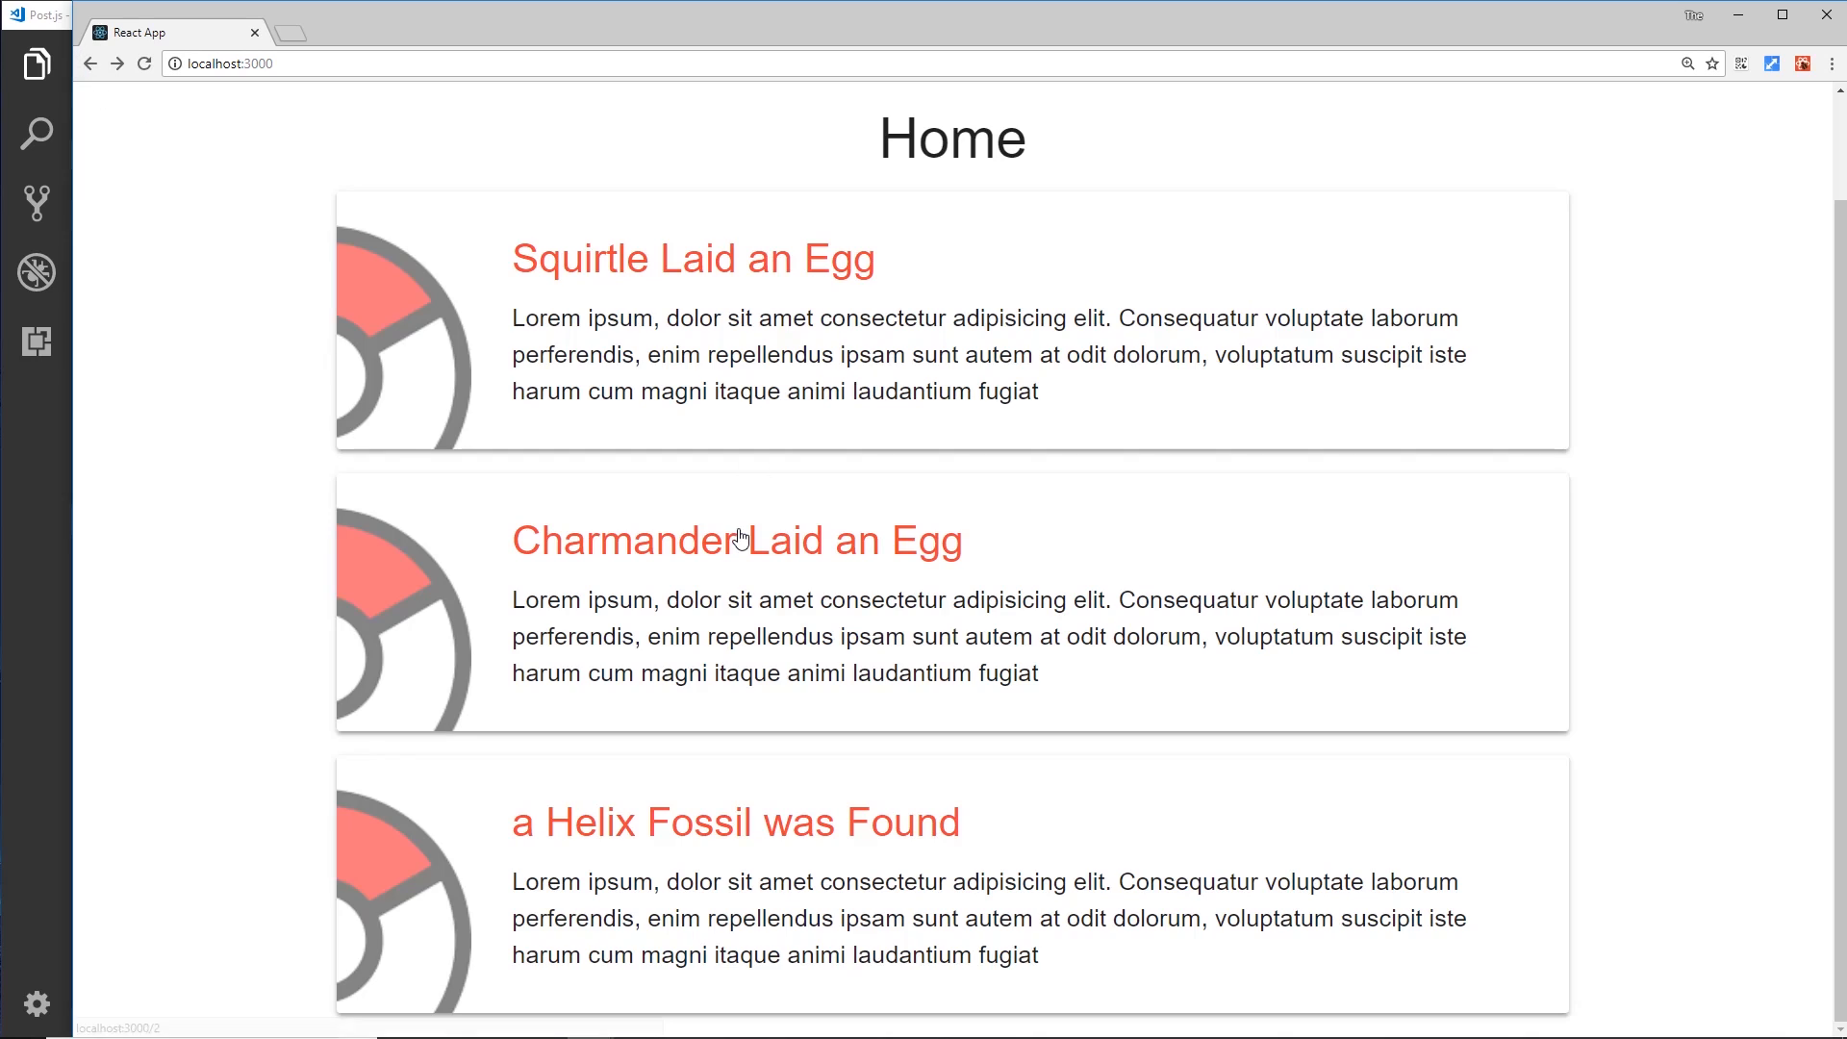
Open the Charmander Laid an Egg post, which stays on 'Loading post...'
left_click(737, 541)
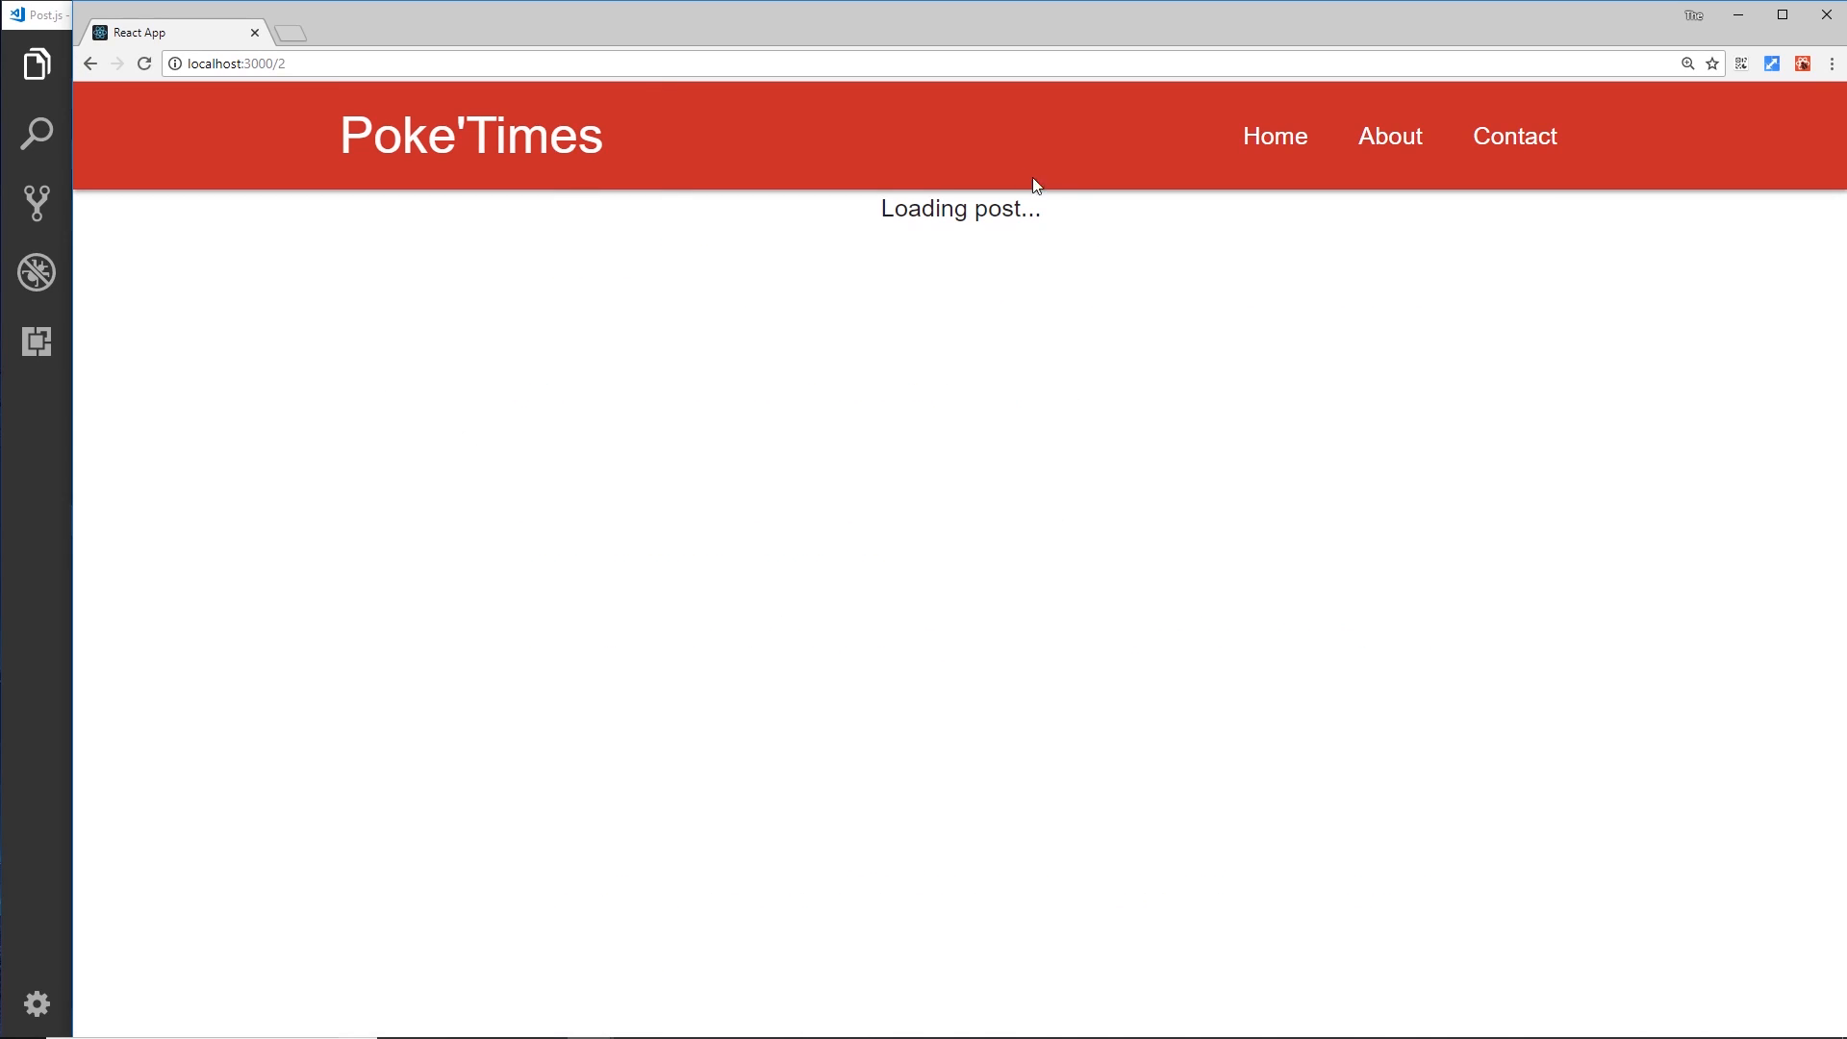
mouse_move(1036, 202)
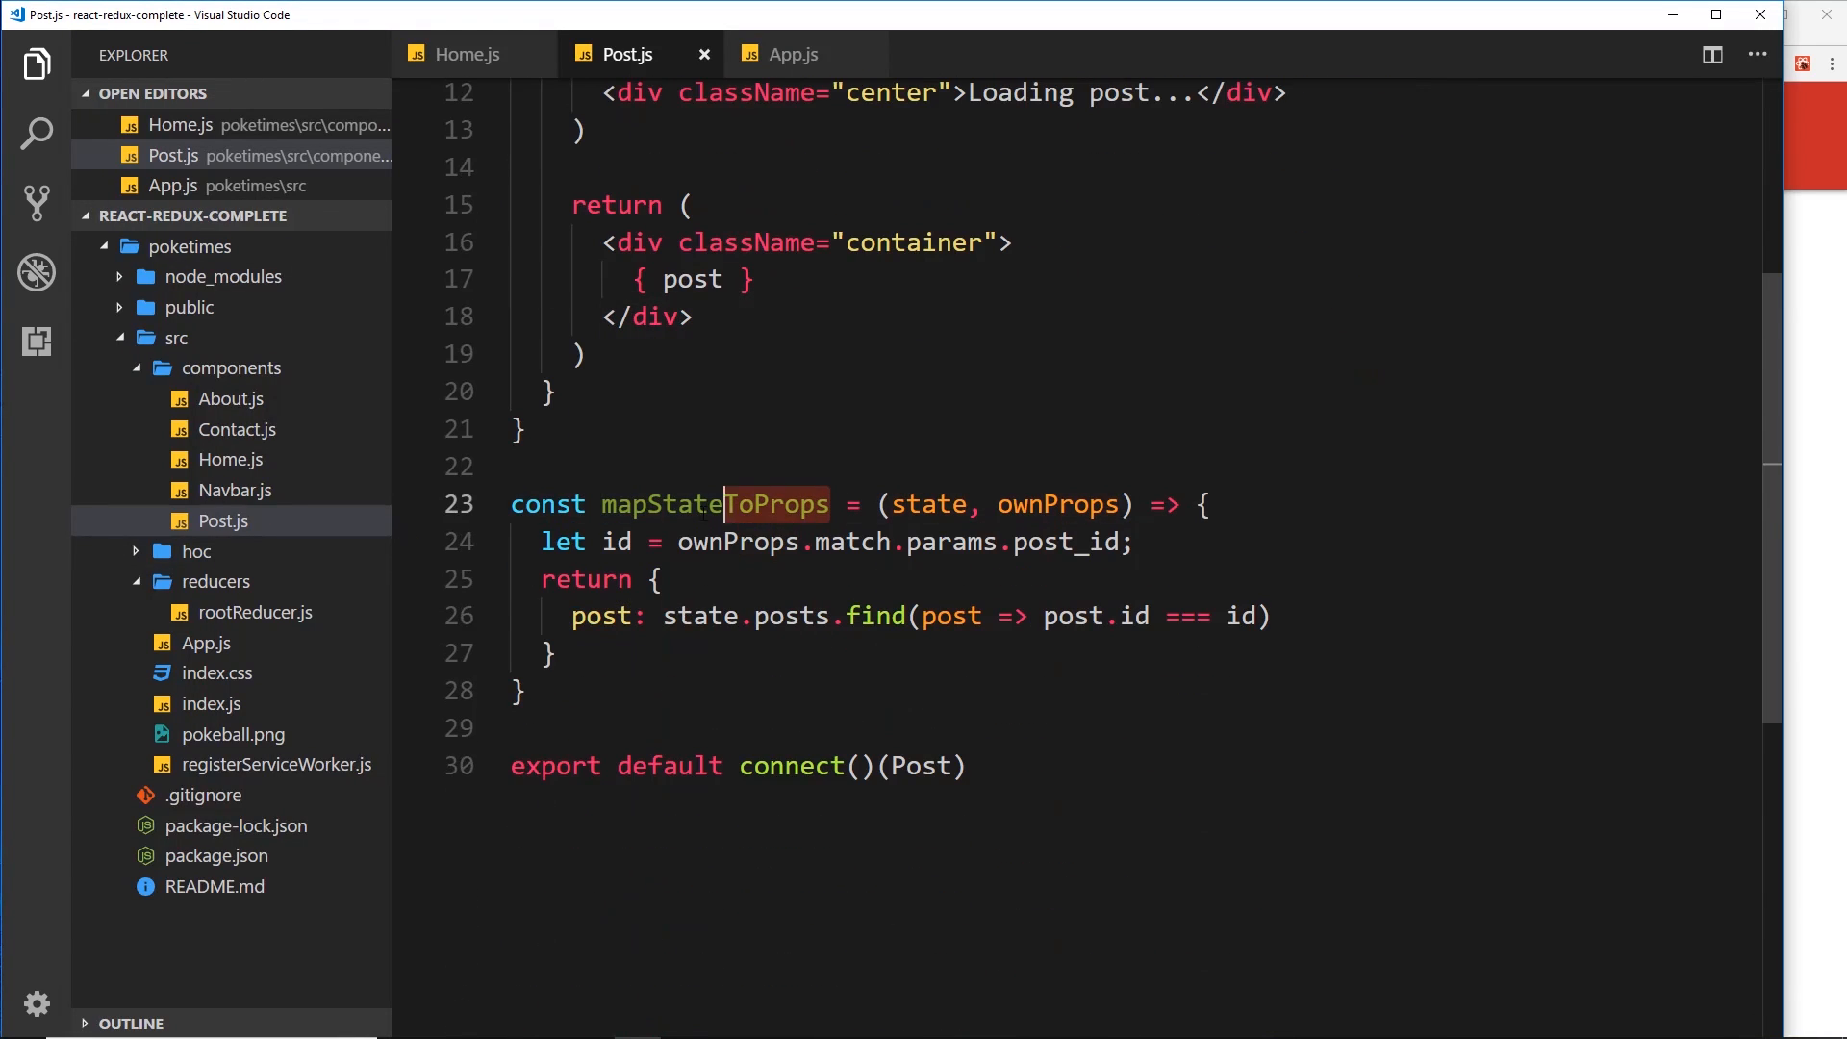
Export connect(mapStateToProps)(Post) and save Post.js
double_click(715, 505)
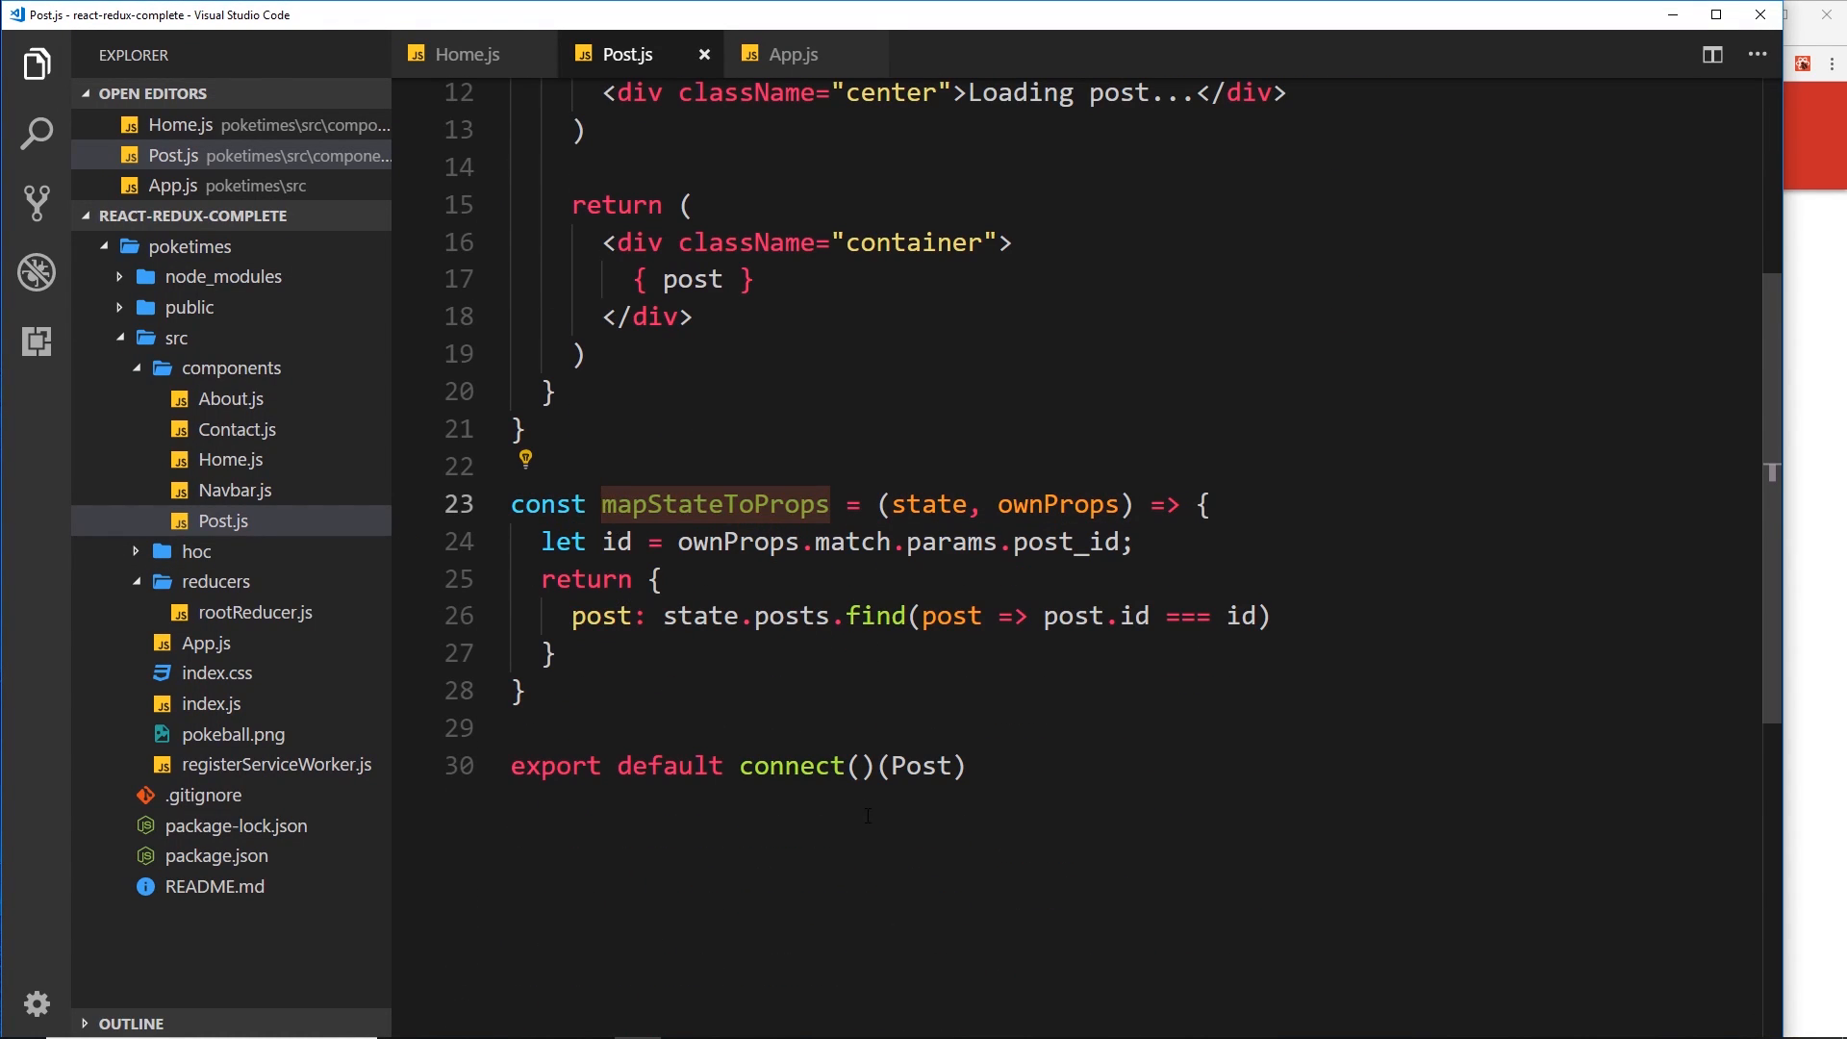
type("mapStateToProps")
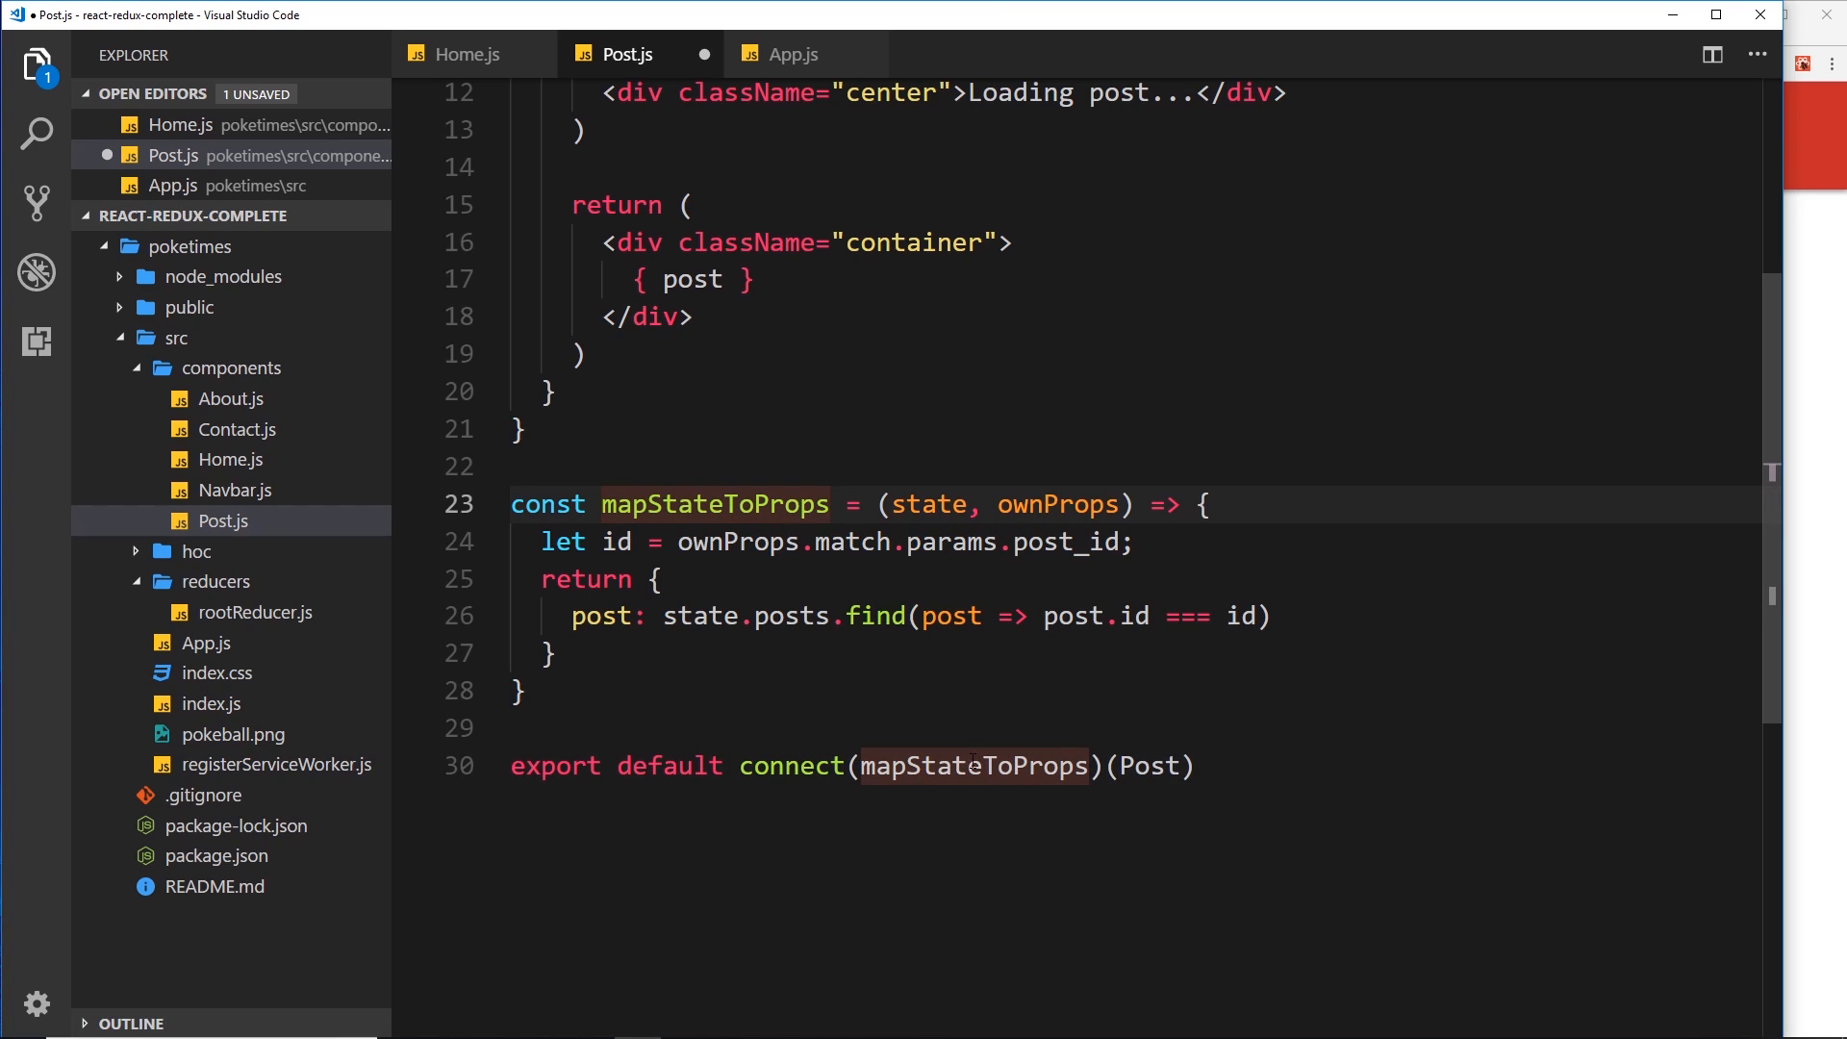
mouse_move(1149, 766)
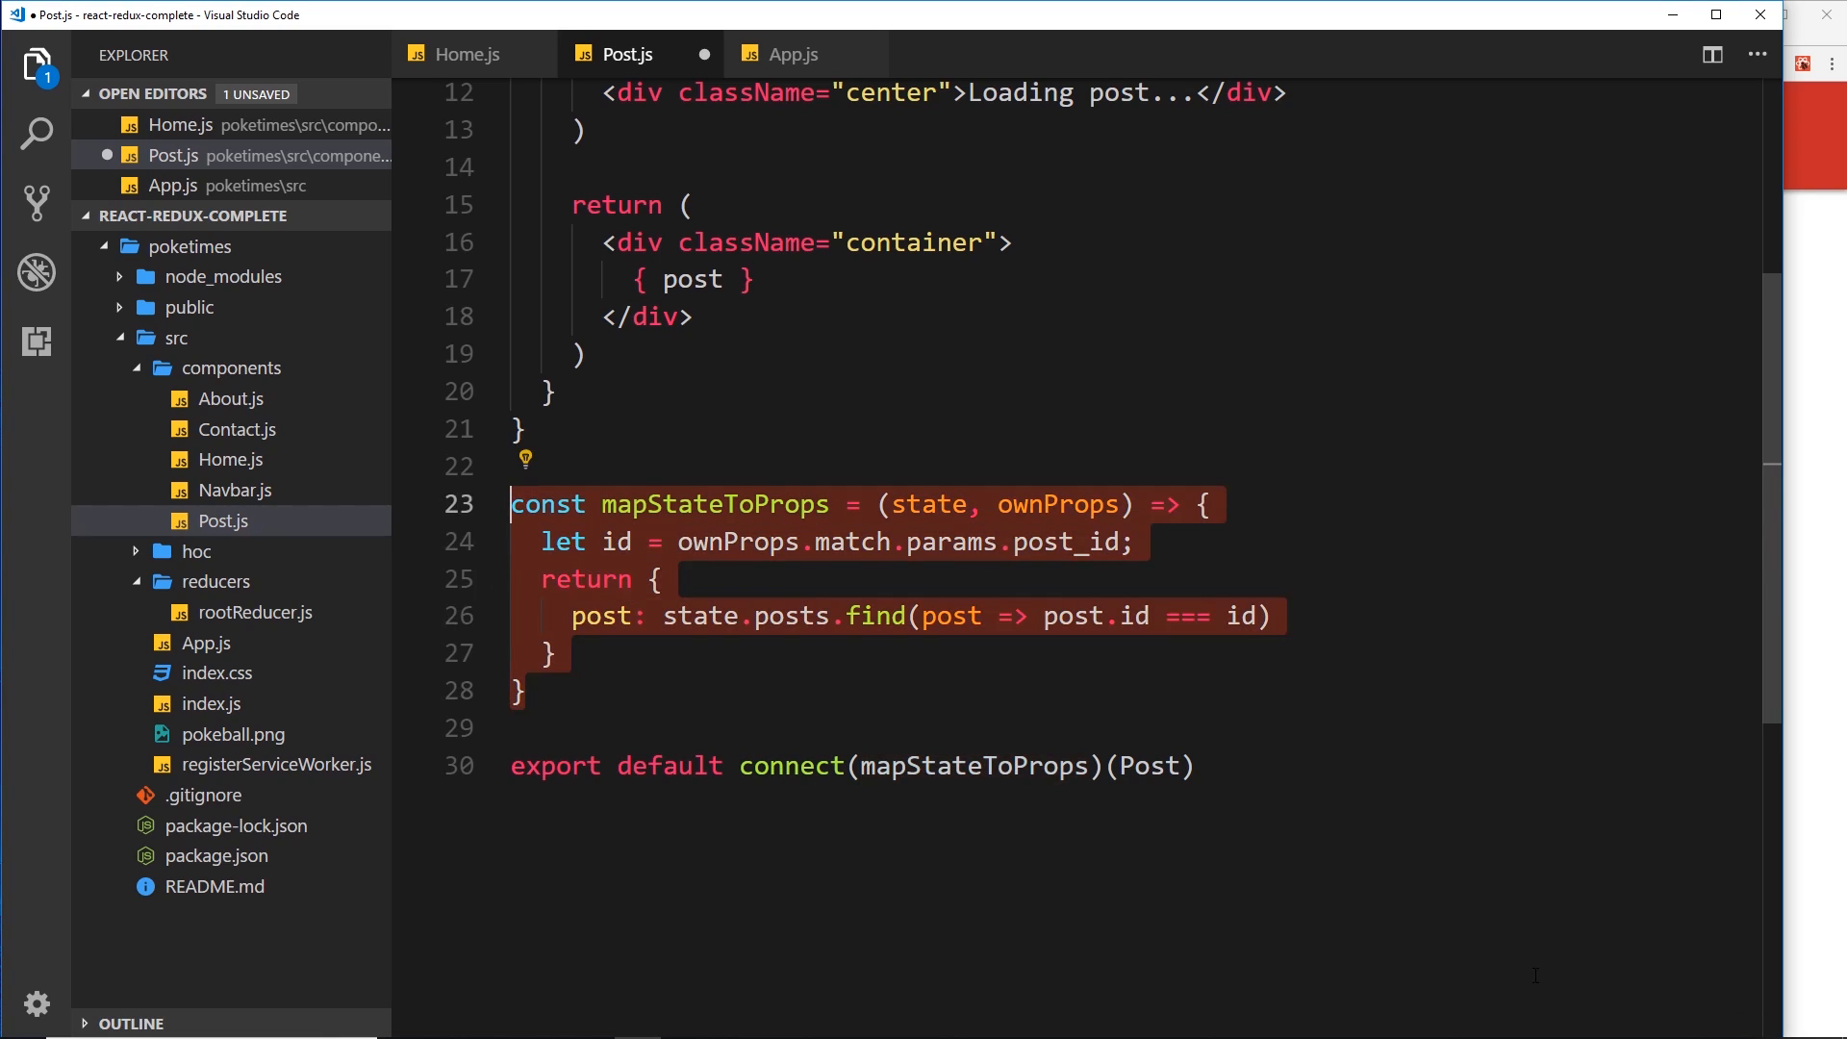
key("ctrl+s")
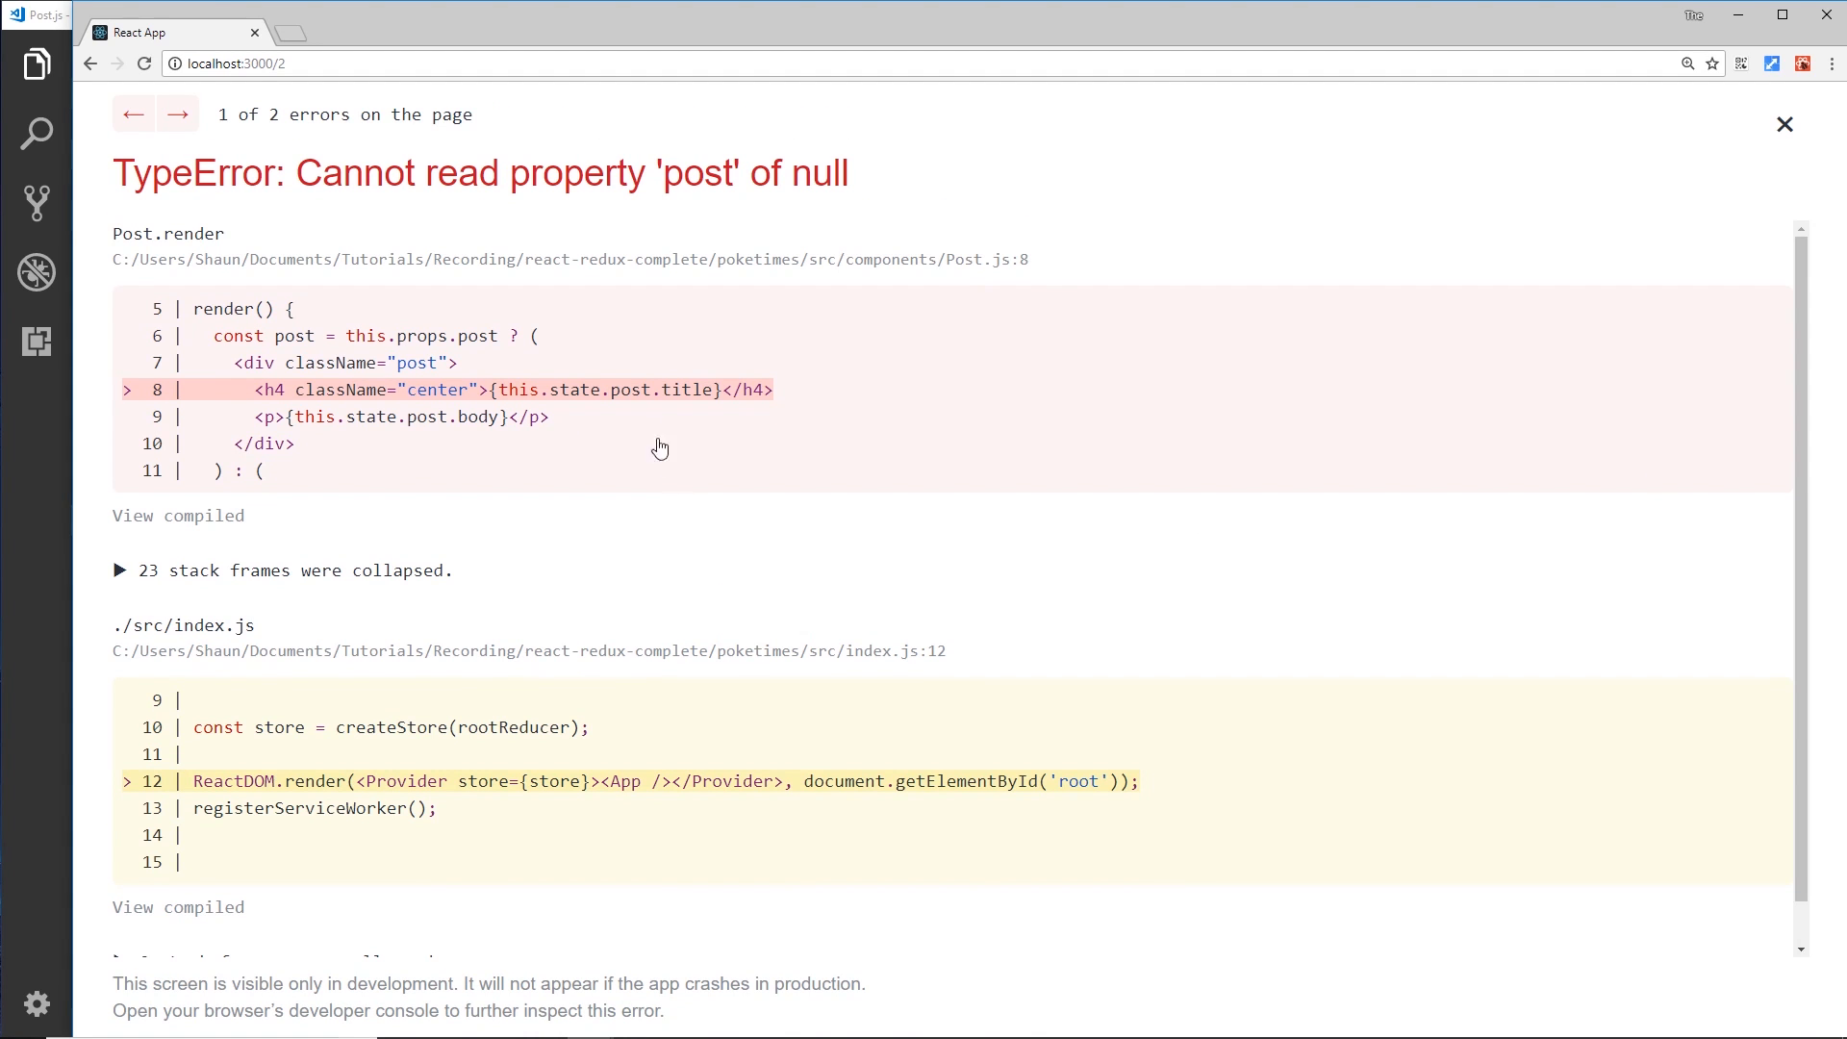
mouse_move(537, 456)
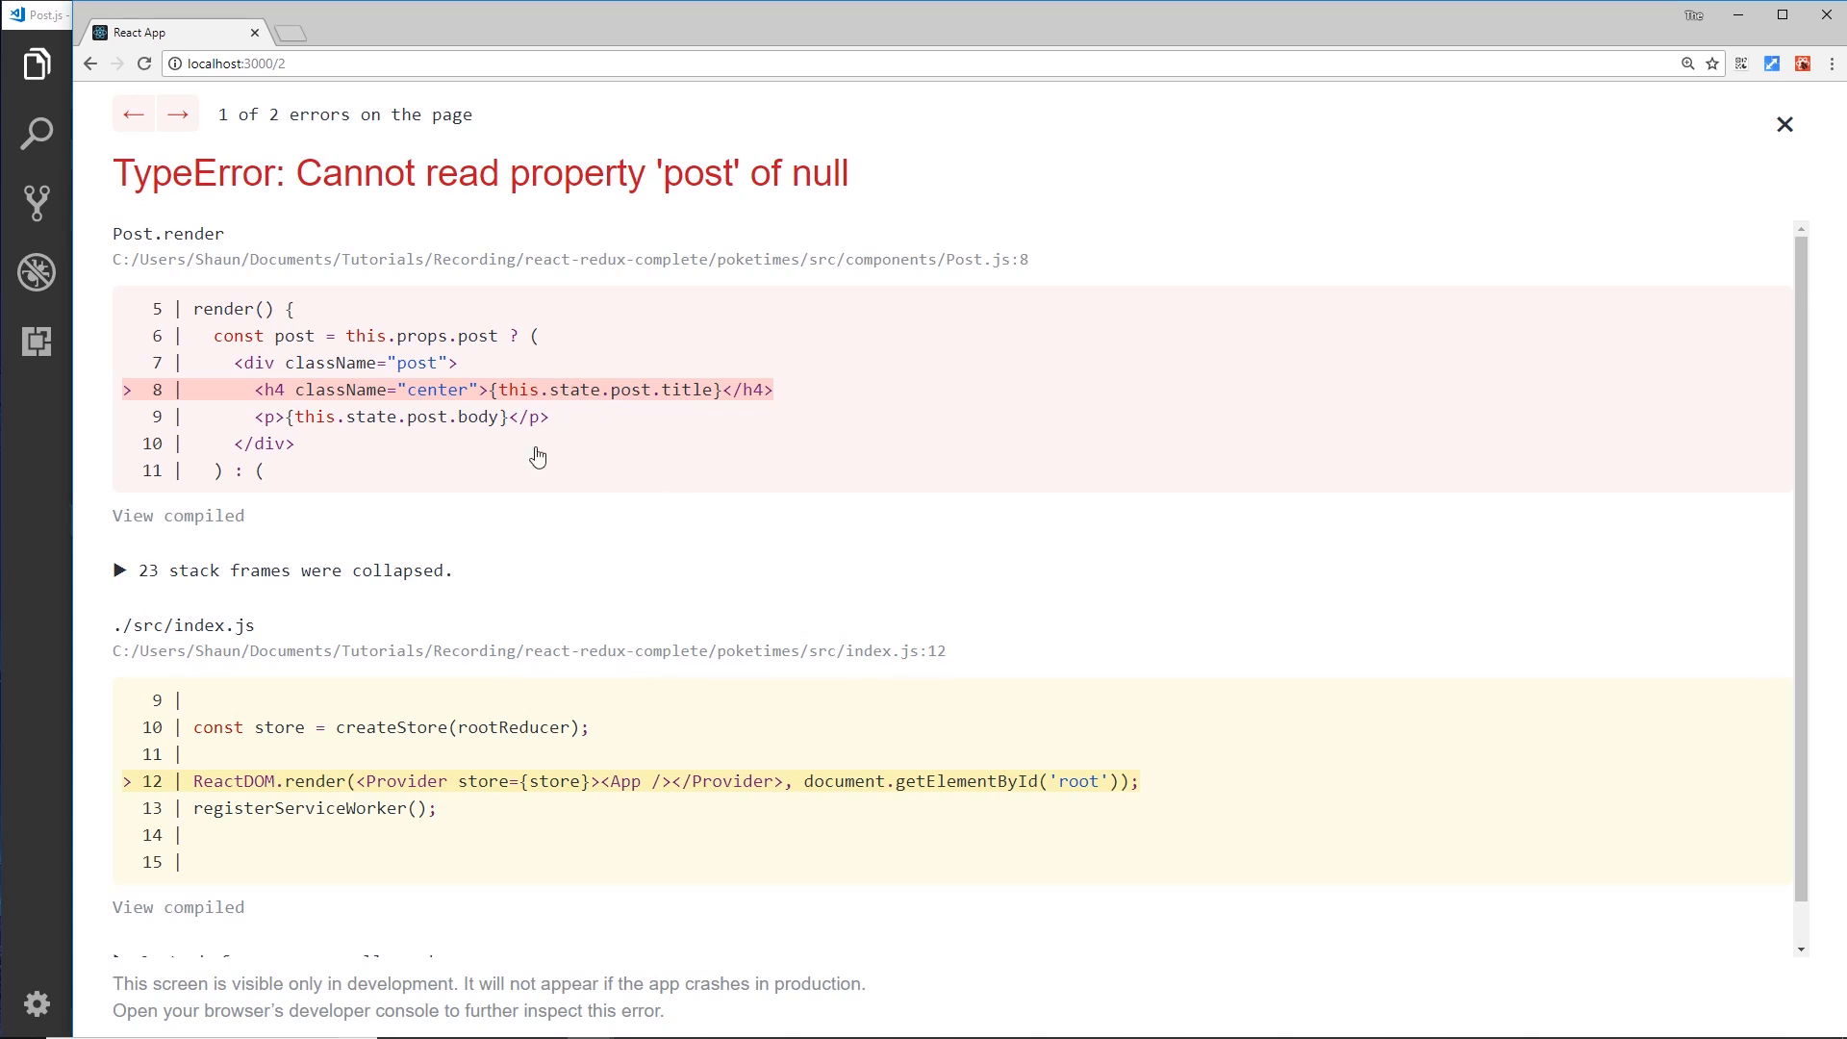
mouse_move(633, 412)
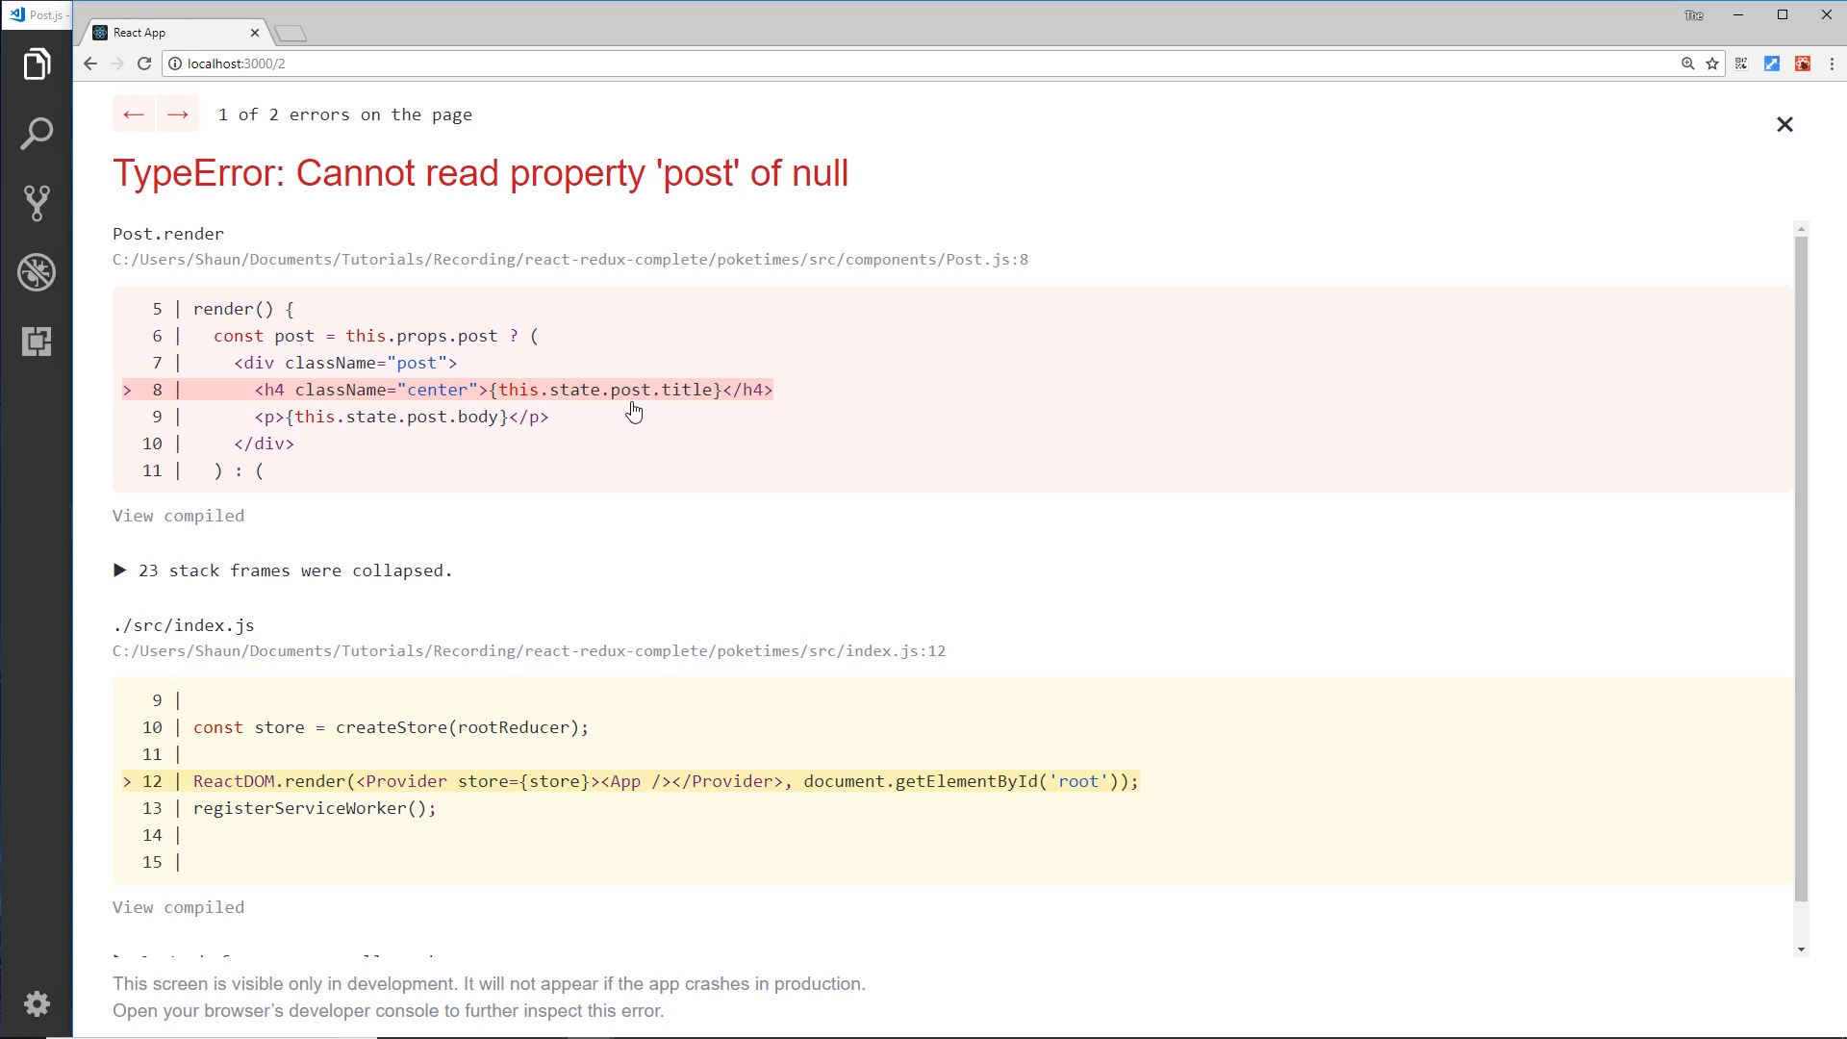
mouse_move(579, 398)
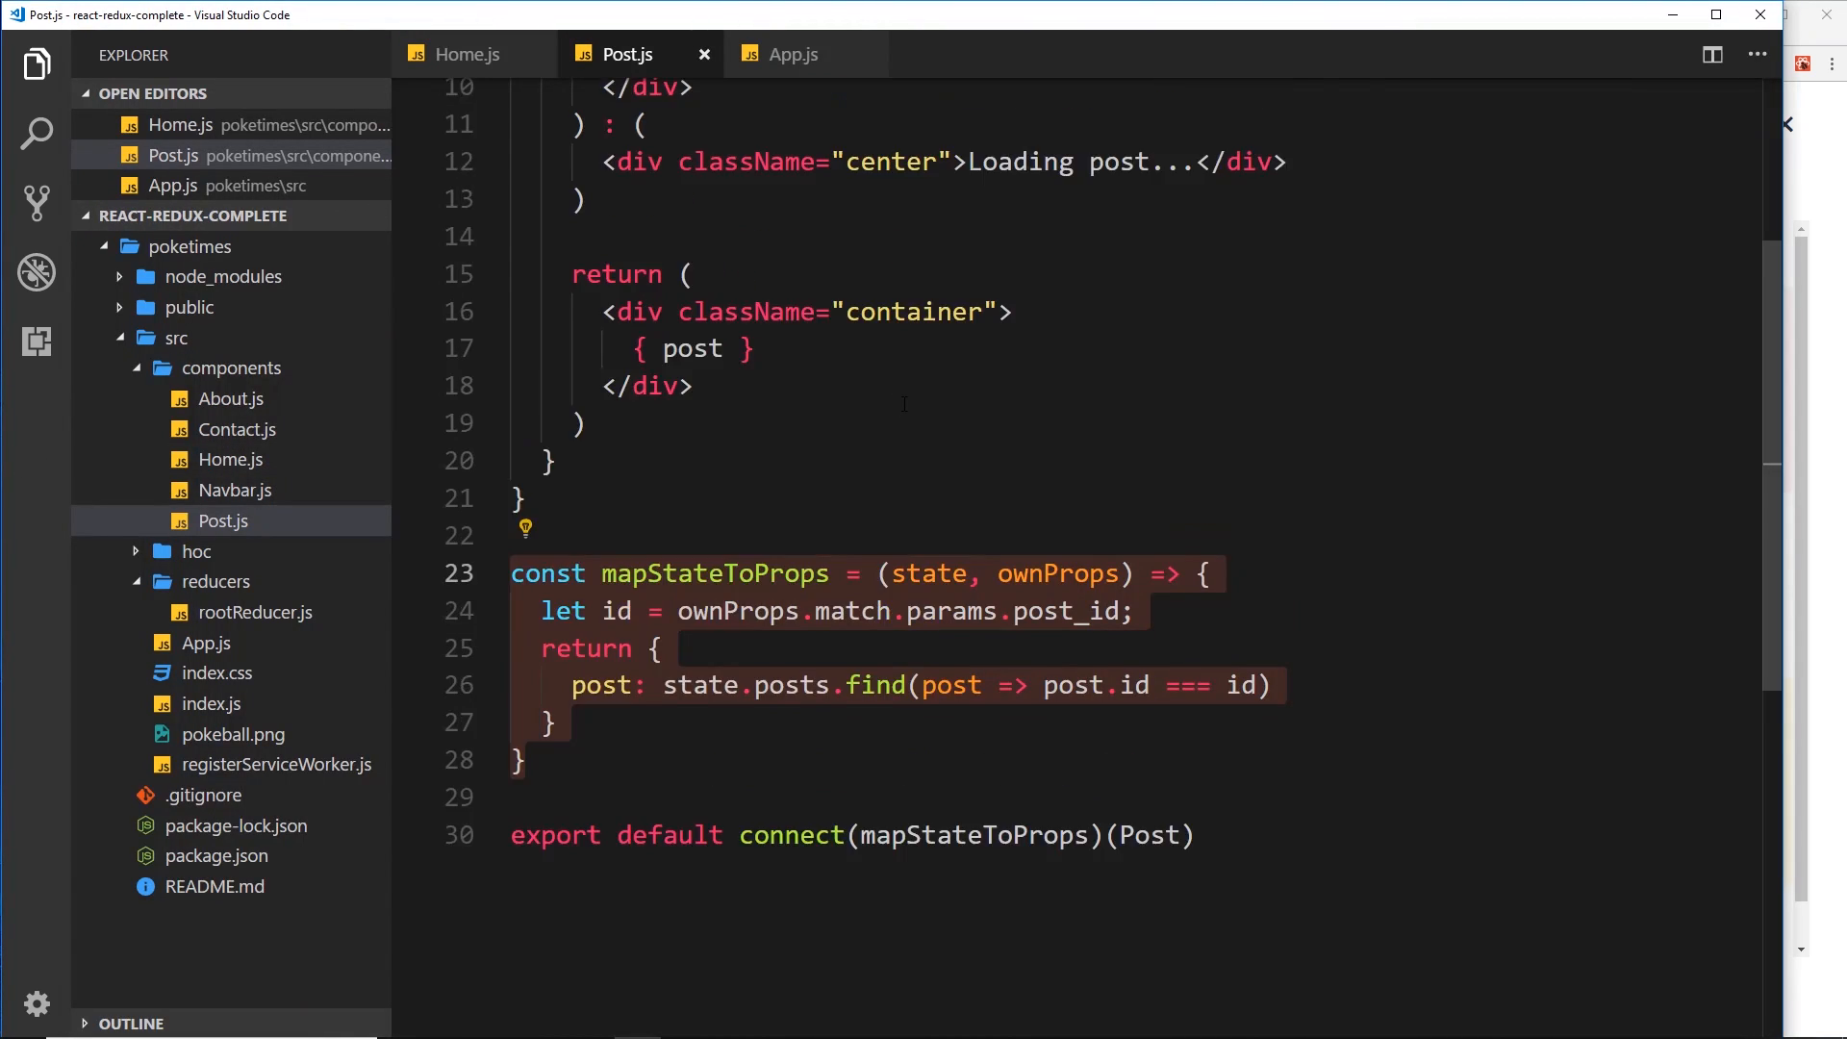
Render this.props.post.title and body instead of this.state, and save Post.js
scroll("up", 3)
type("<h4 className=\"center\">{this.props.post.title}</h4>")
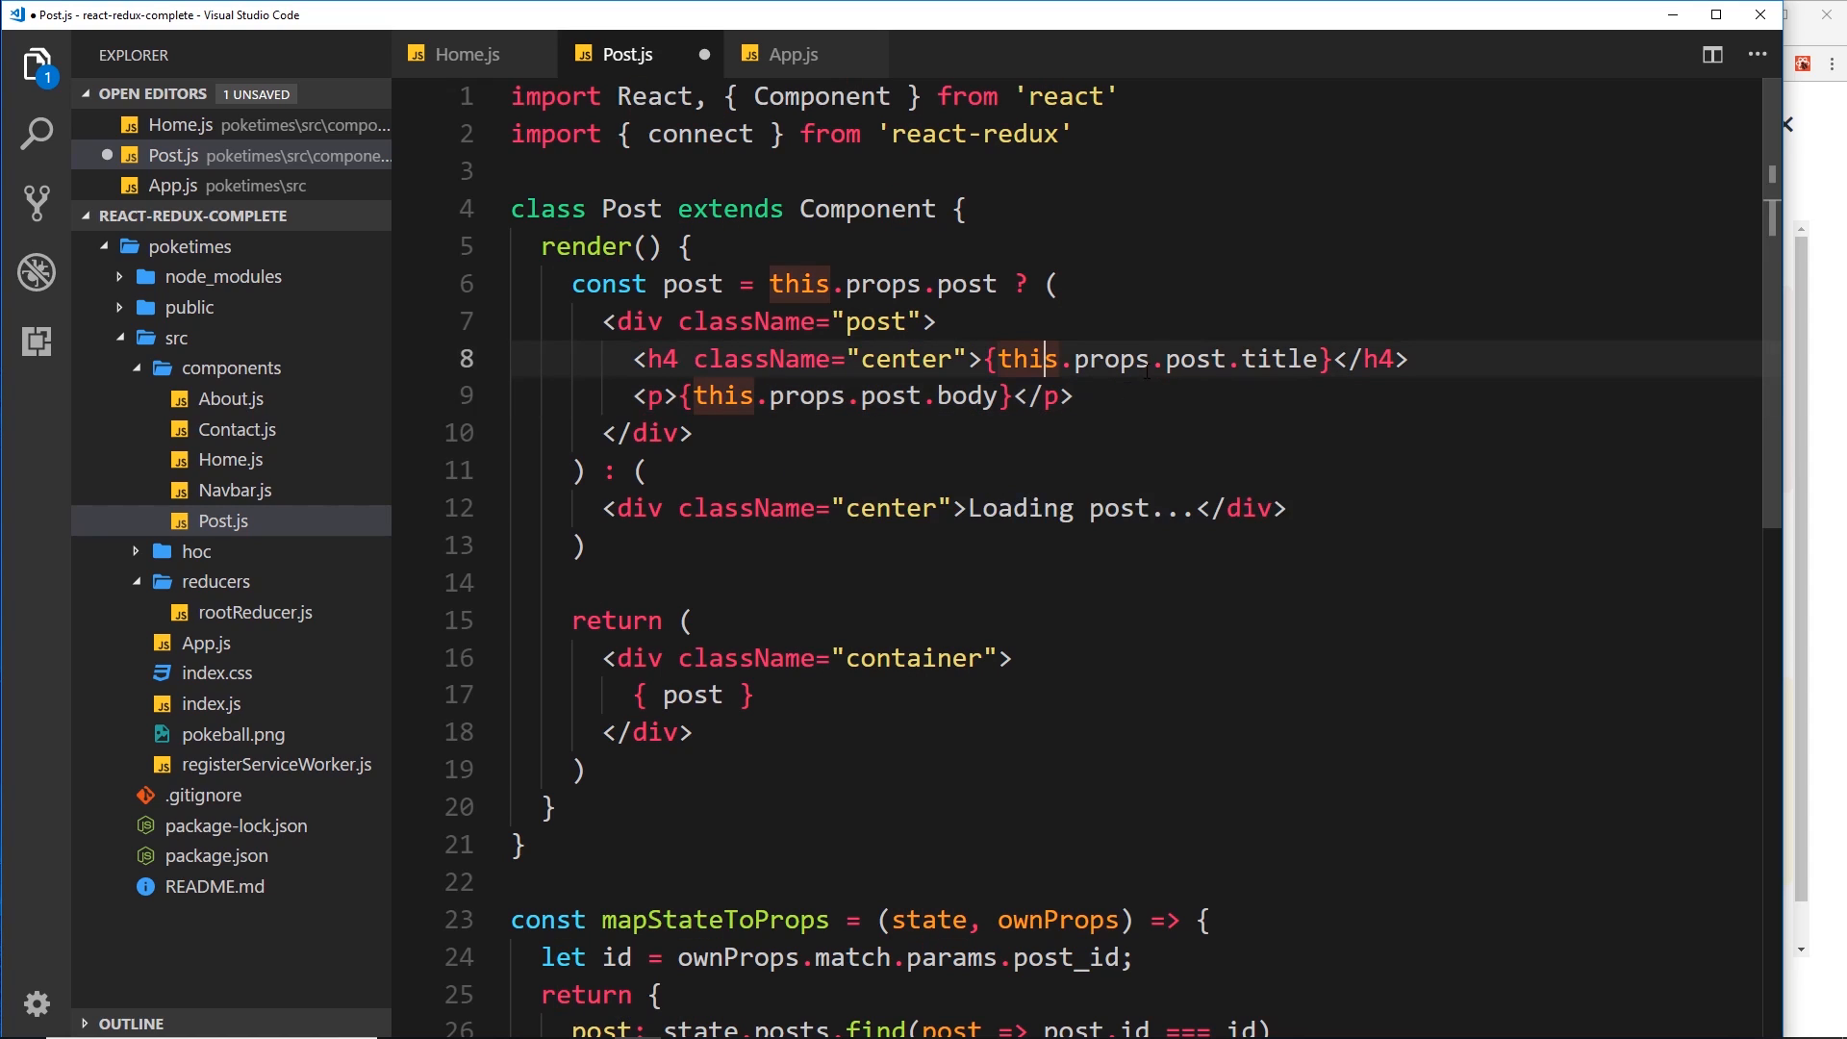
key("ctrl+s")
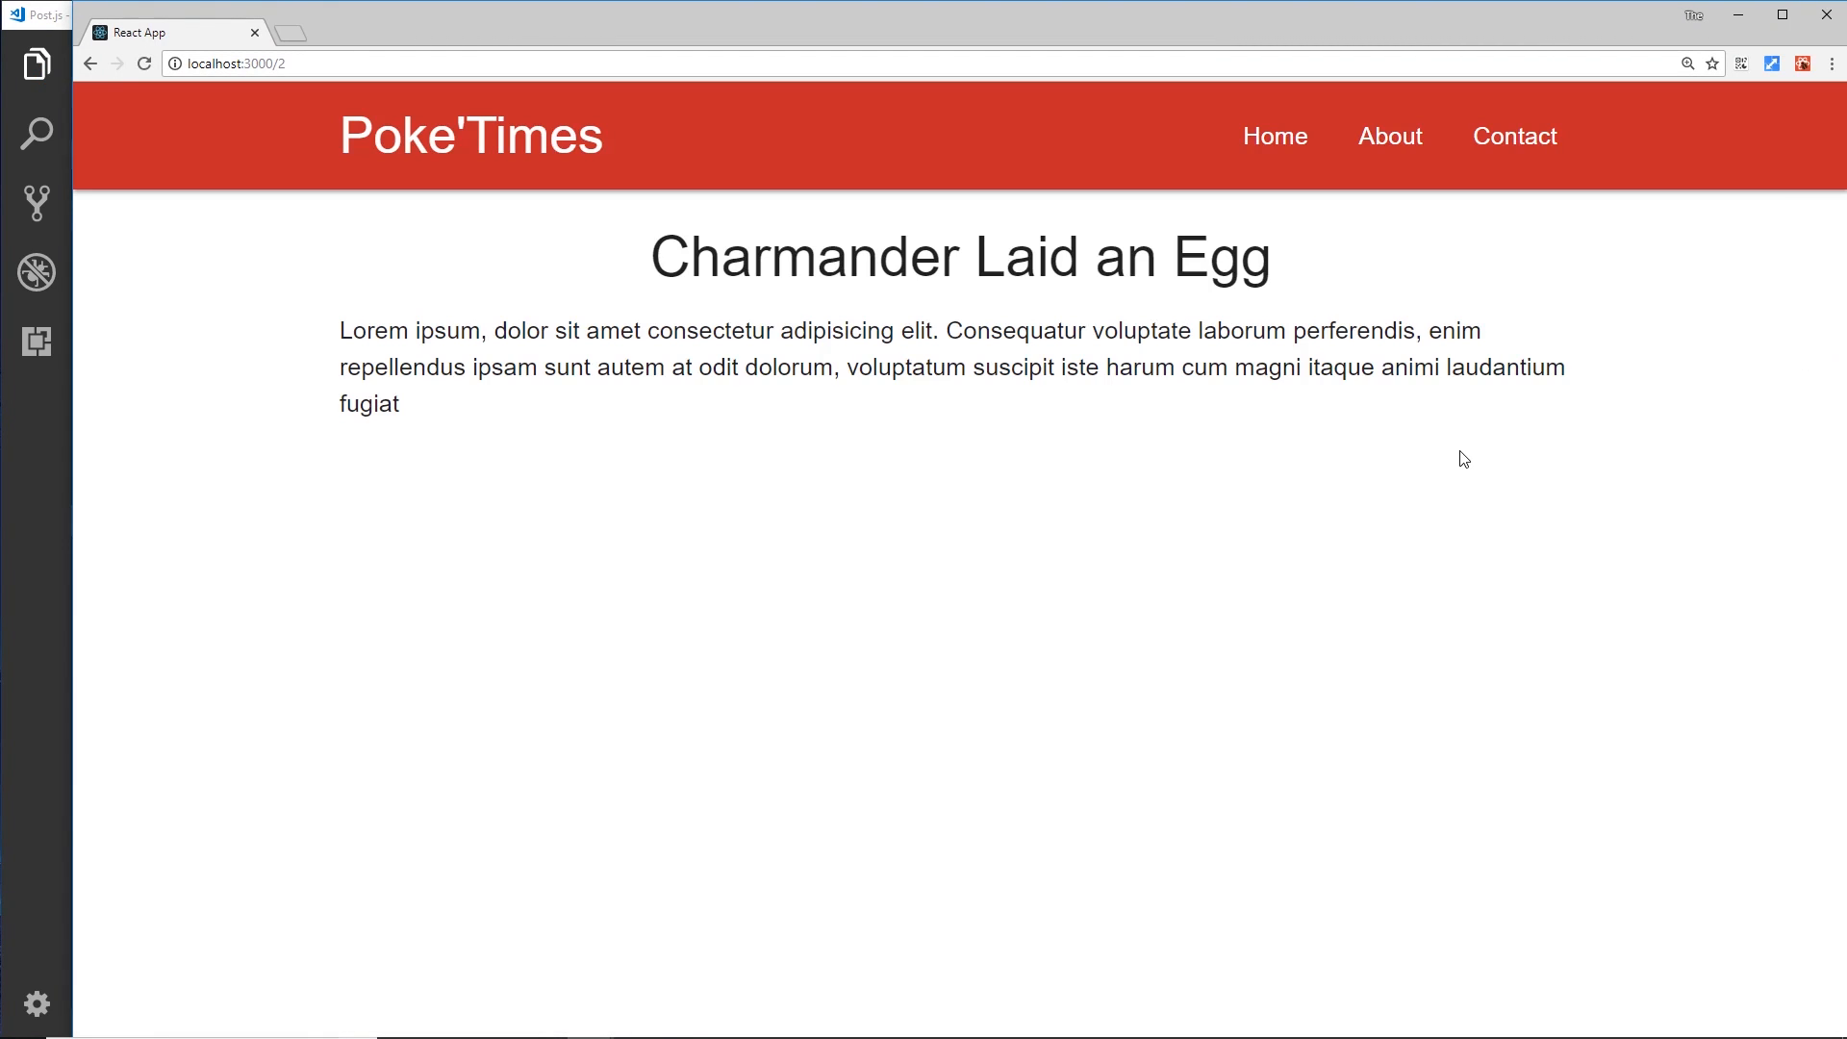
mouse_move(660, 292)
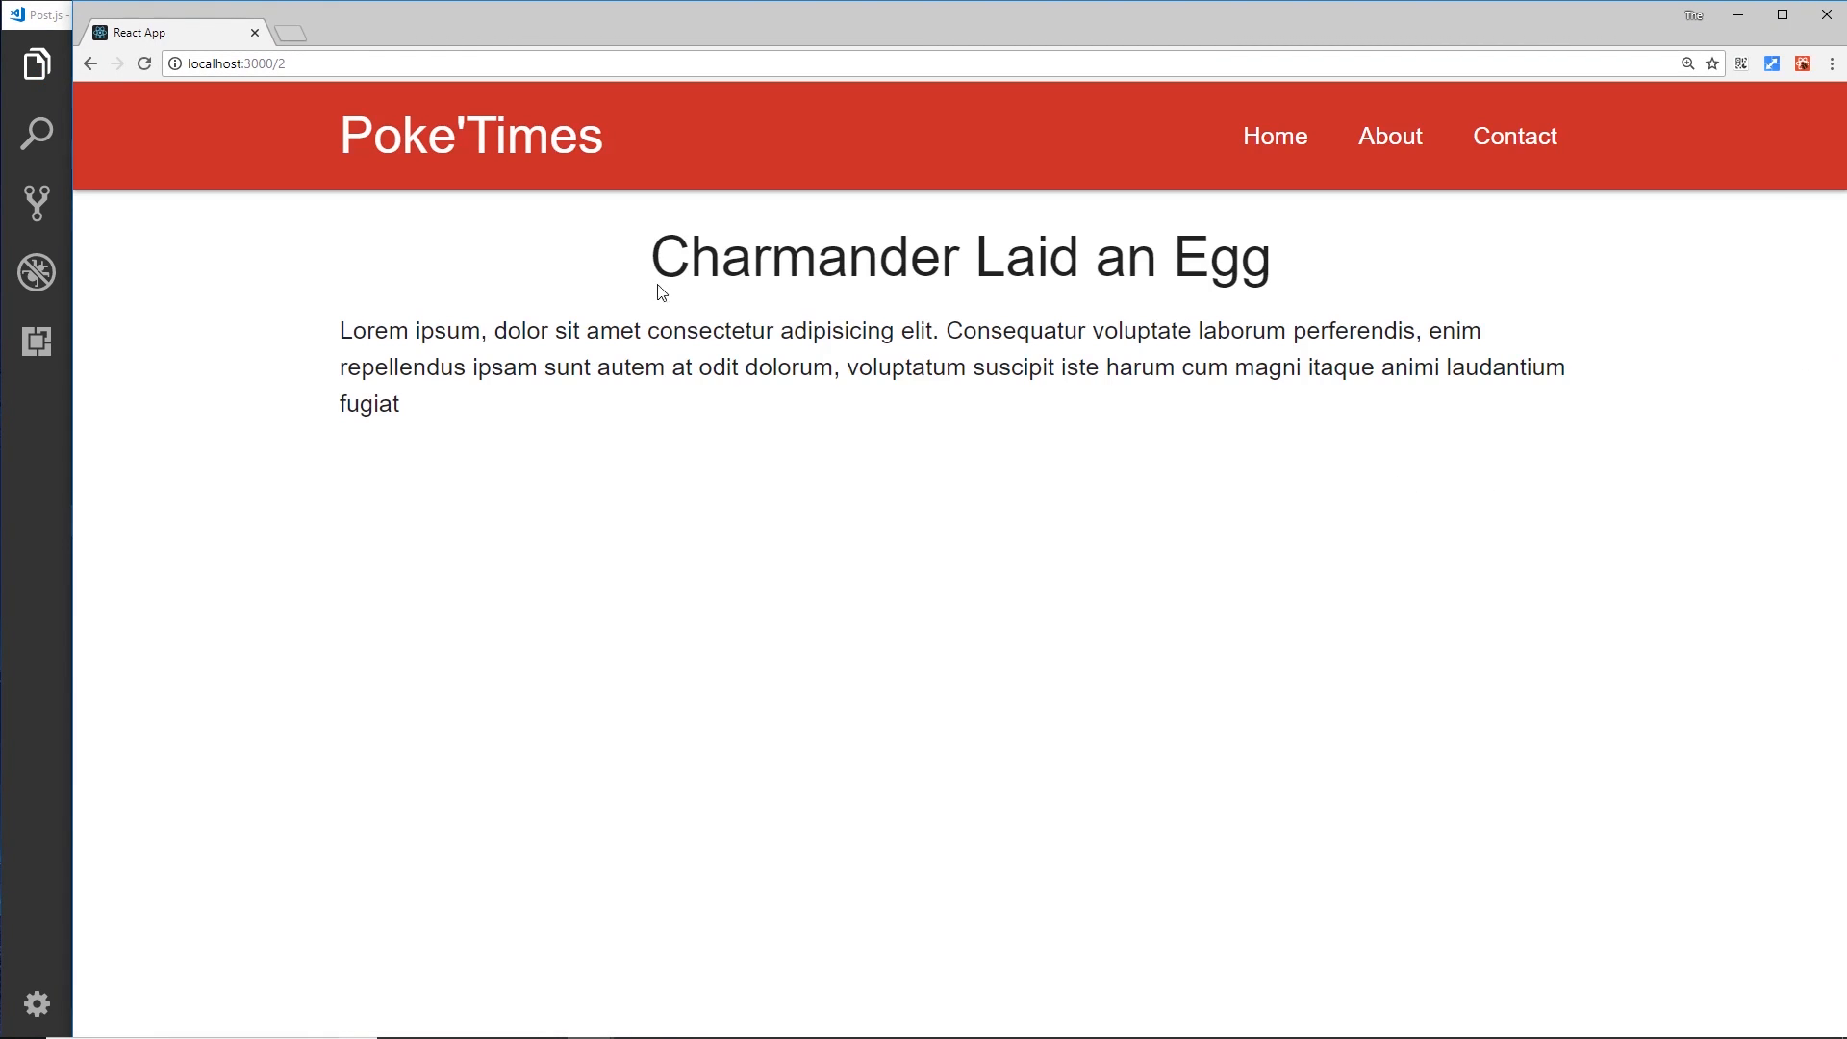
View the Charmander post in Chrome, return to the Home list, then back to VS Code
left_click(1274, 135)
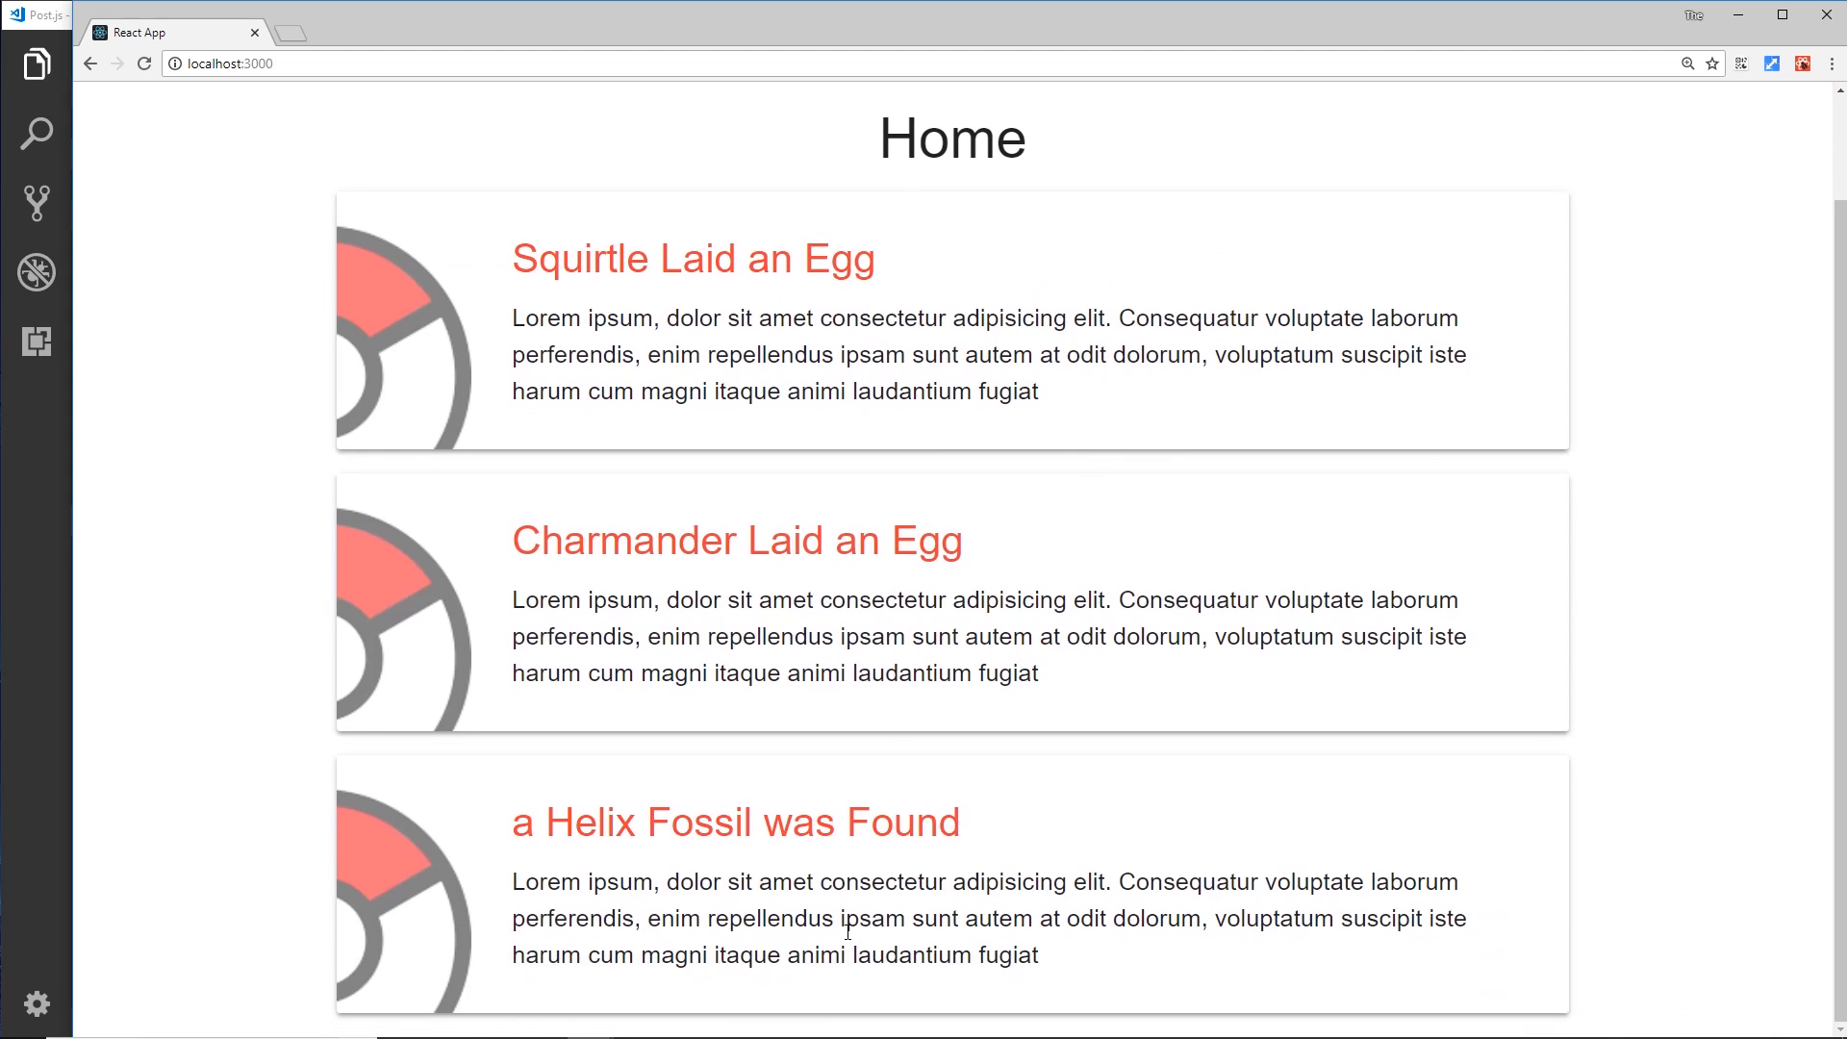
left_click(735, 821)
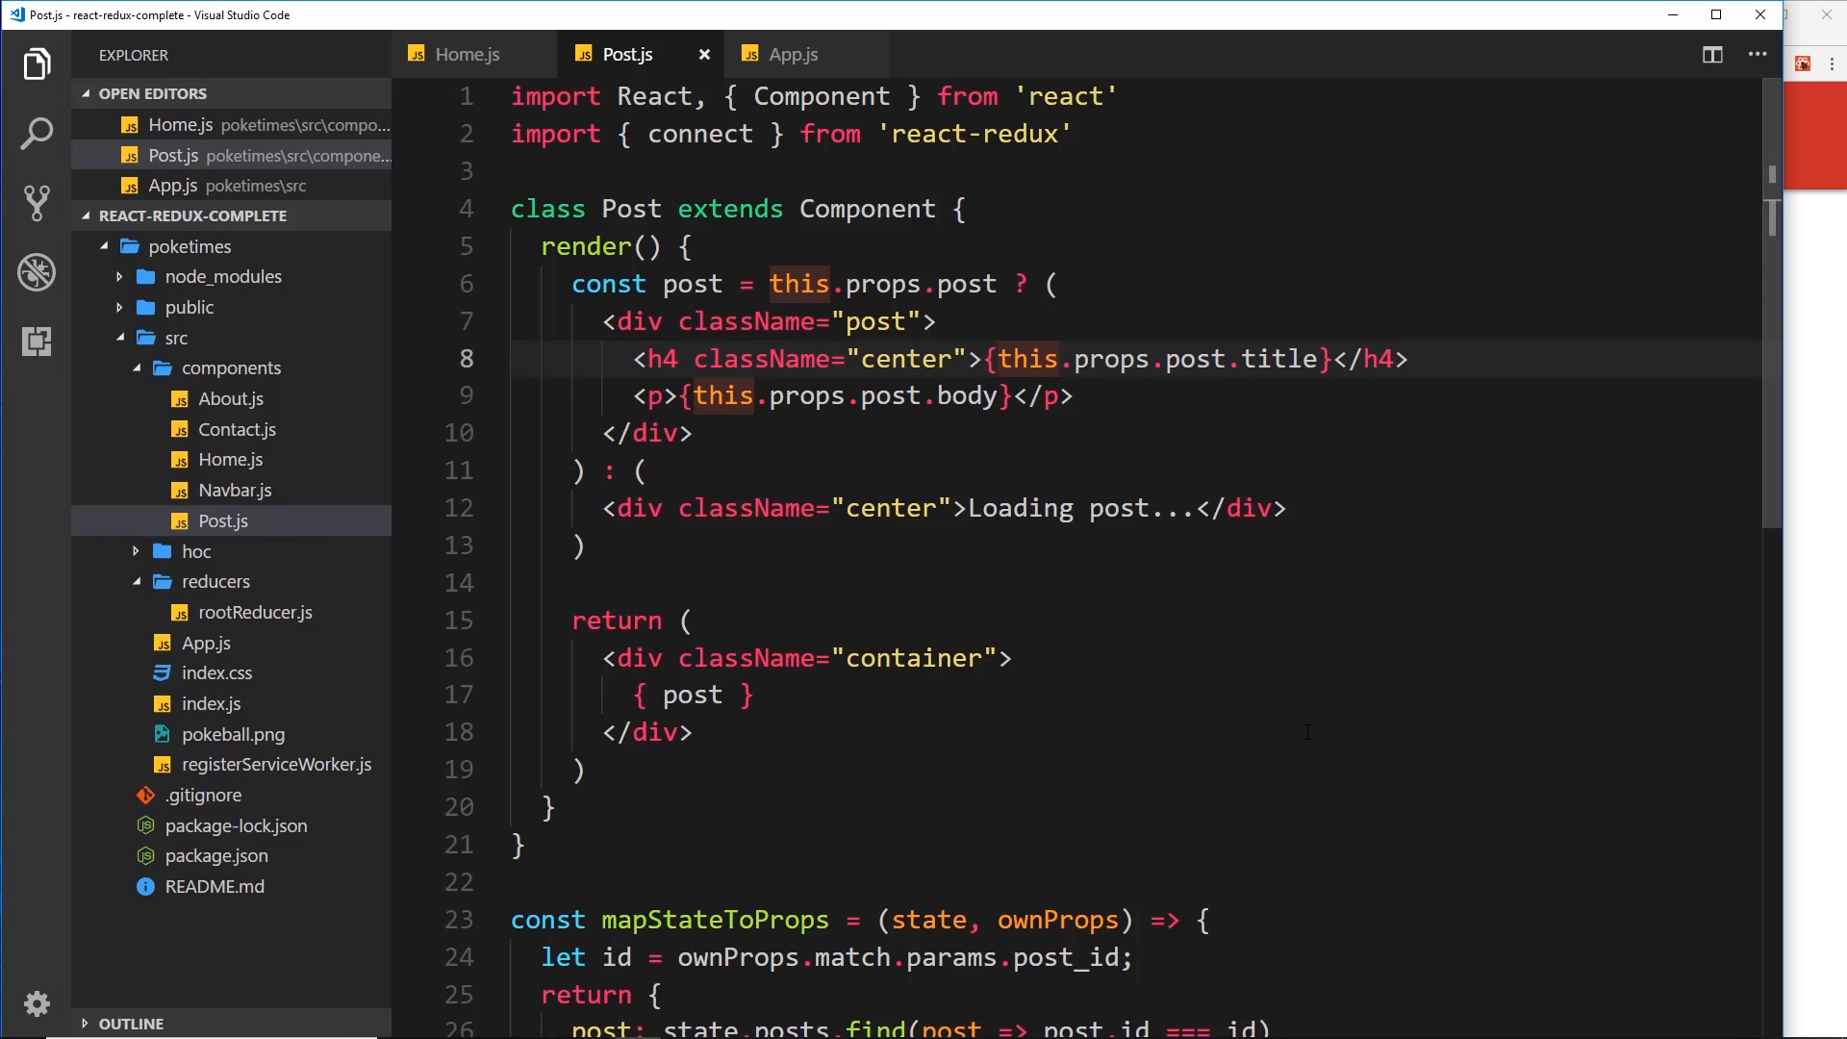
scroll("down", 3)
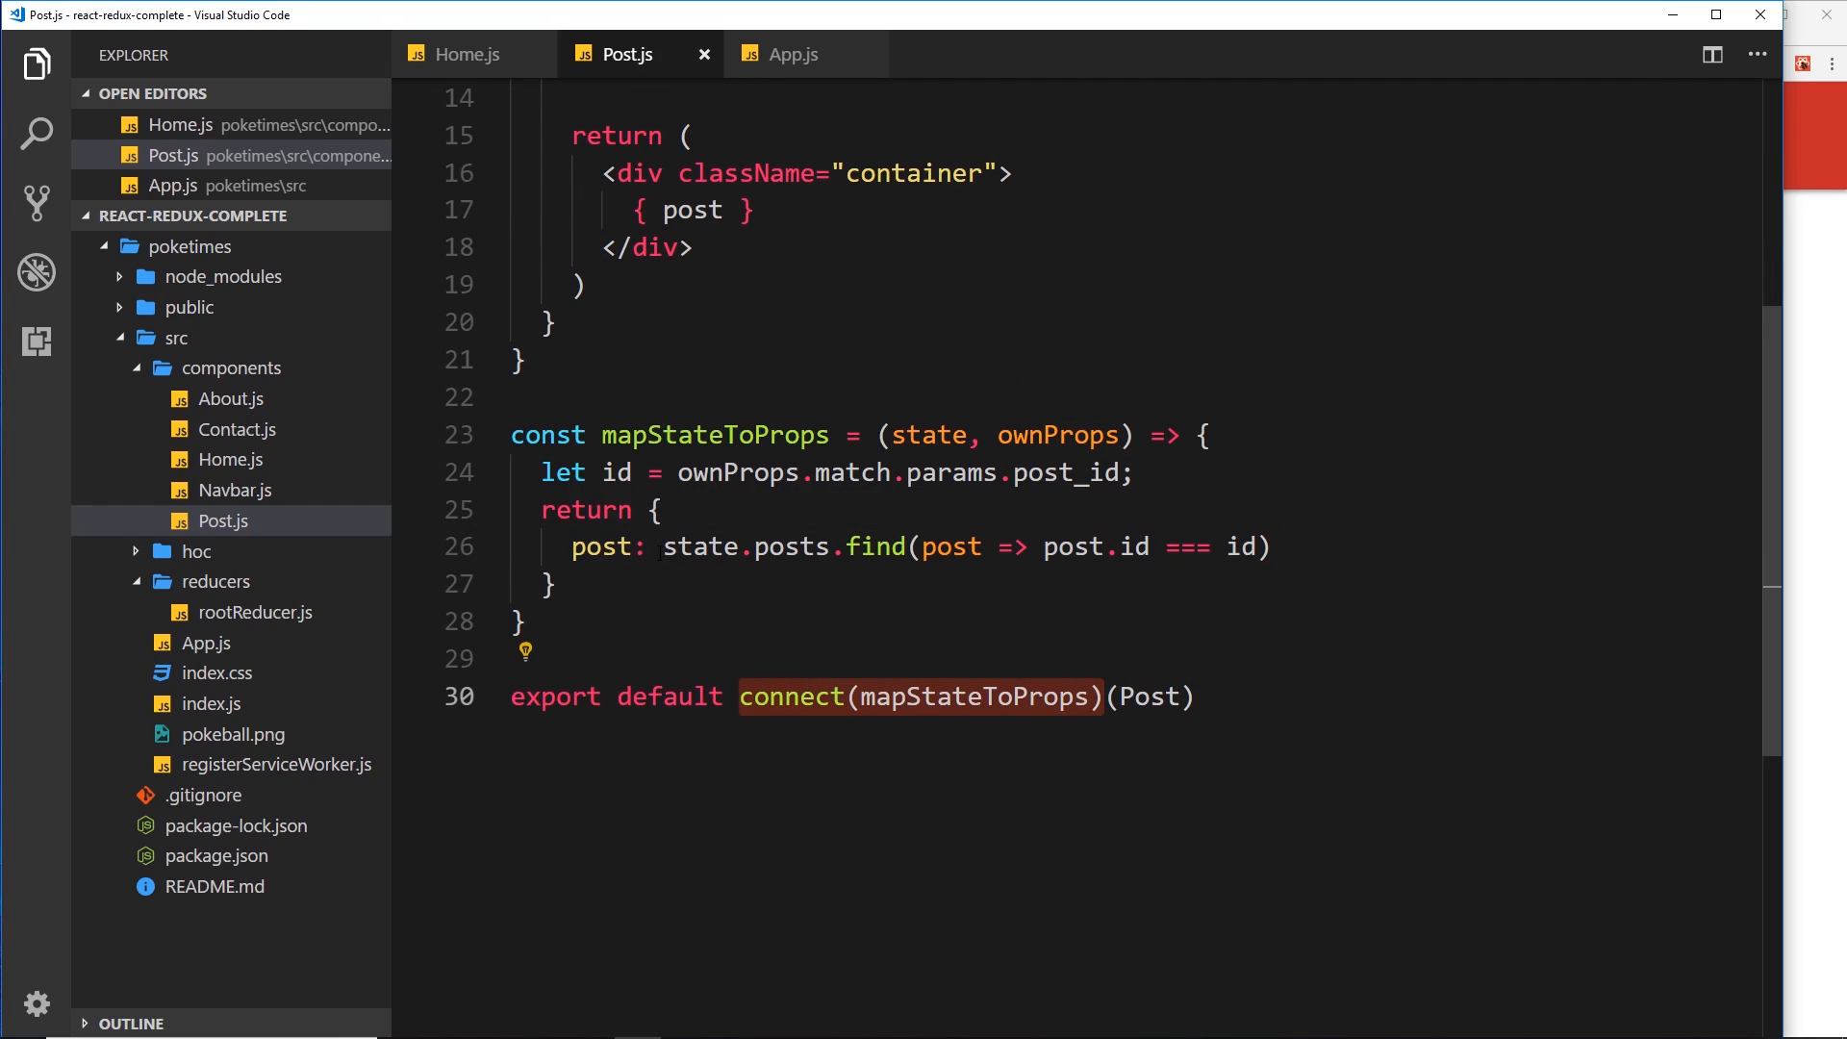
left_click(783, 546)
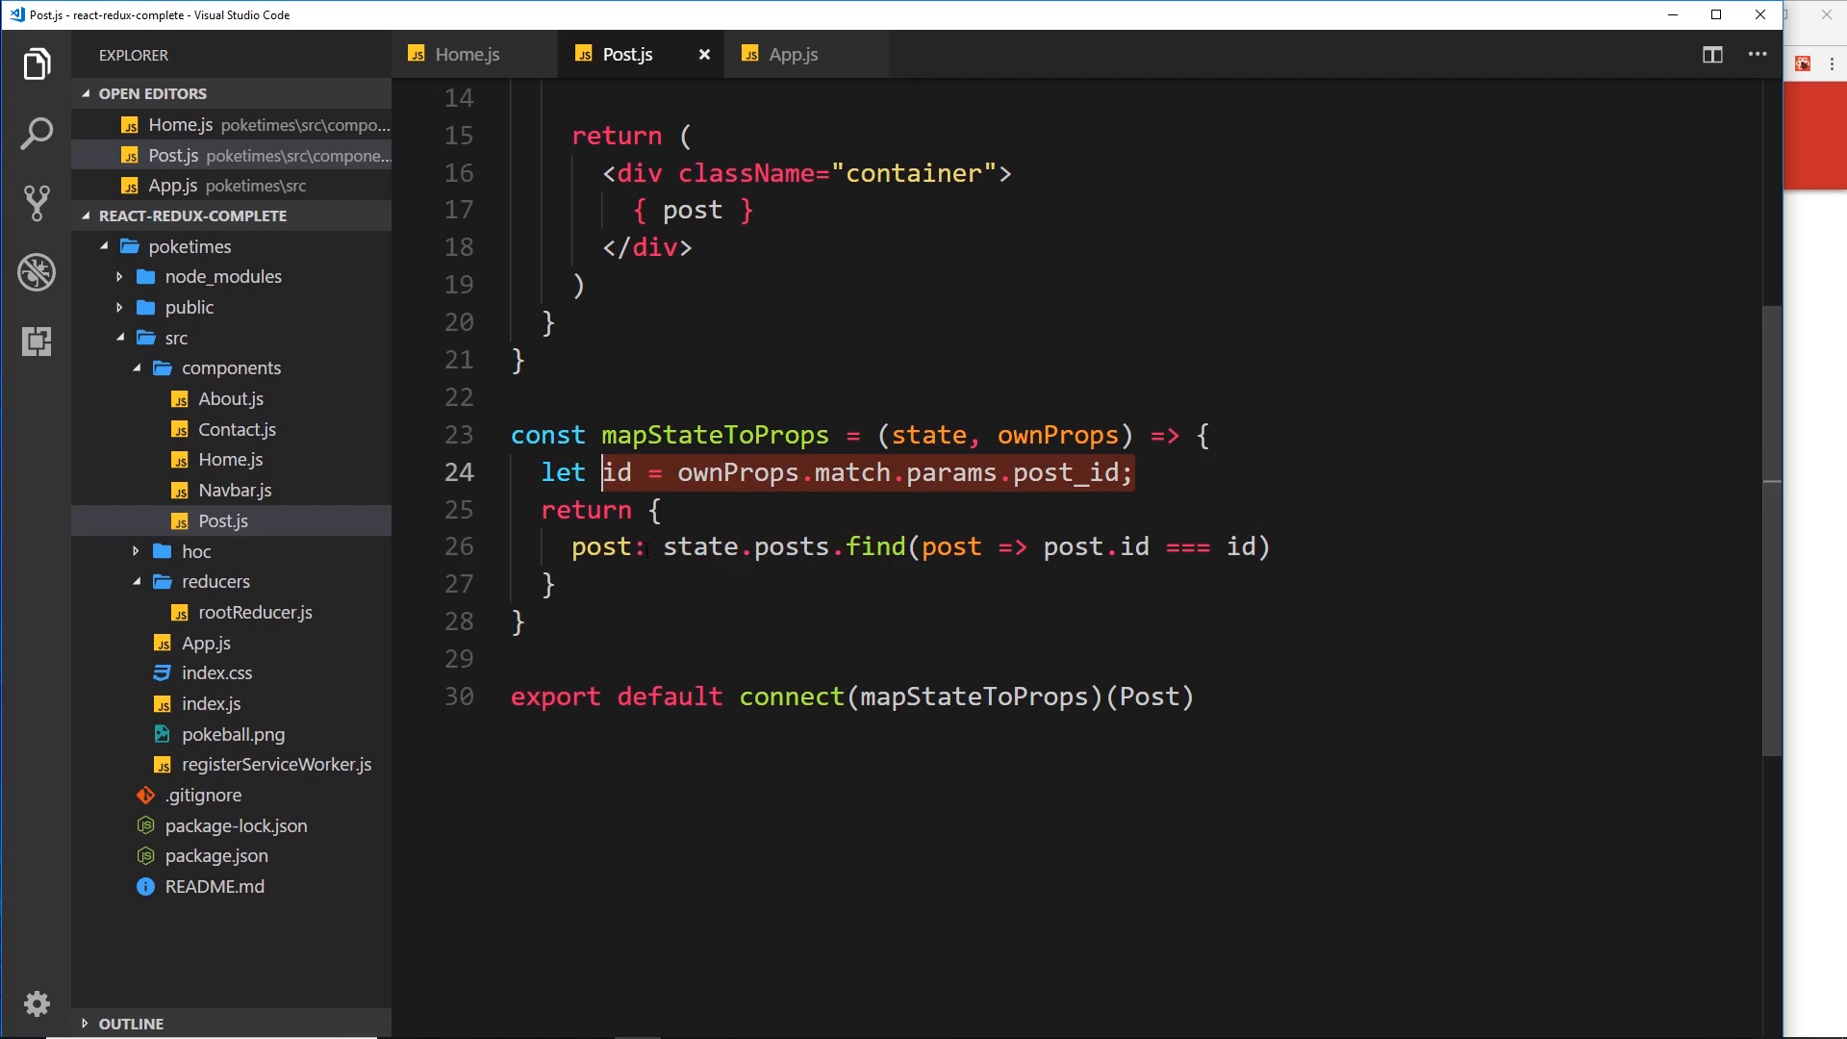
scroll("up", 3)
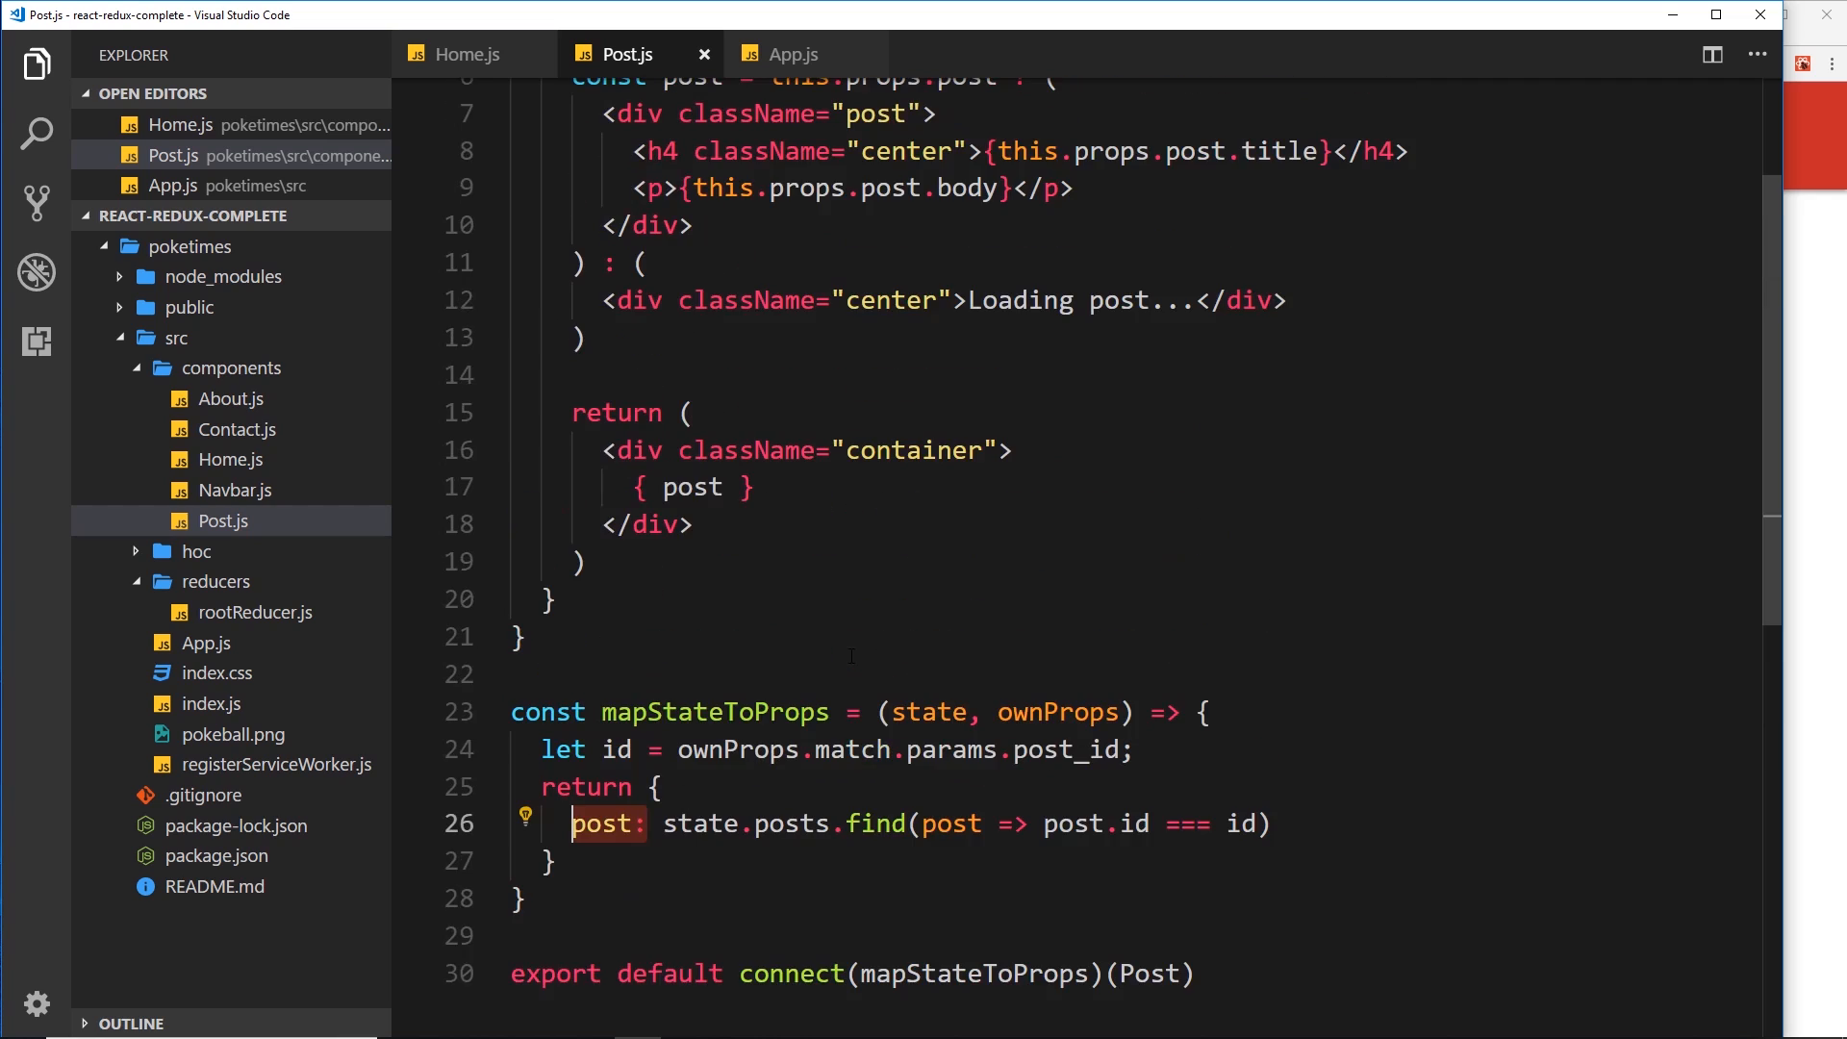
scroll("up", 3)
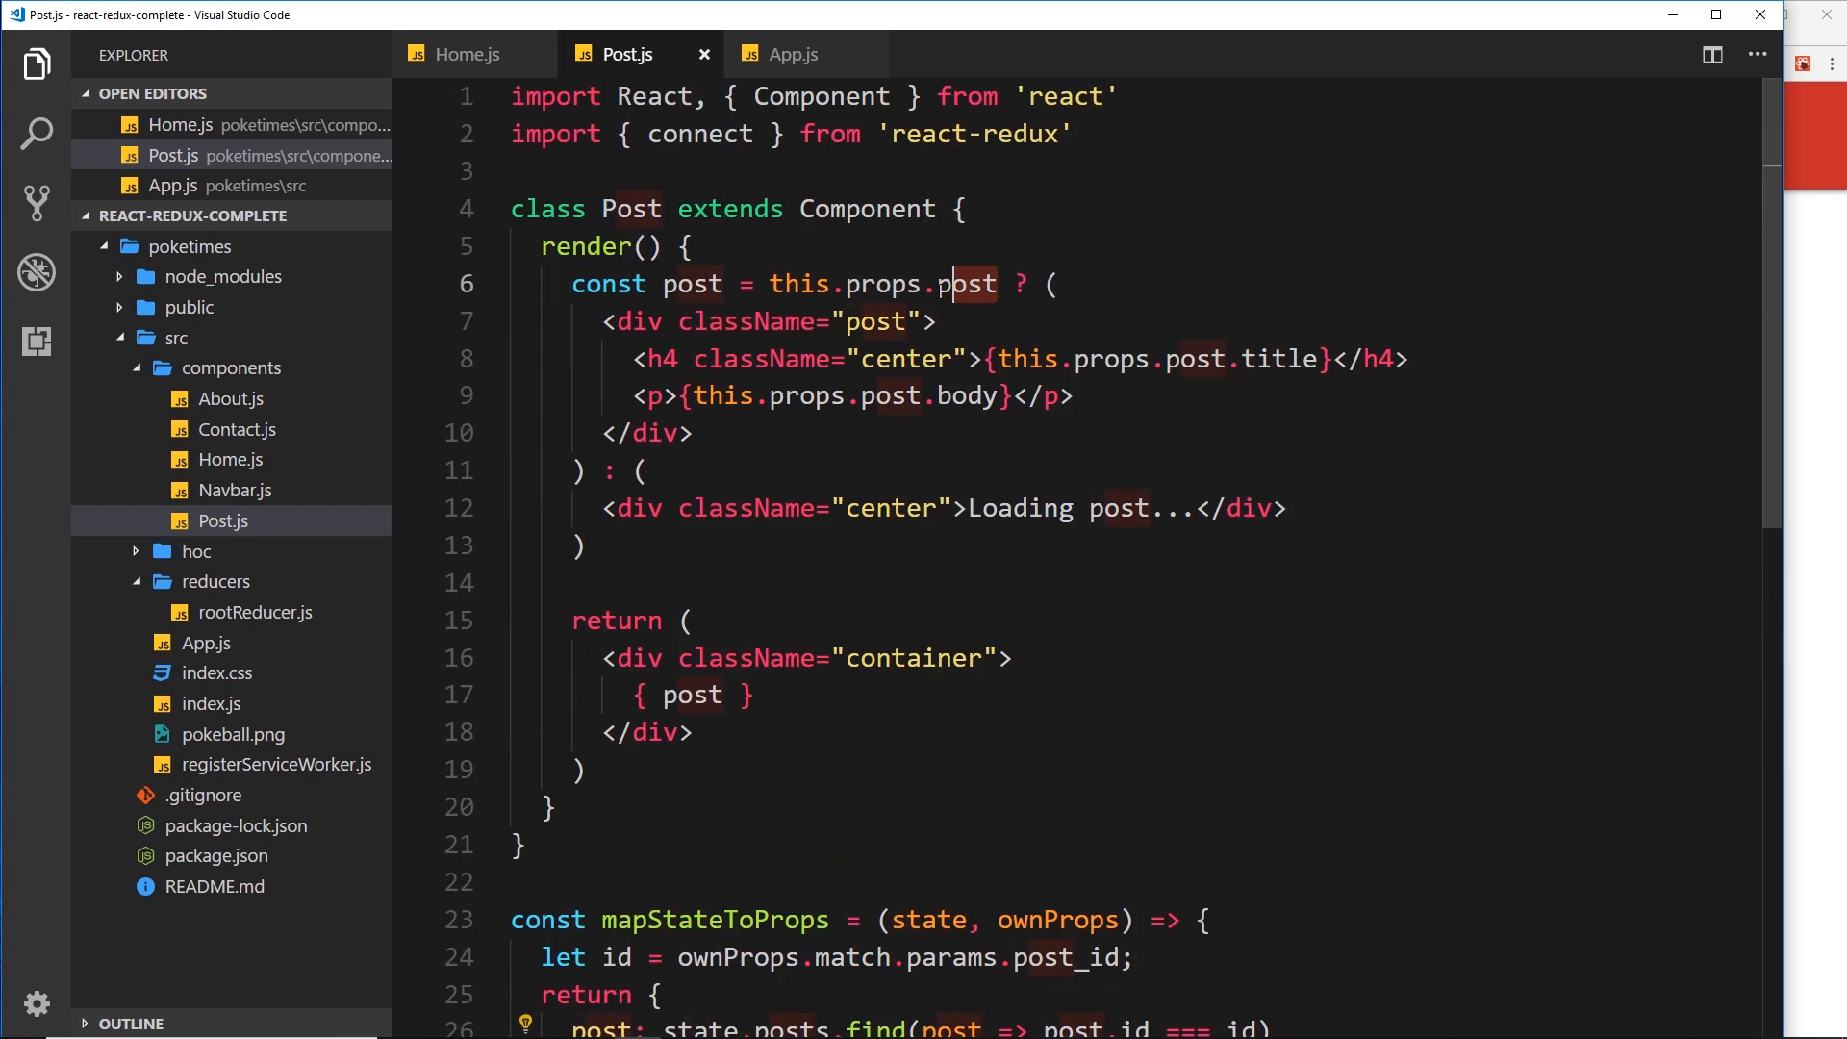